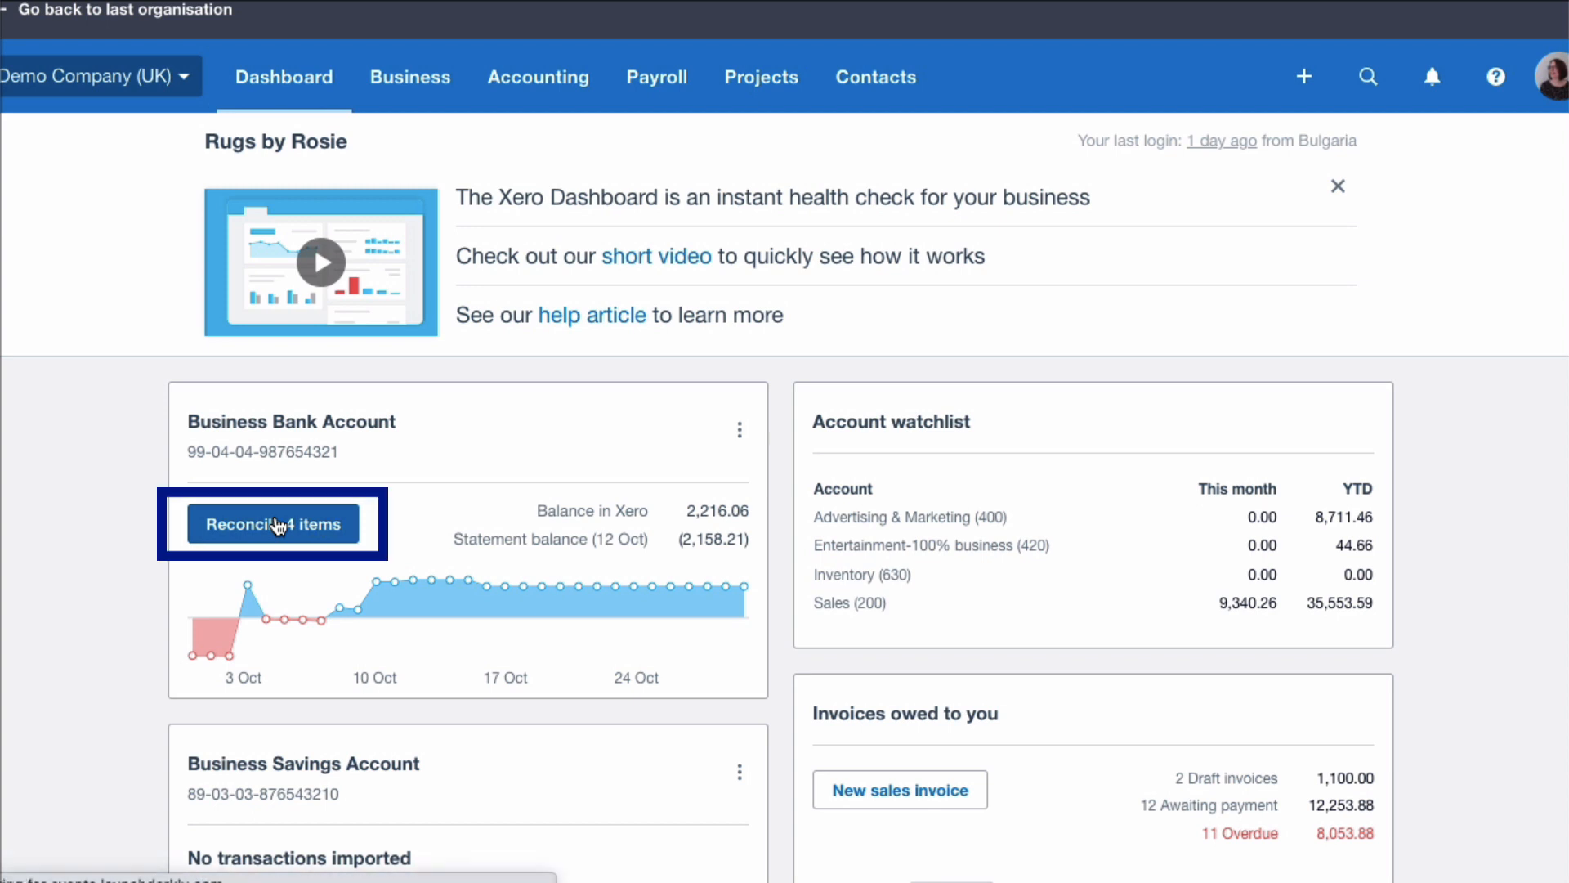
Start reconciling the Business Bank Account's four items from the Dashboard
click(270, 523)
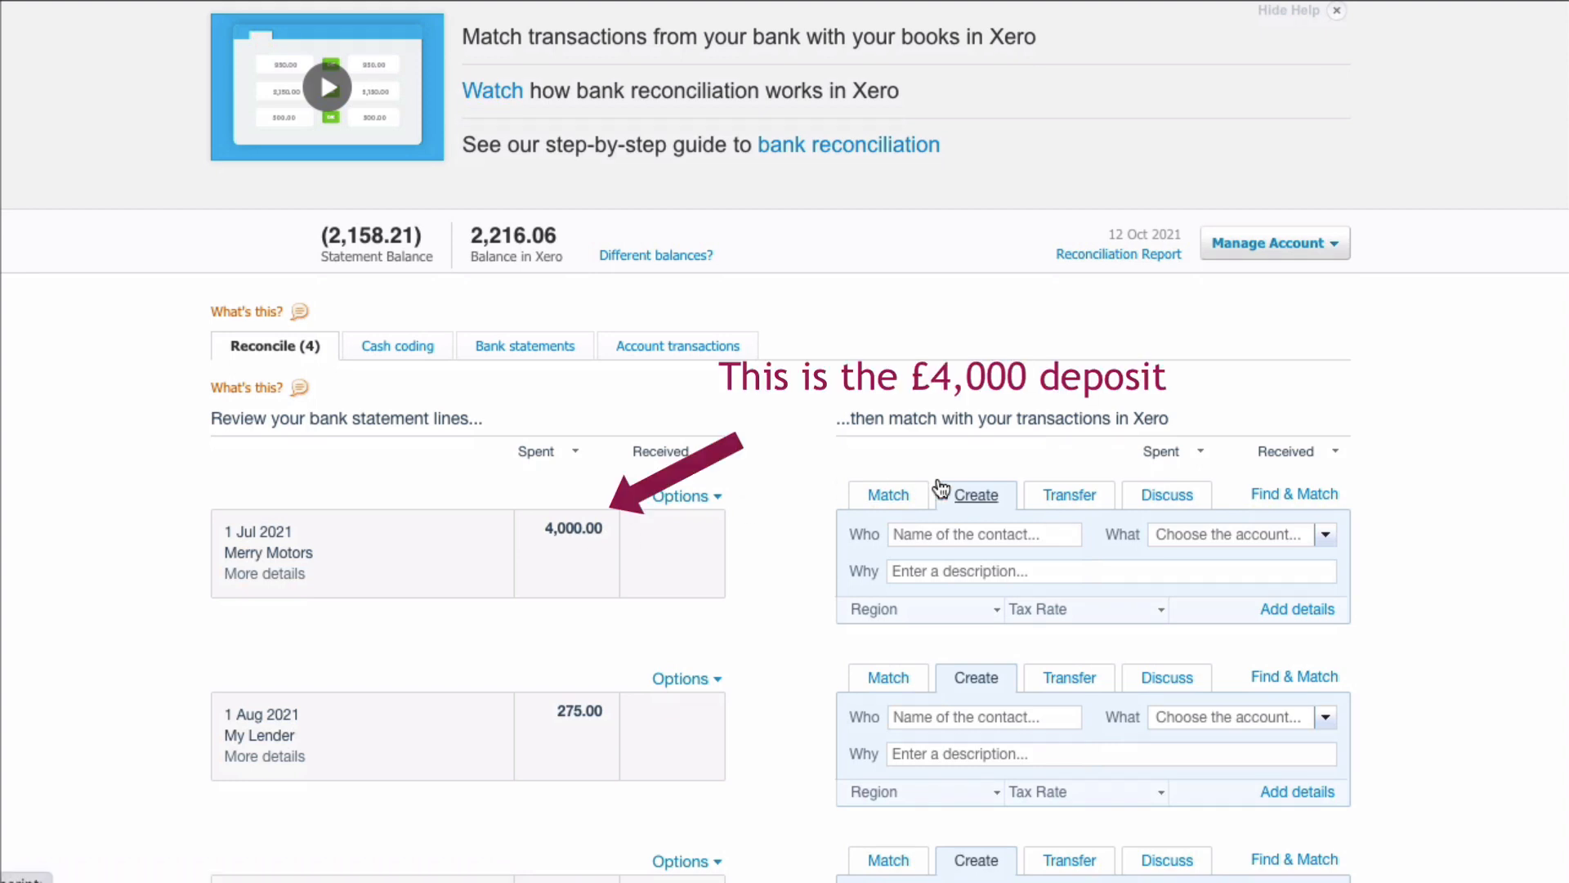
mouse_move(1292, 493)
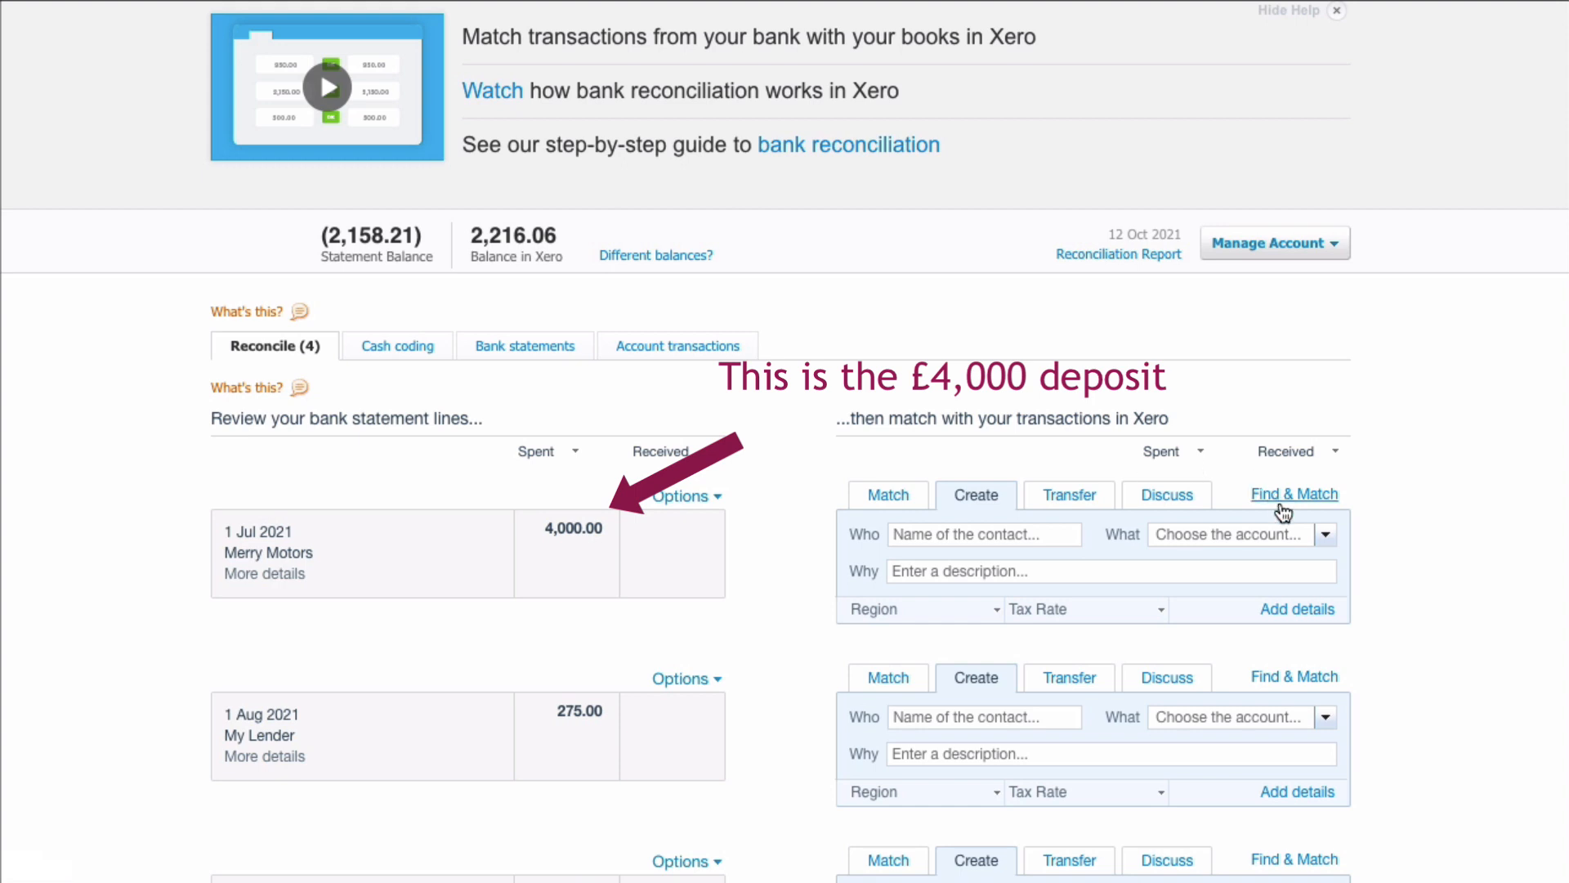
mouse_move(1100, 491)
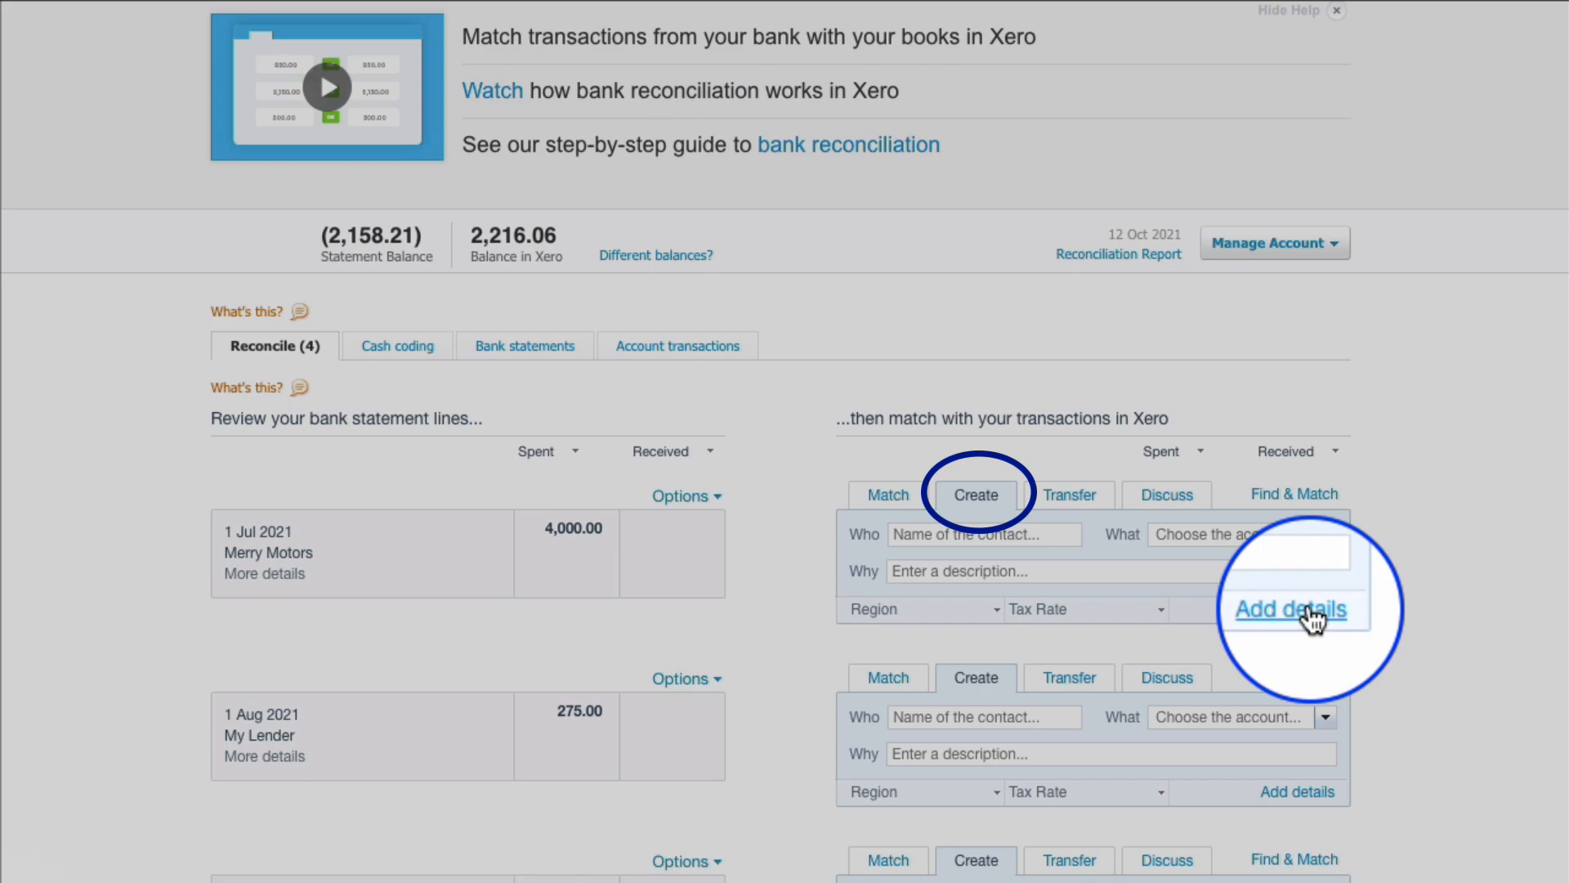
Draft the 4,000.00 payment to new contact Merry Motors with a 10,000.00 unit price
click(1290, 608)
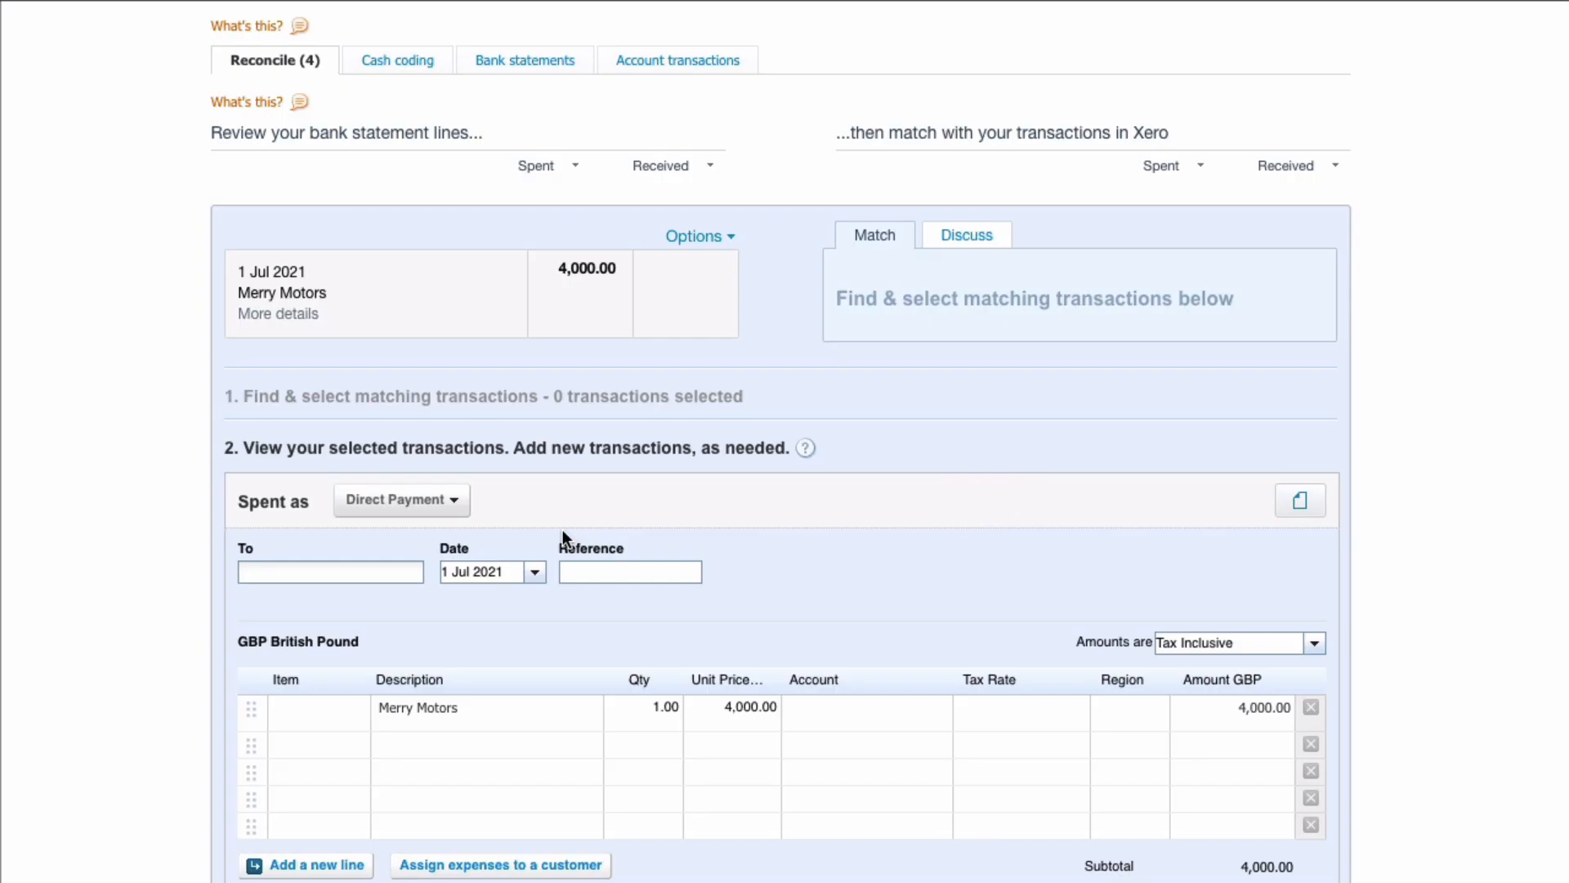
click(330, 570)
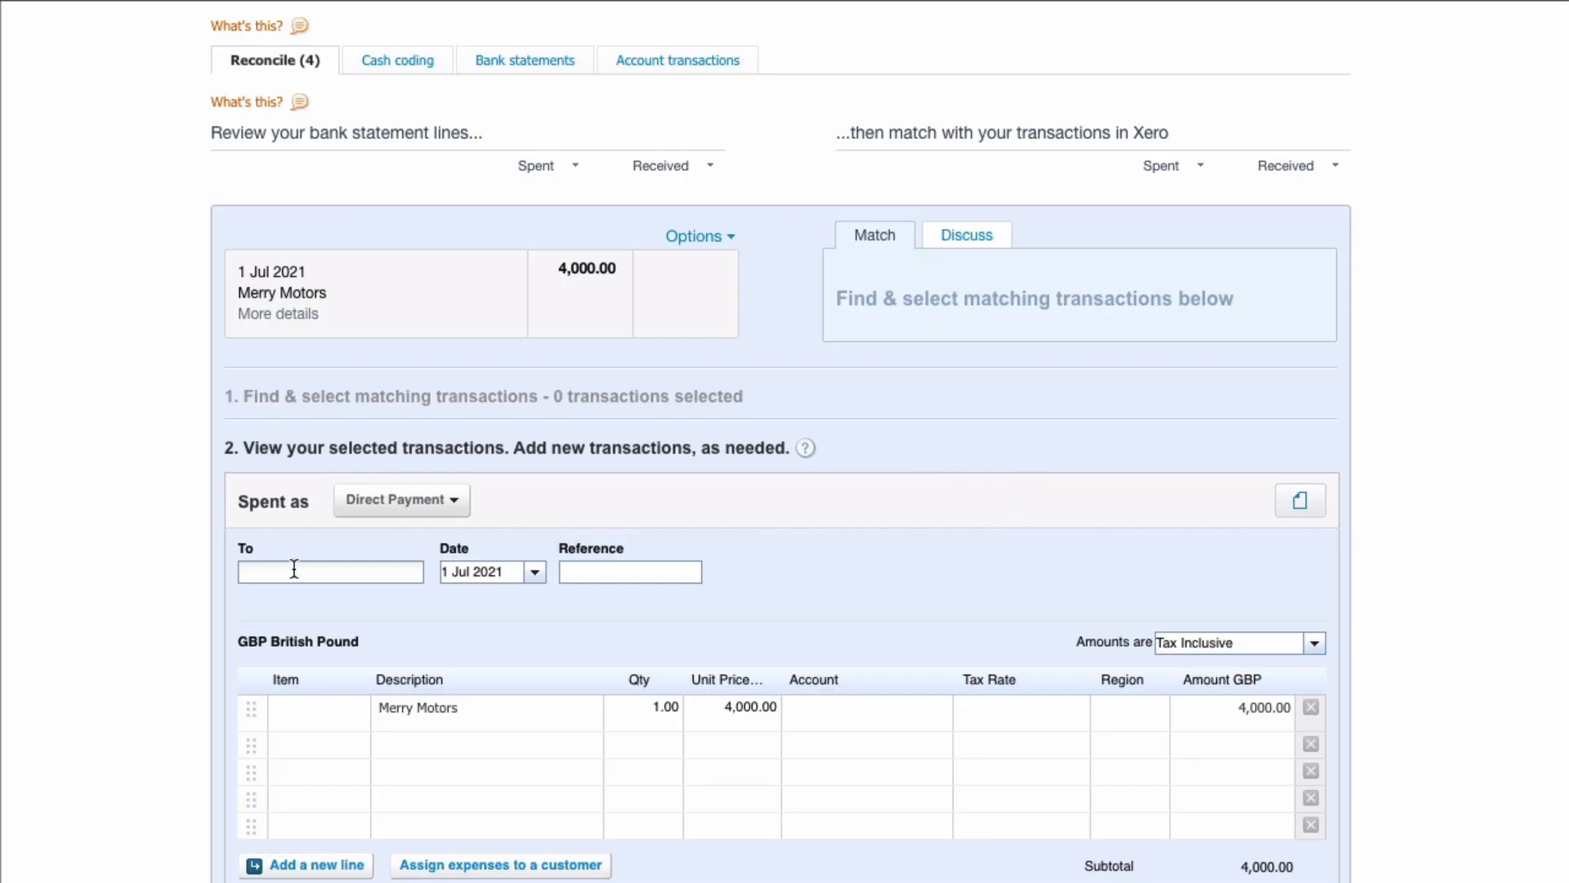
text(Merry)
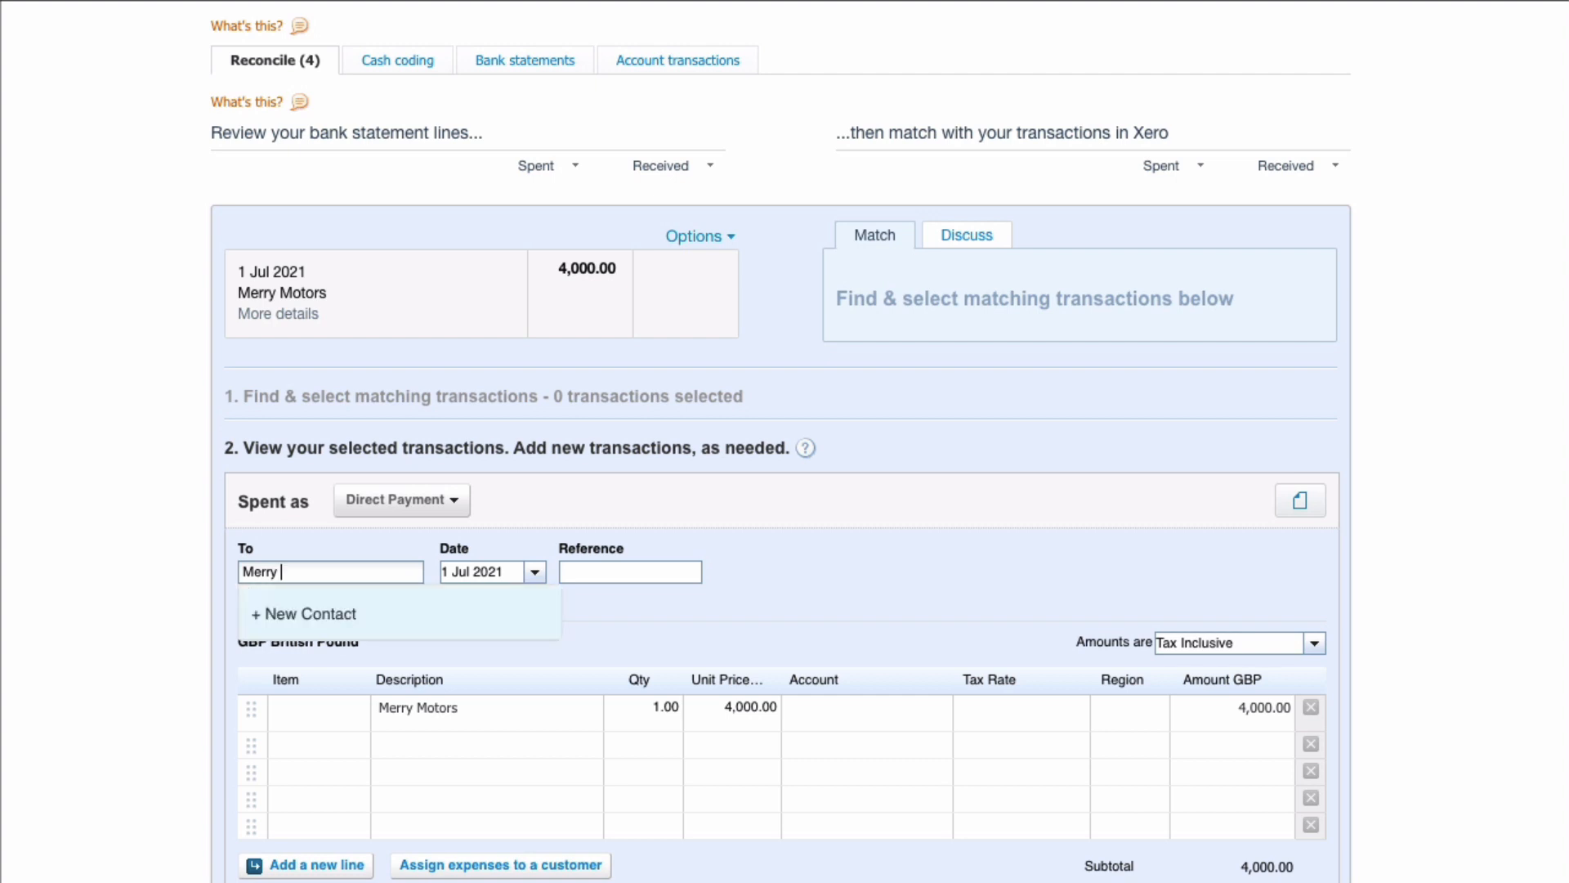
text(Motor)
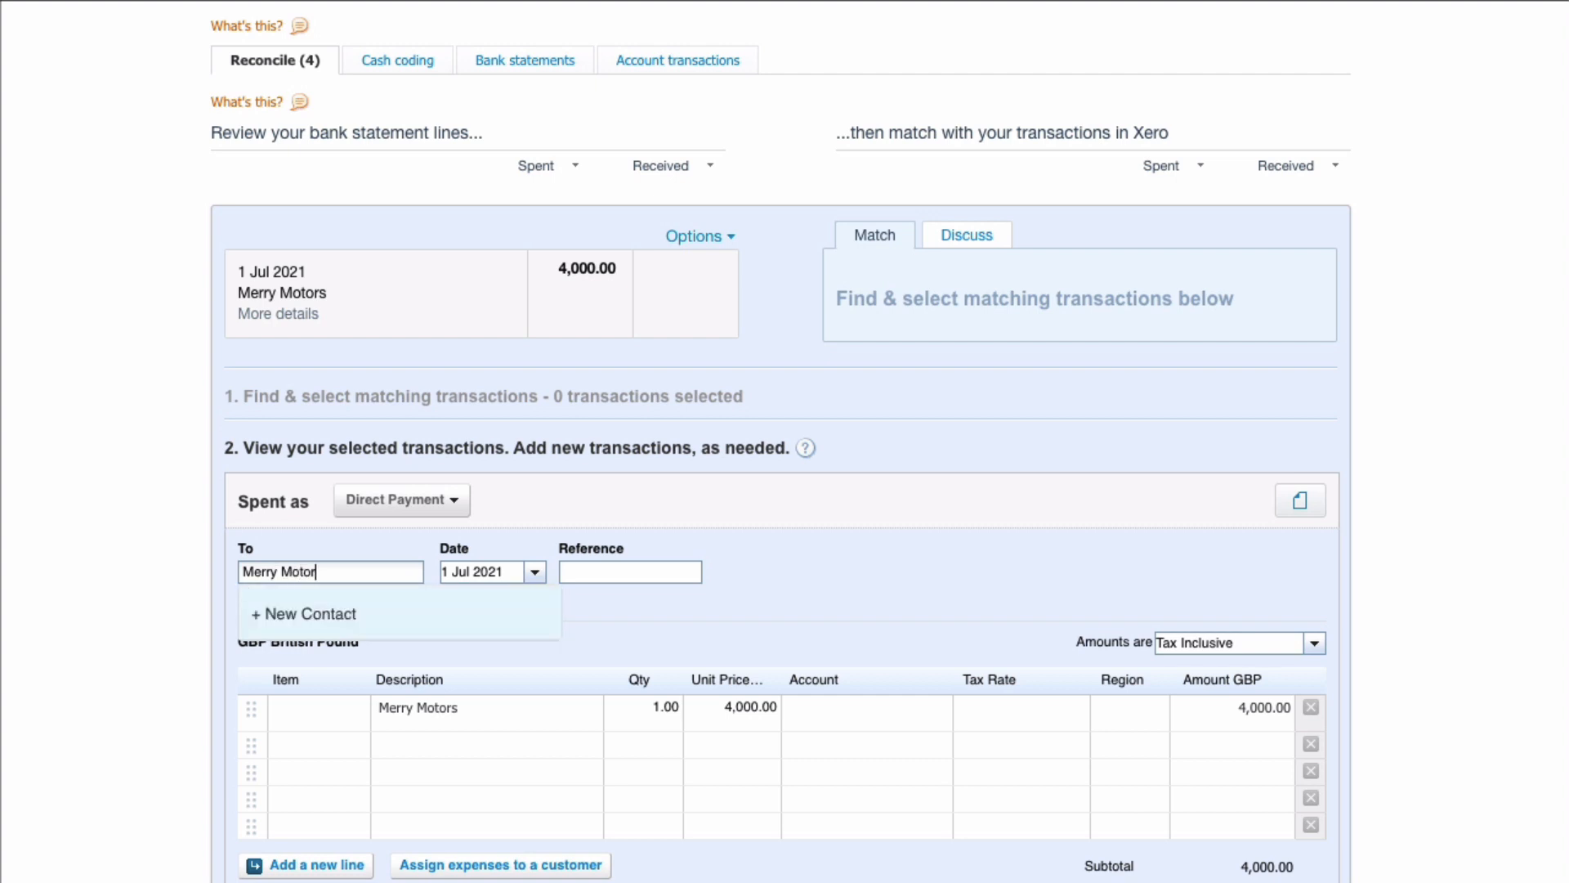
click(312, 613)
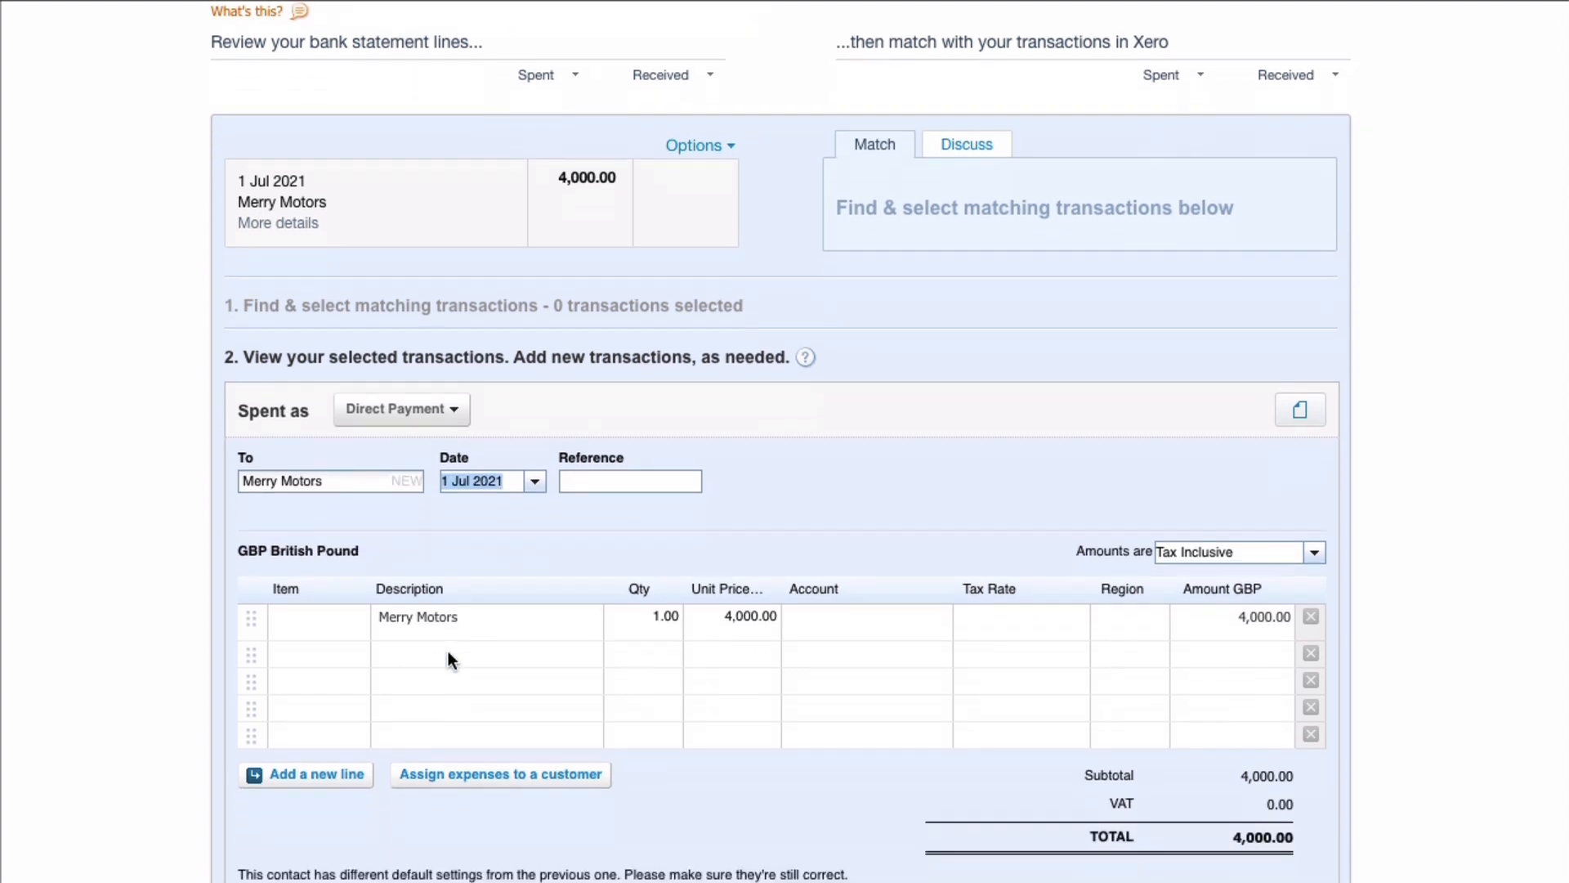
scroll(down, 3)
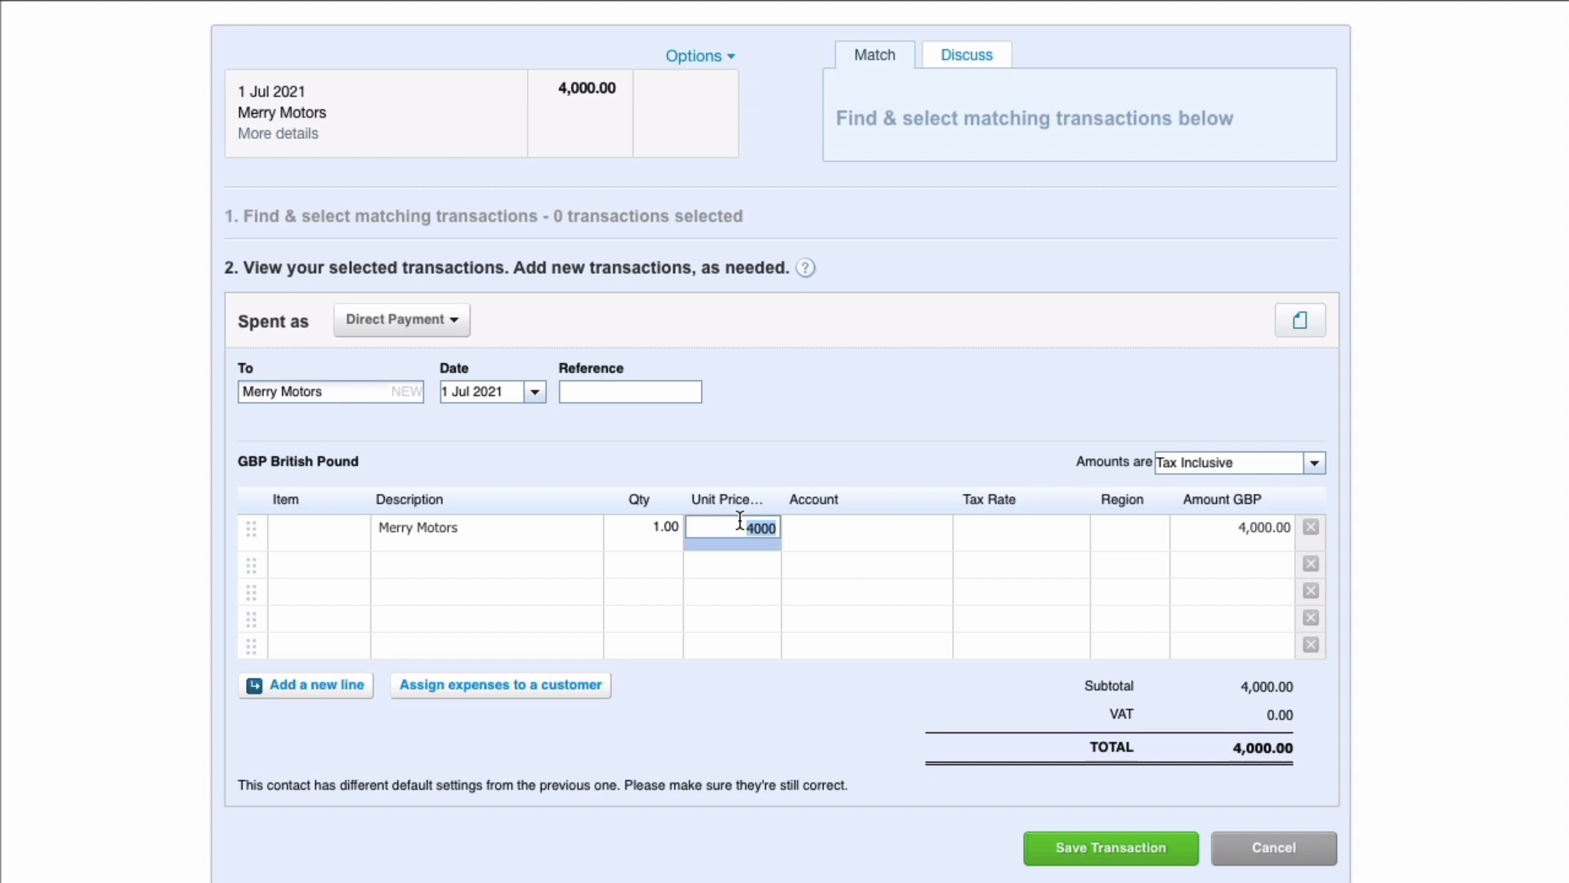
text(10000)
click(866, 528)
text(mot)
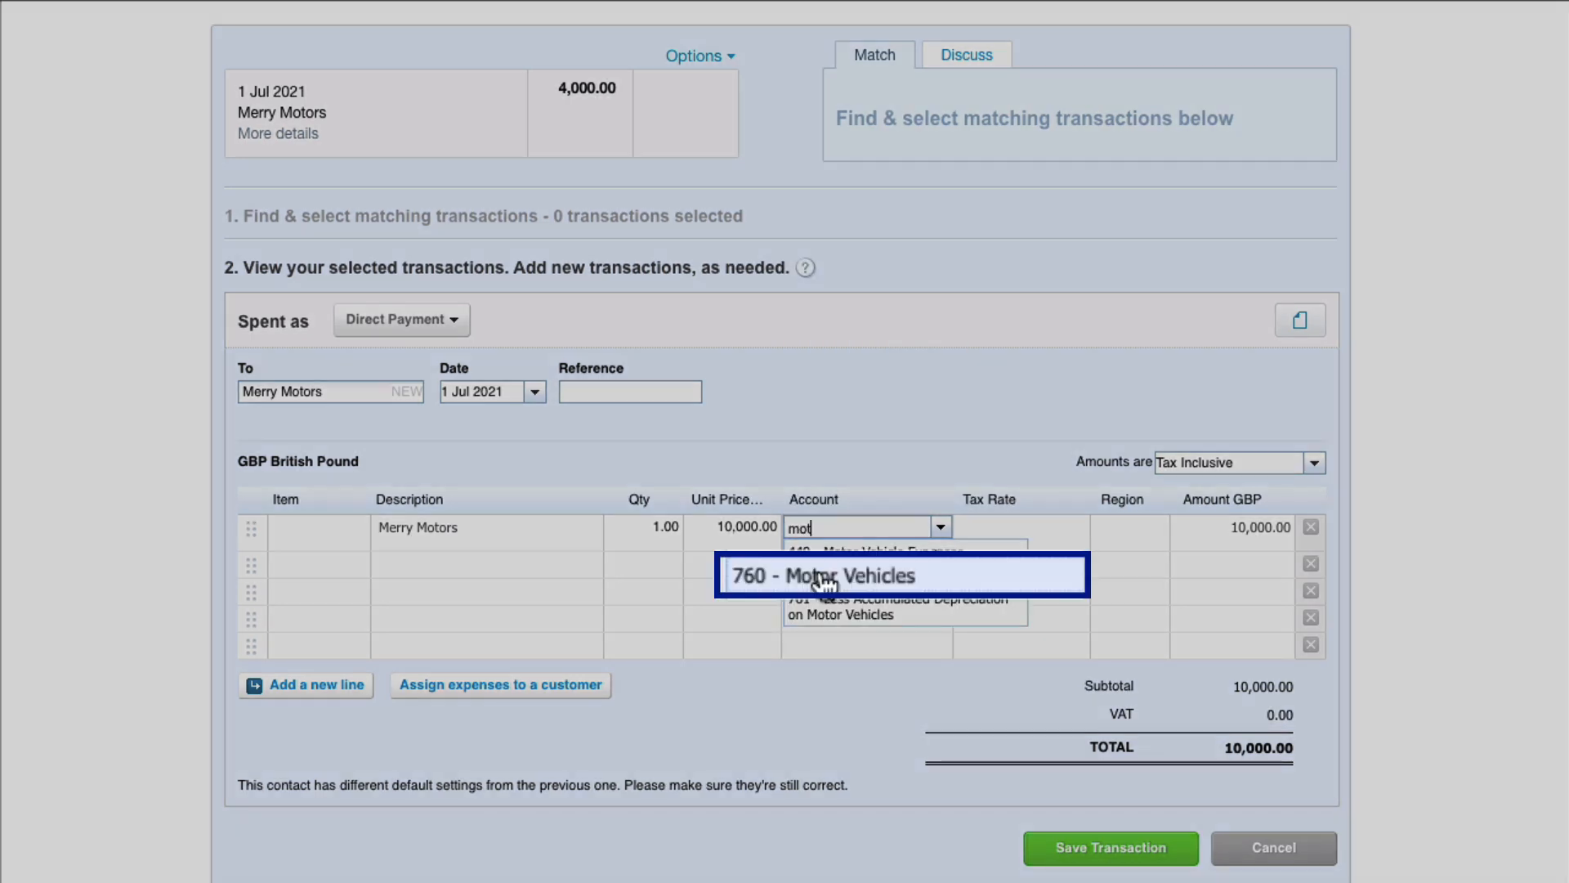
Code 10,000.00 to 760 Motor Vehicles and add a -6,000 line to 900 HP Loan
click(900, 574)
text( - van on HP)
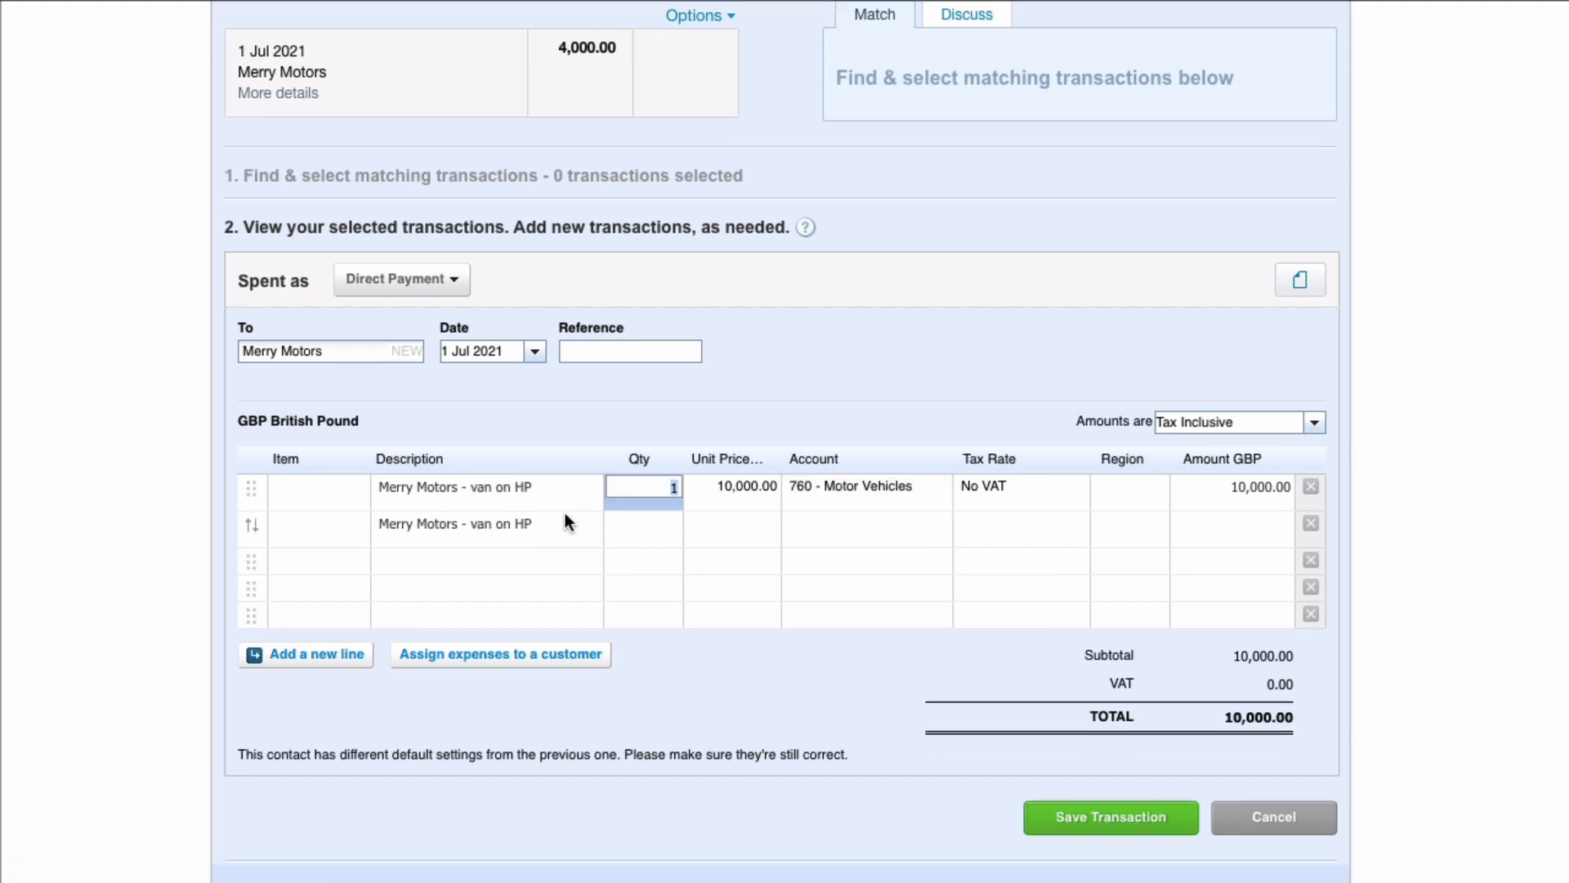
mouse_move(656, 529)
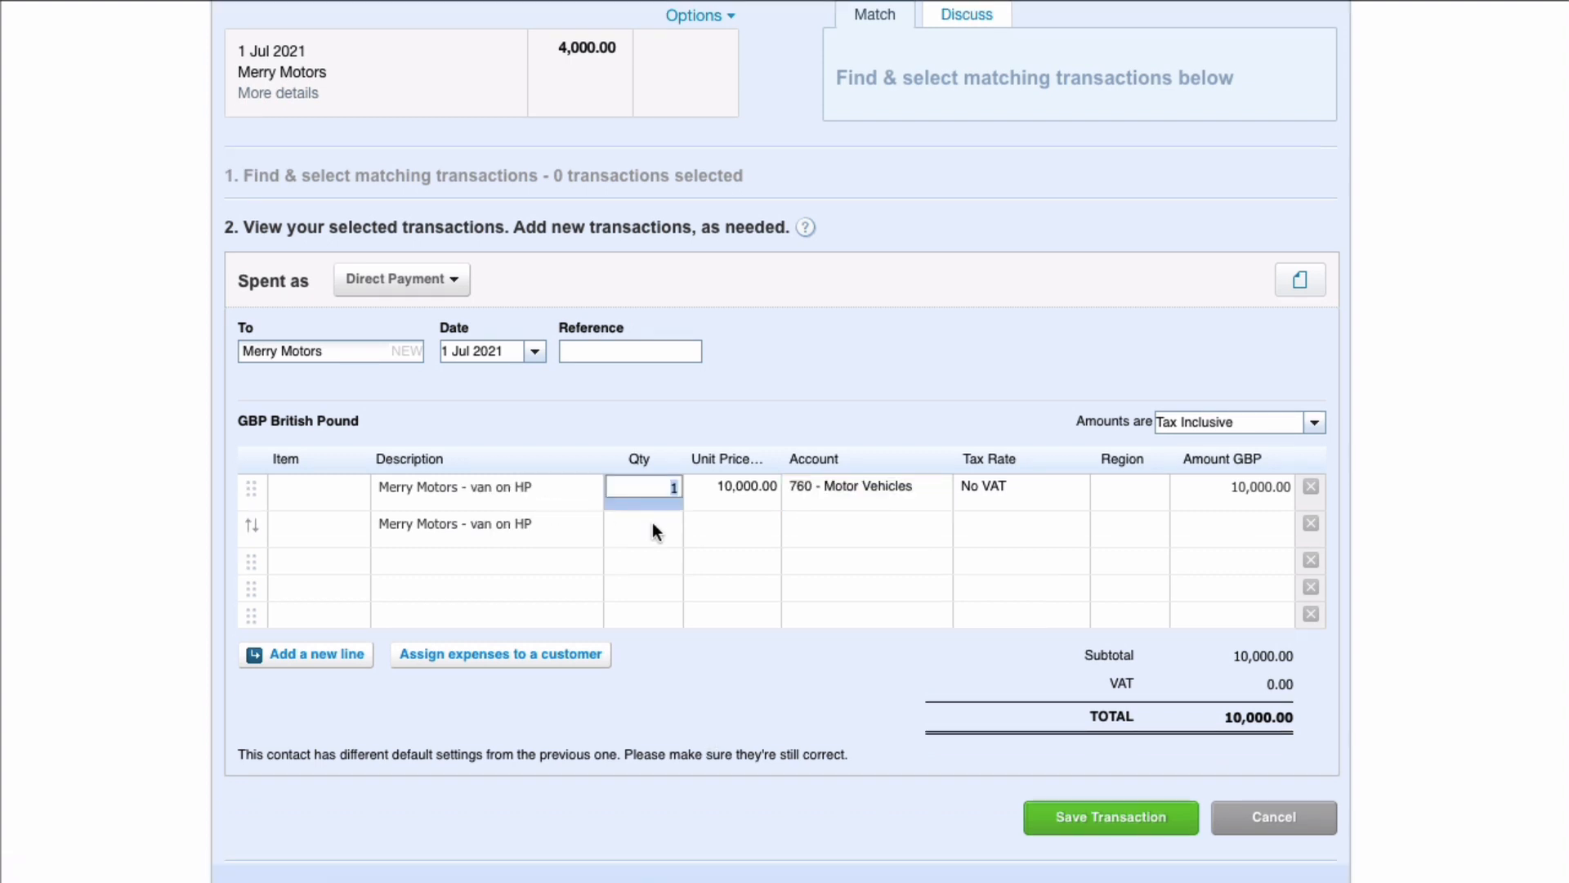
click(732, 523)
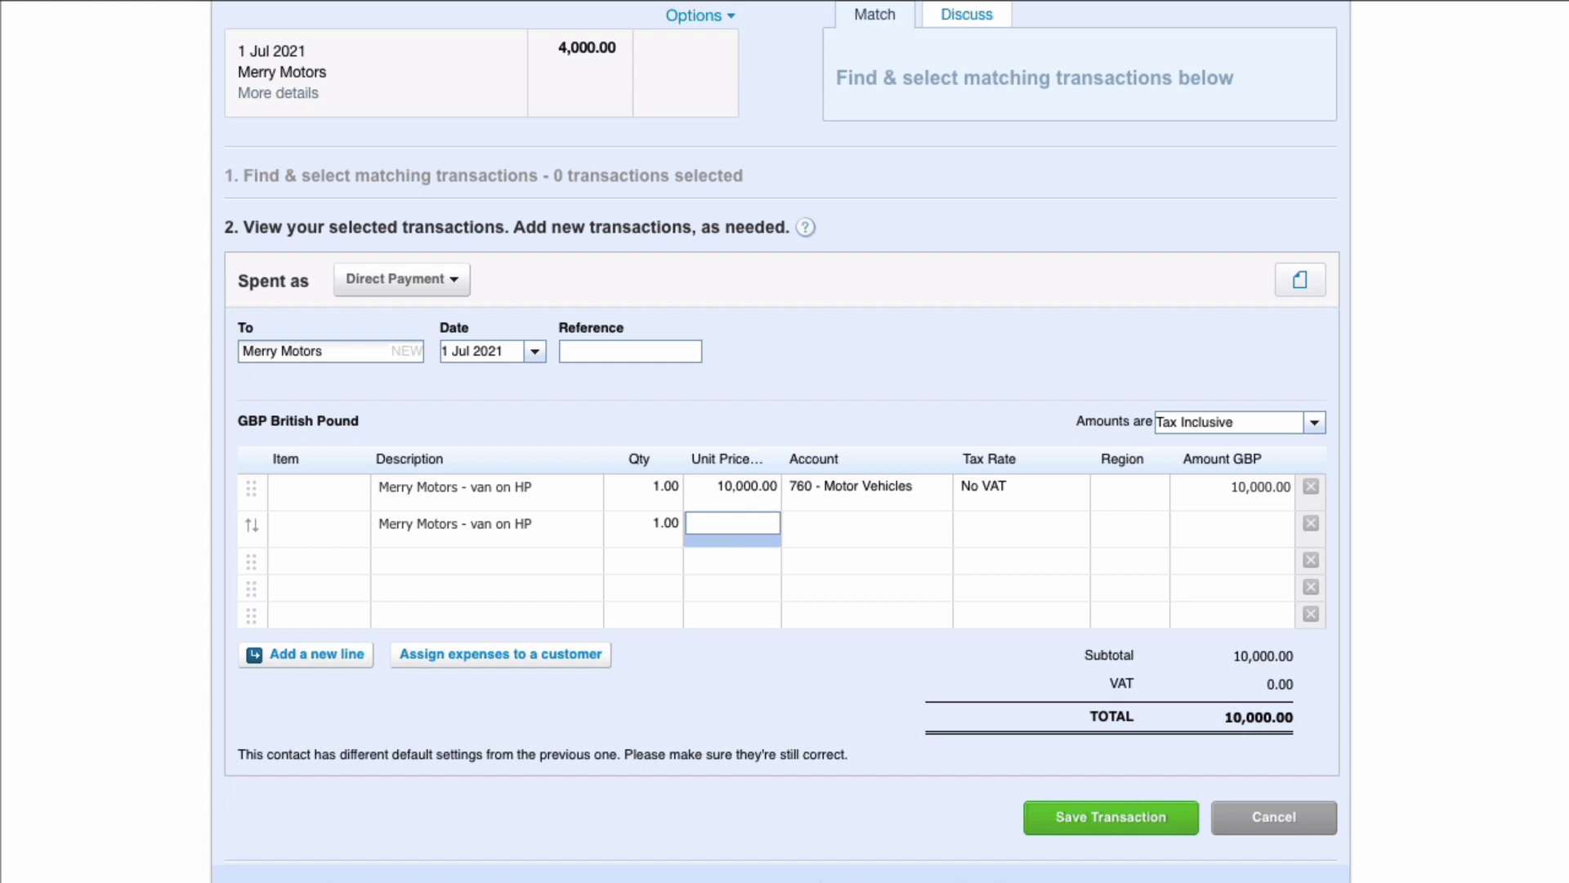
text(-60000.00)
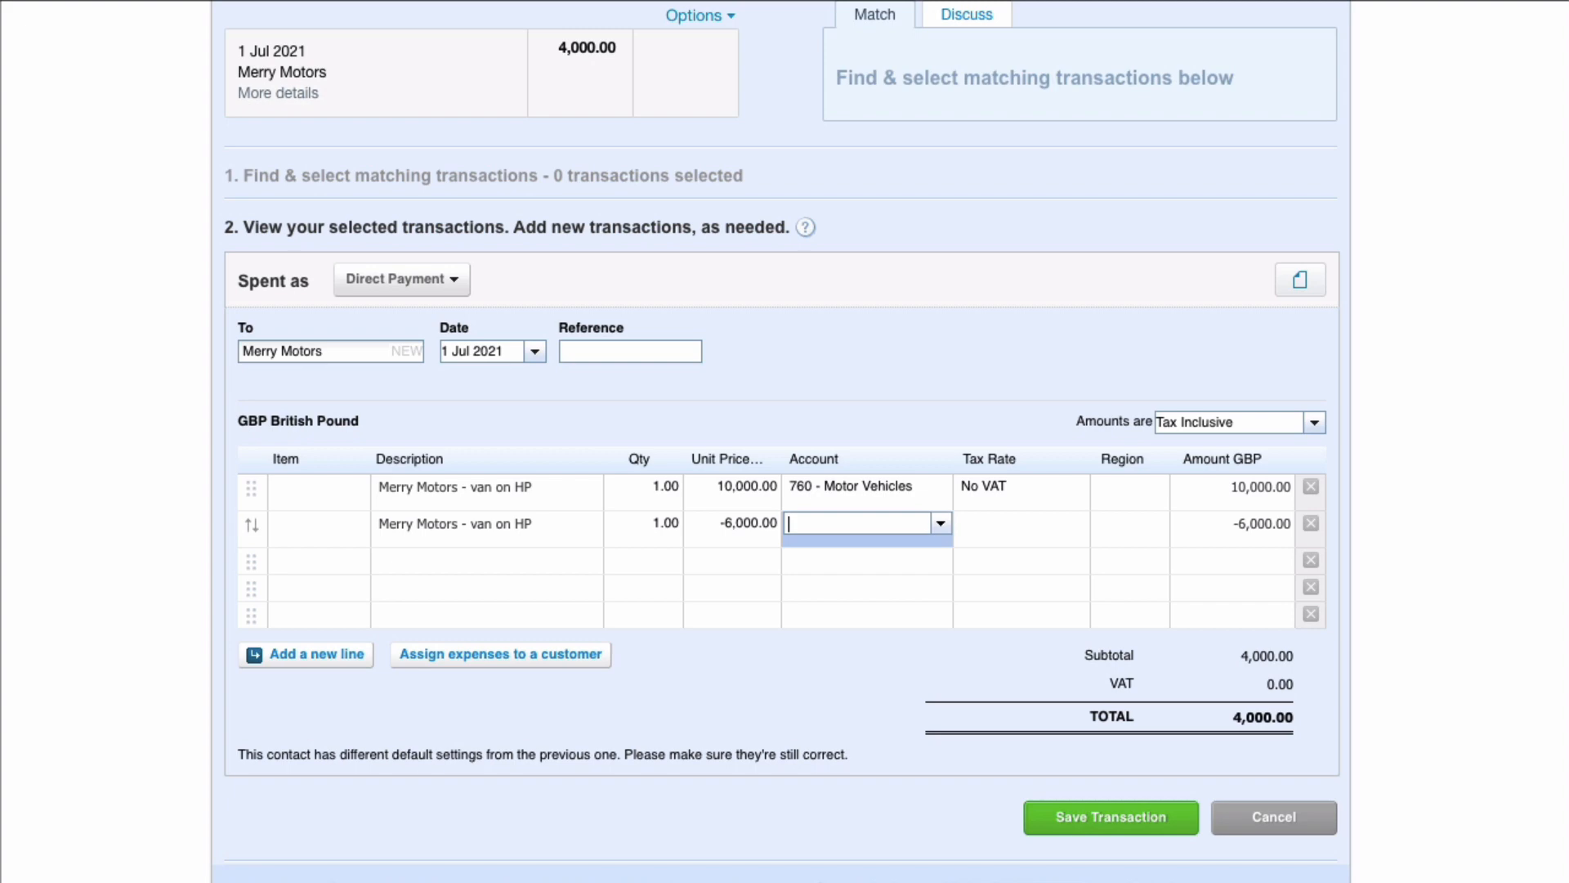
text(hp)
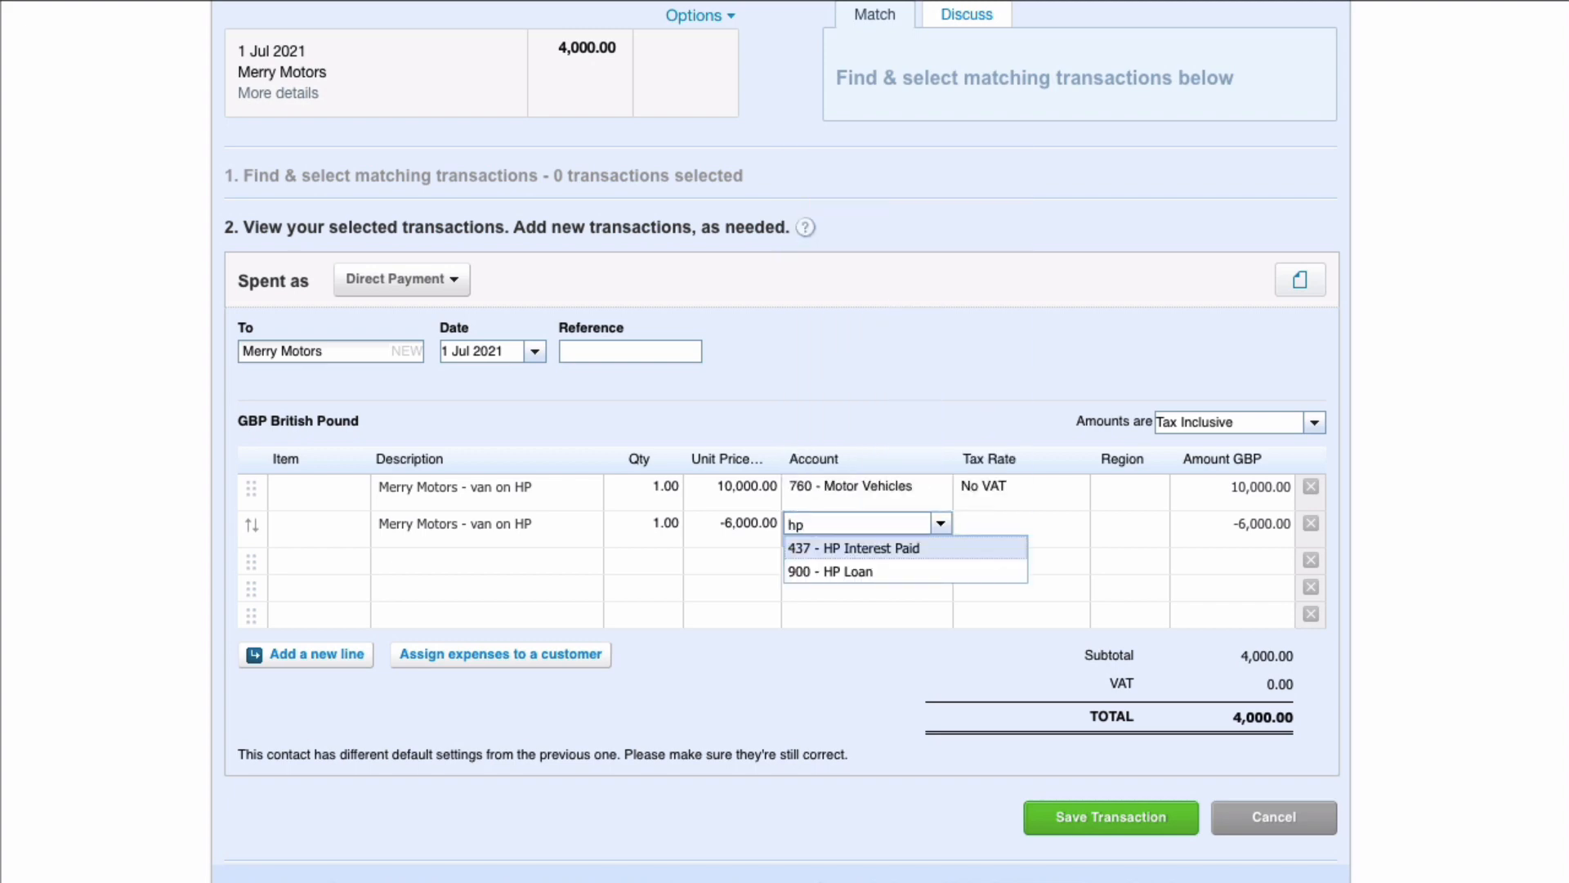
mouse_move(828, 572)
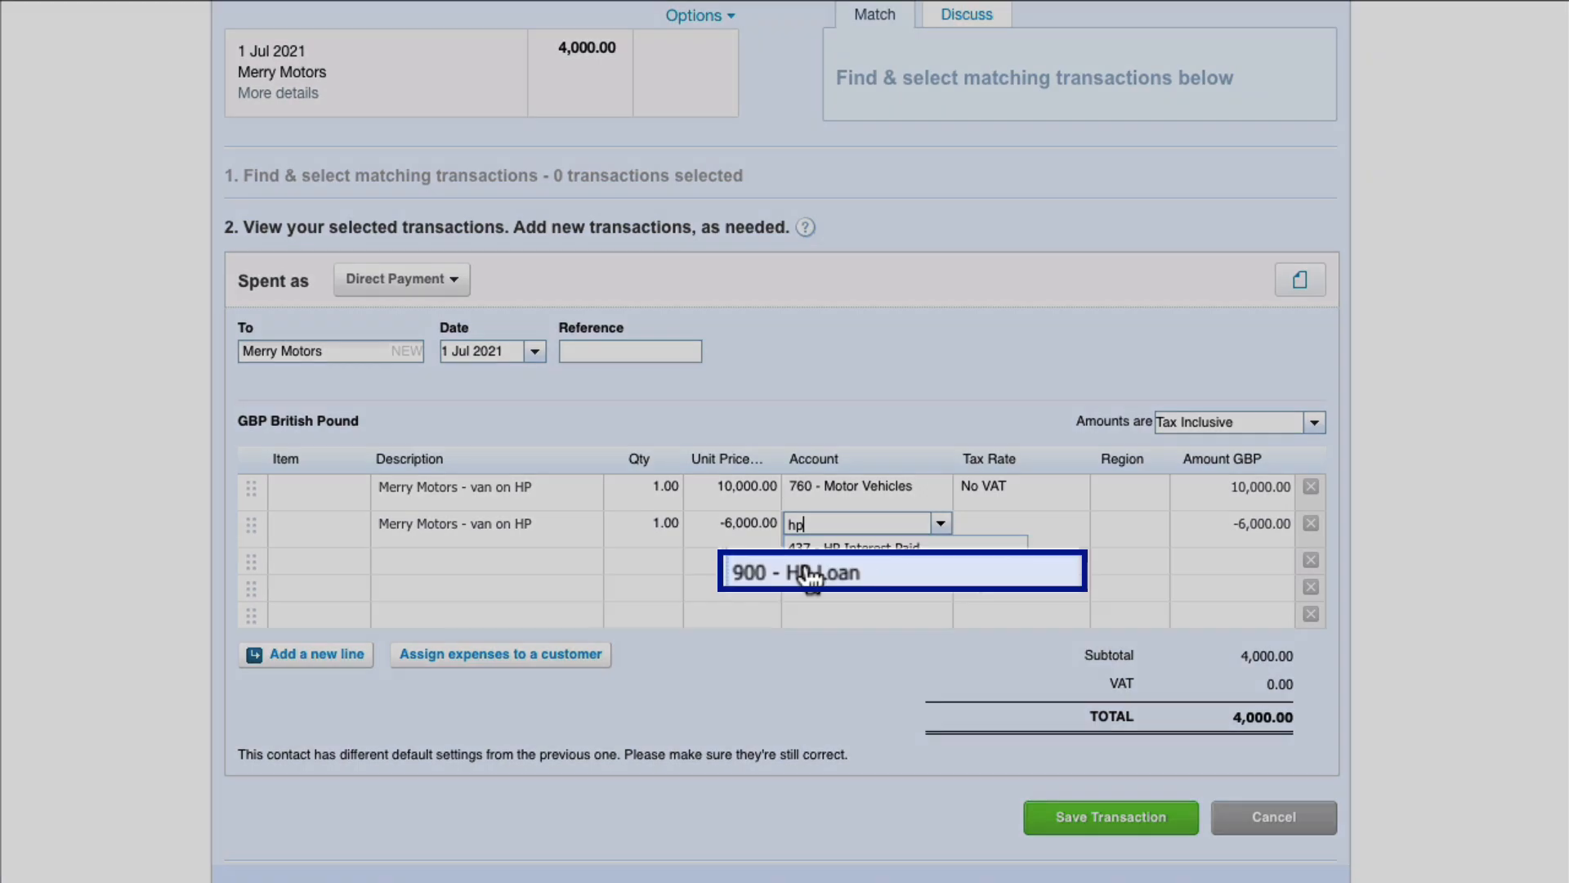
click(897, 571)
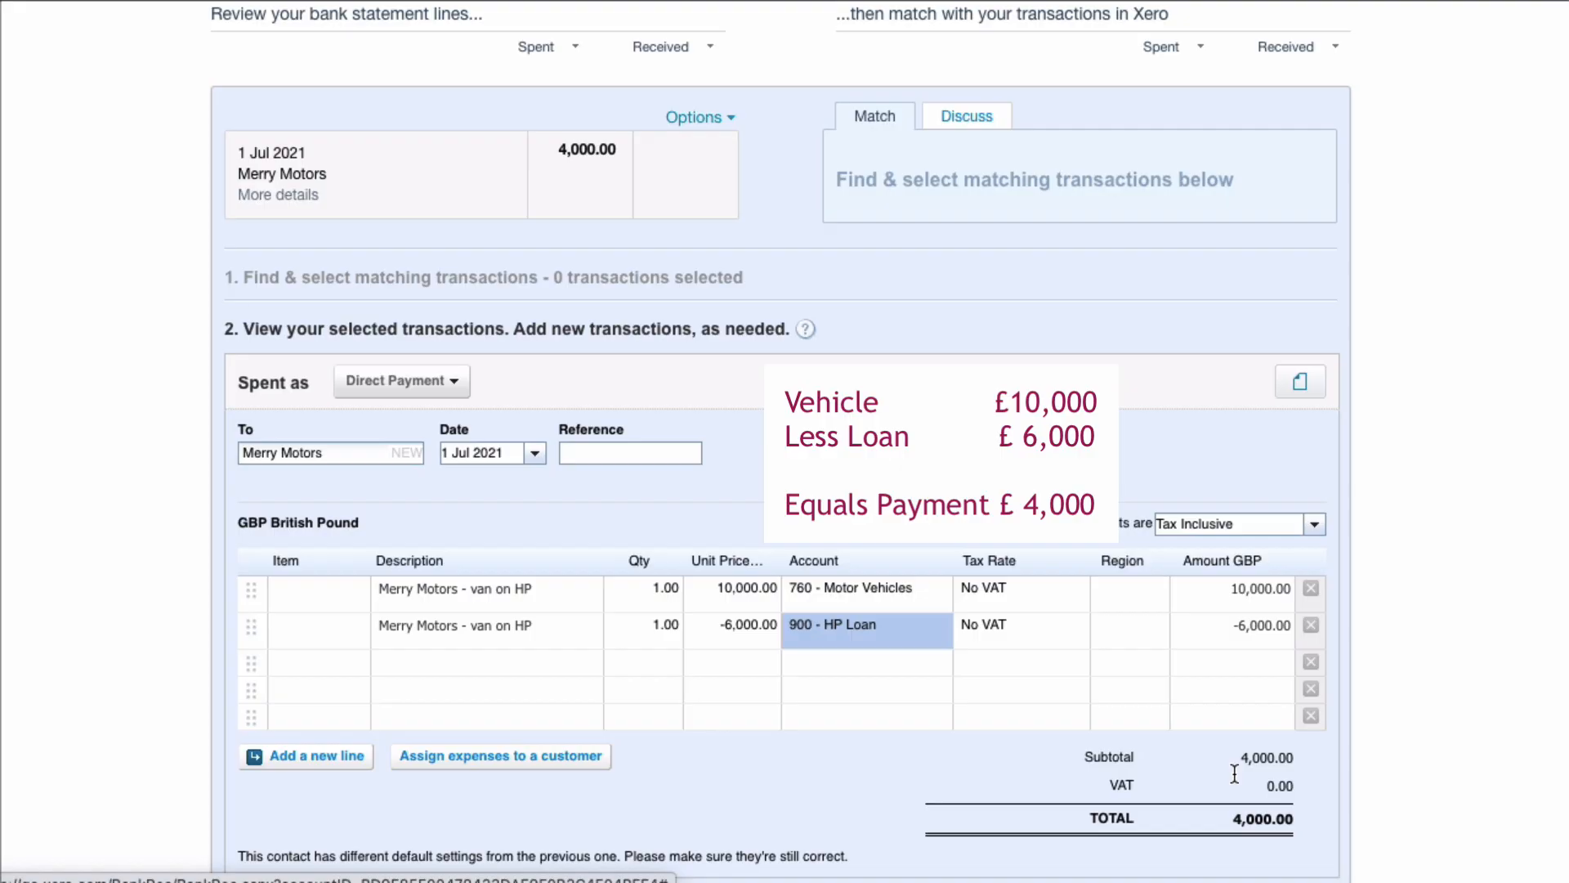
mouse_move(1198, 587)
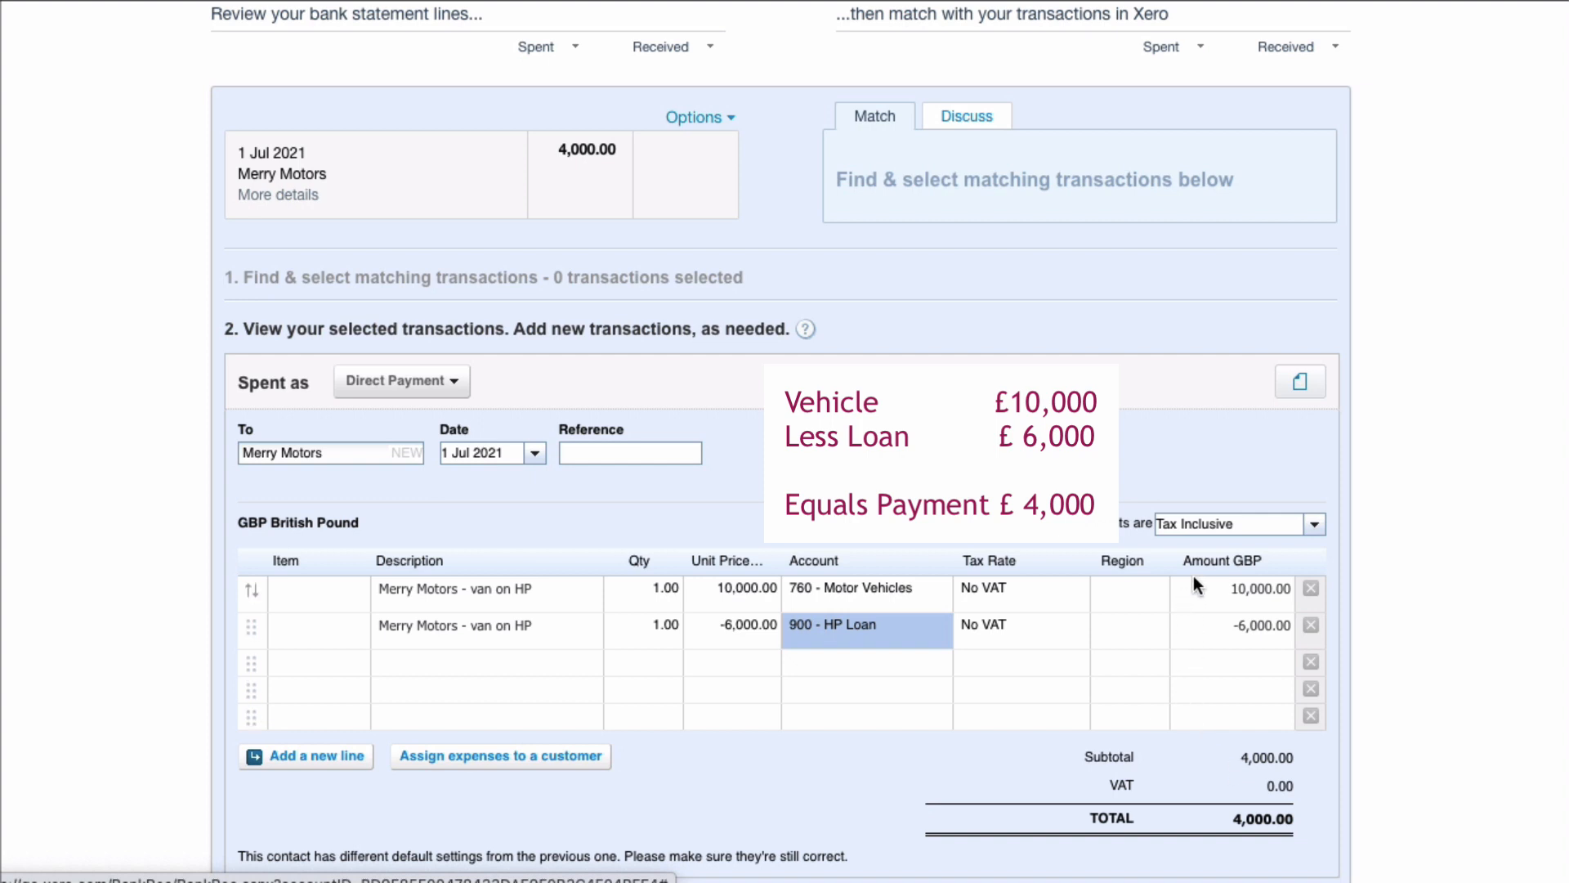
mouse_move(1192, 629)
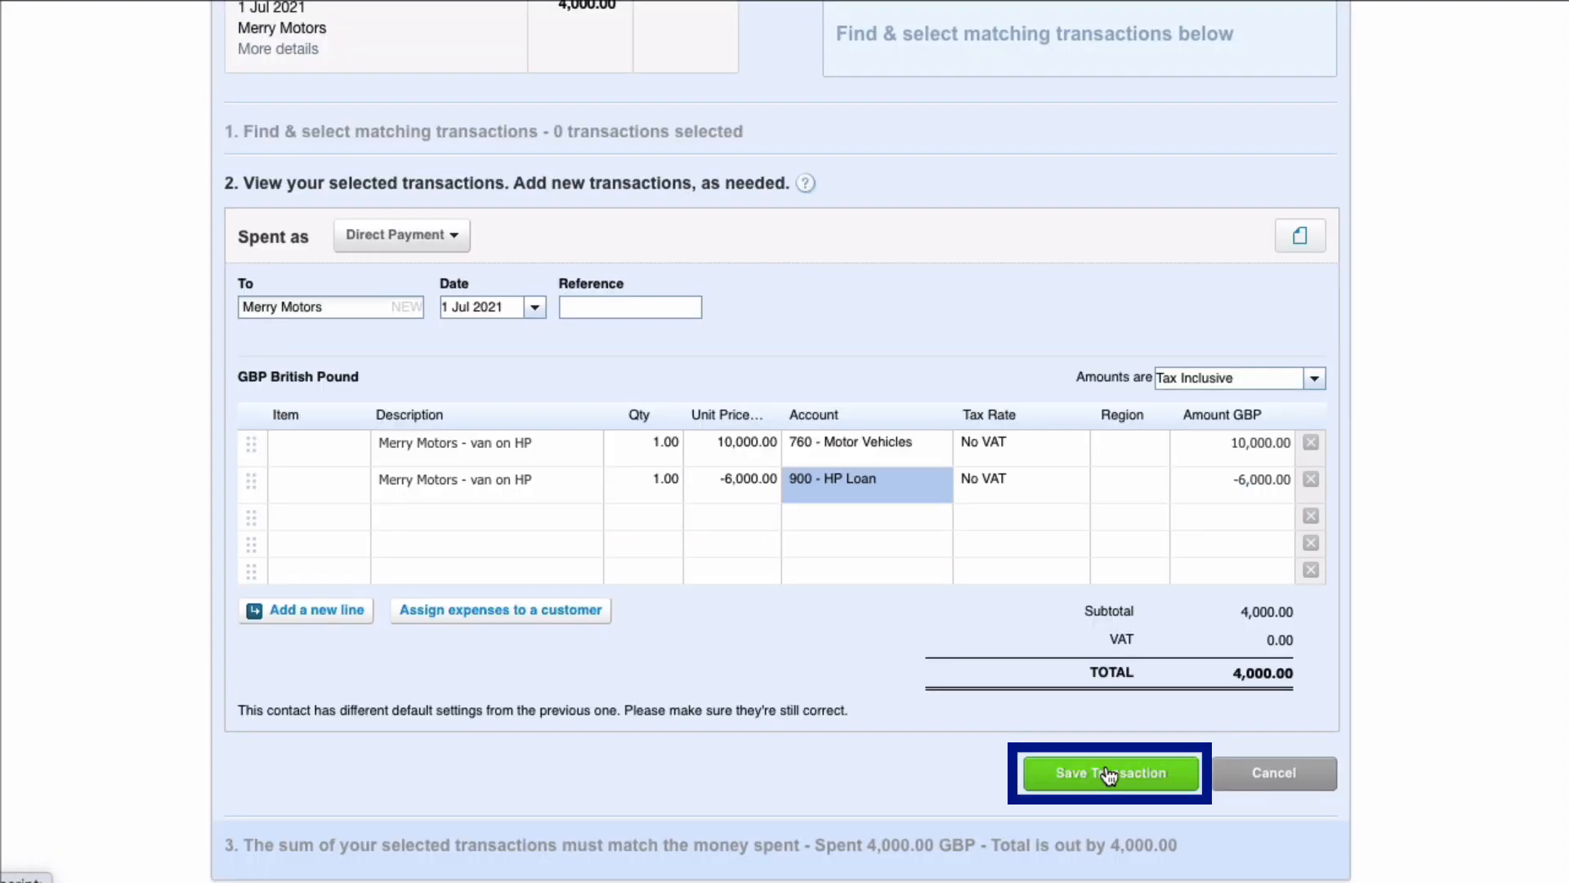
Save the split Merry Motors transaction so it reconciles the 4,000.00 line
click(1108, 773)
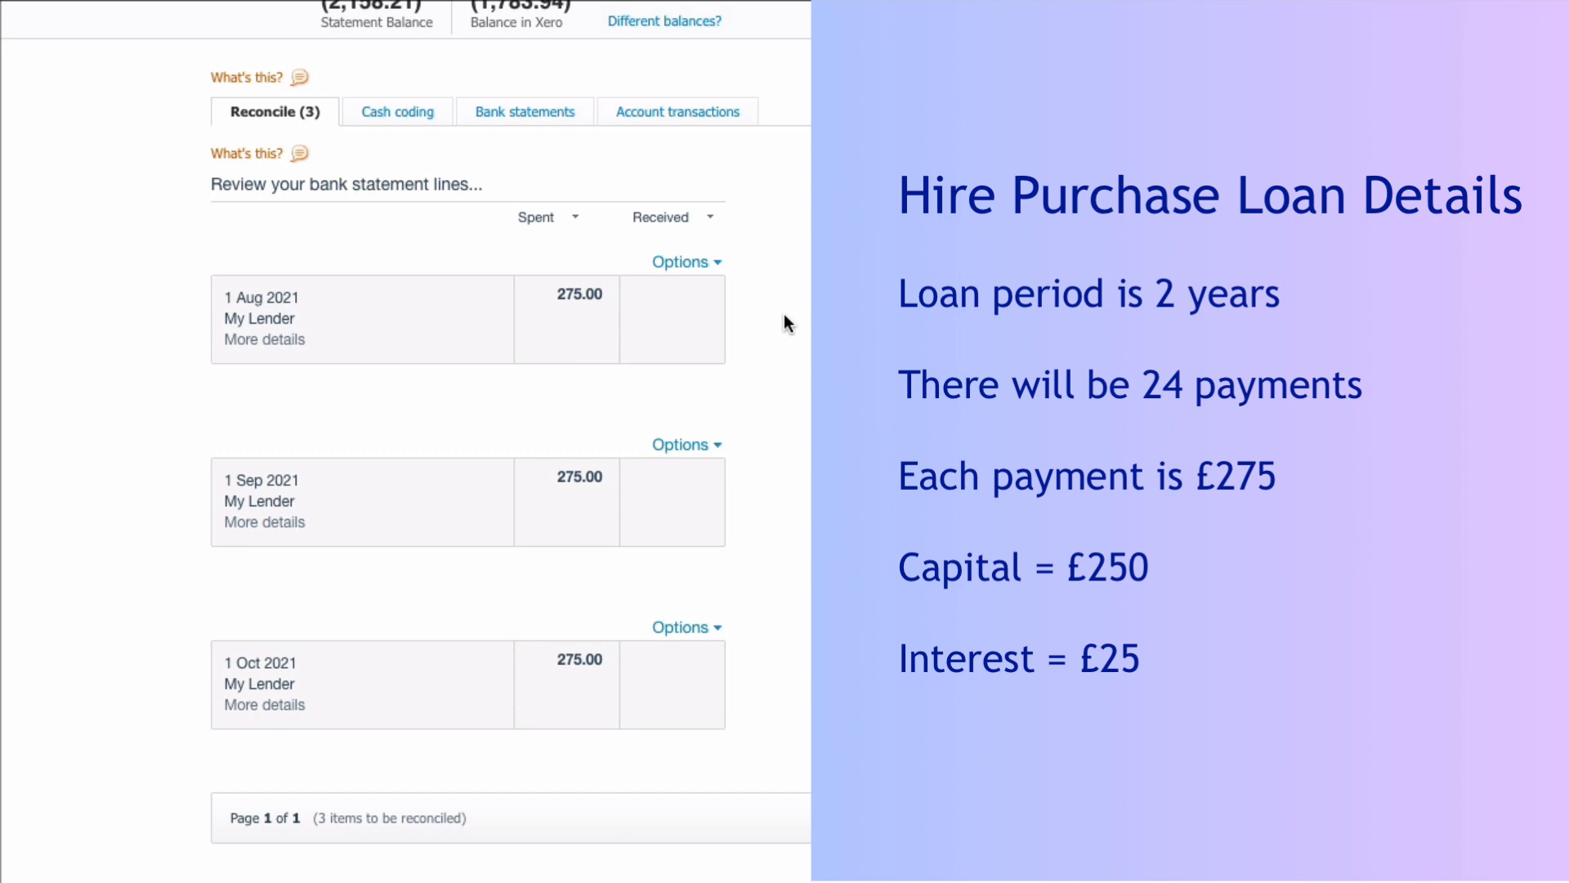
mouse_move(569, 320)
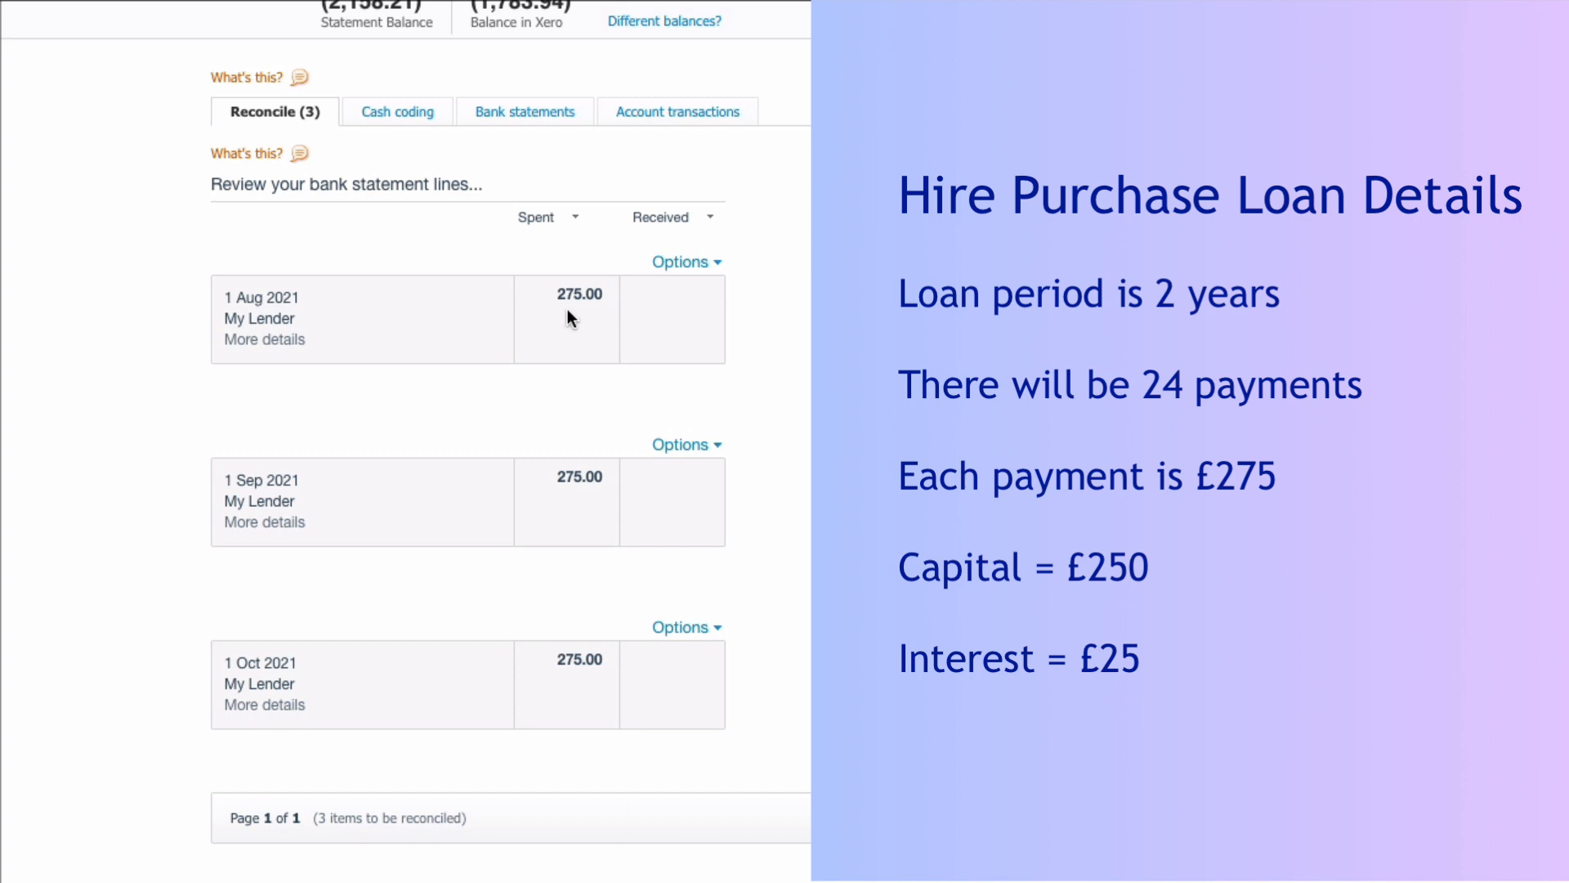
mouse_move(636, 317)
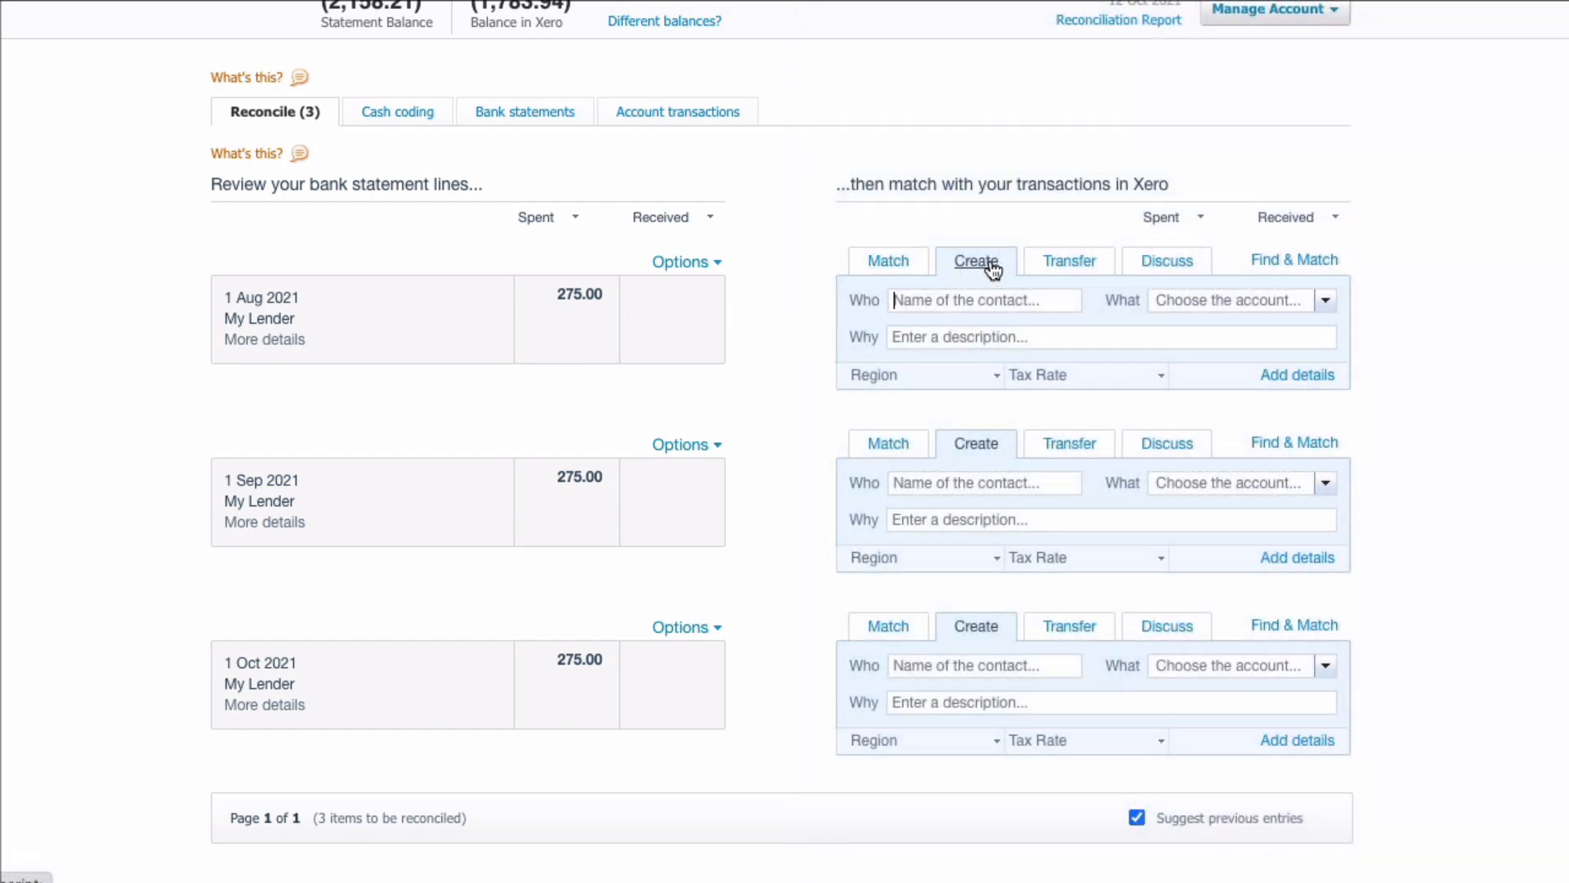
Enter My Lender as the payee of the 1 Aug 2021 275.00 payment
click(974, 259)
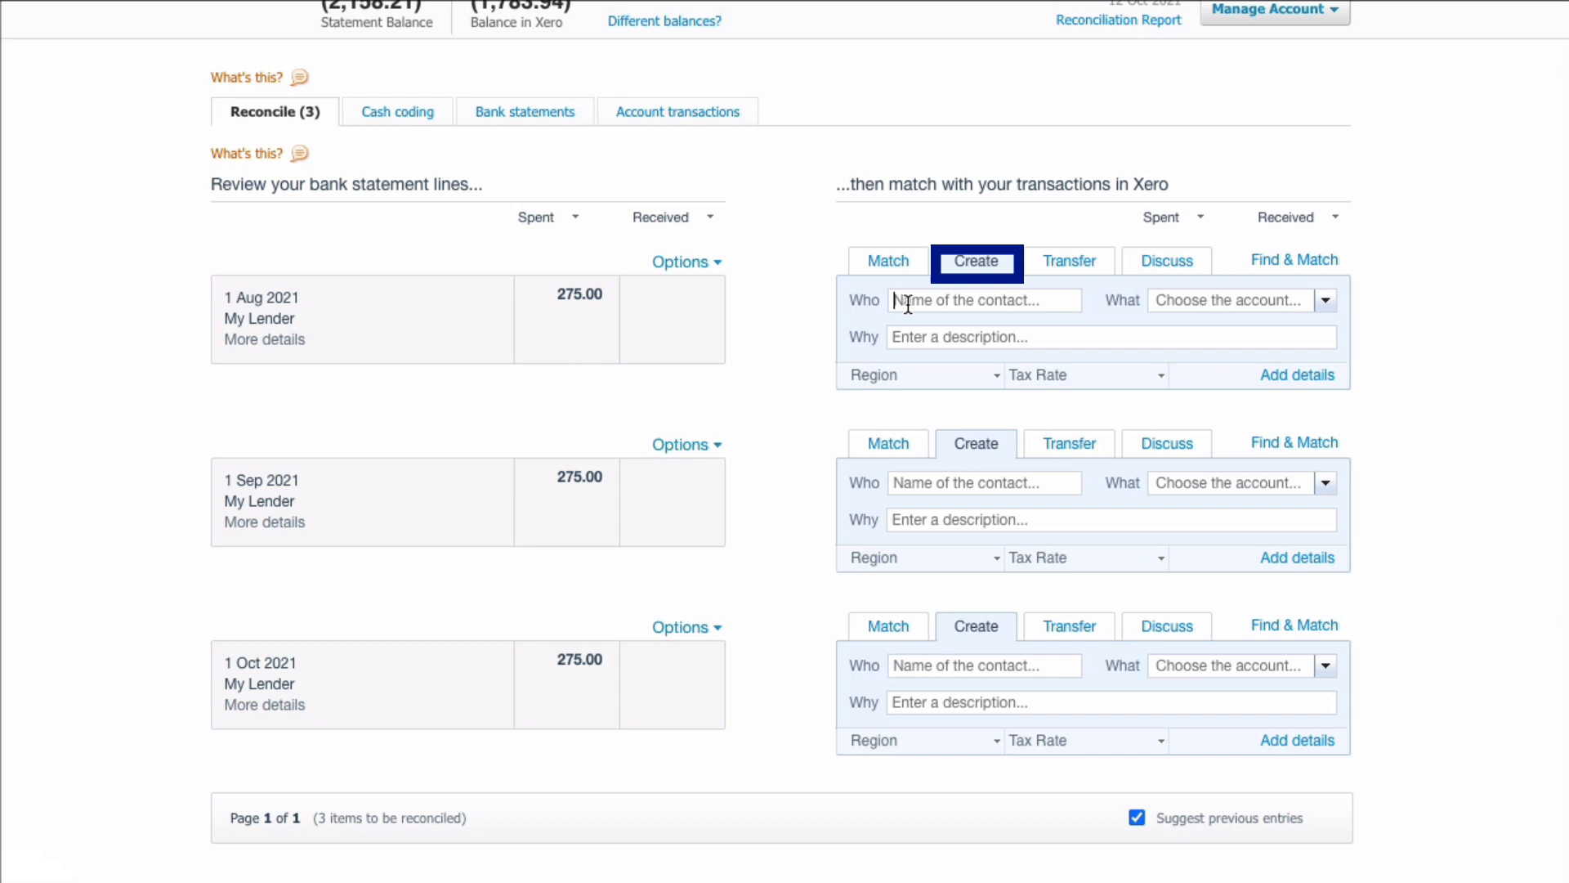
text(My Lender)
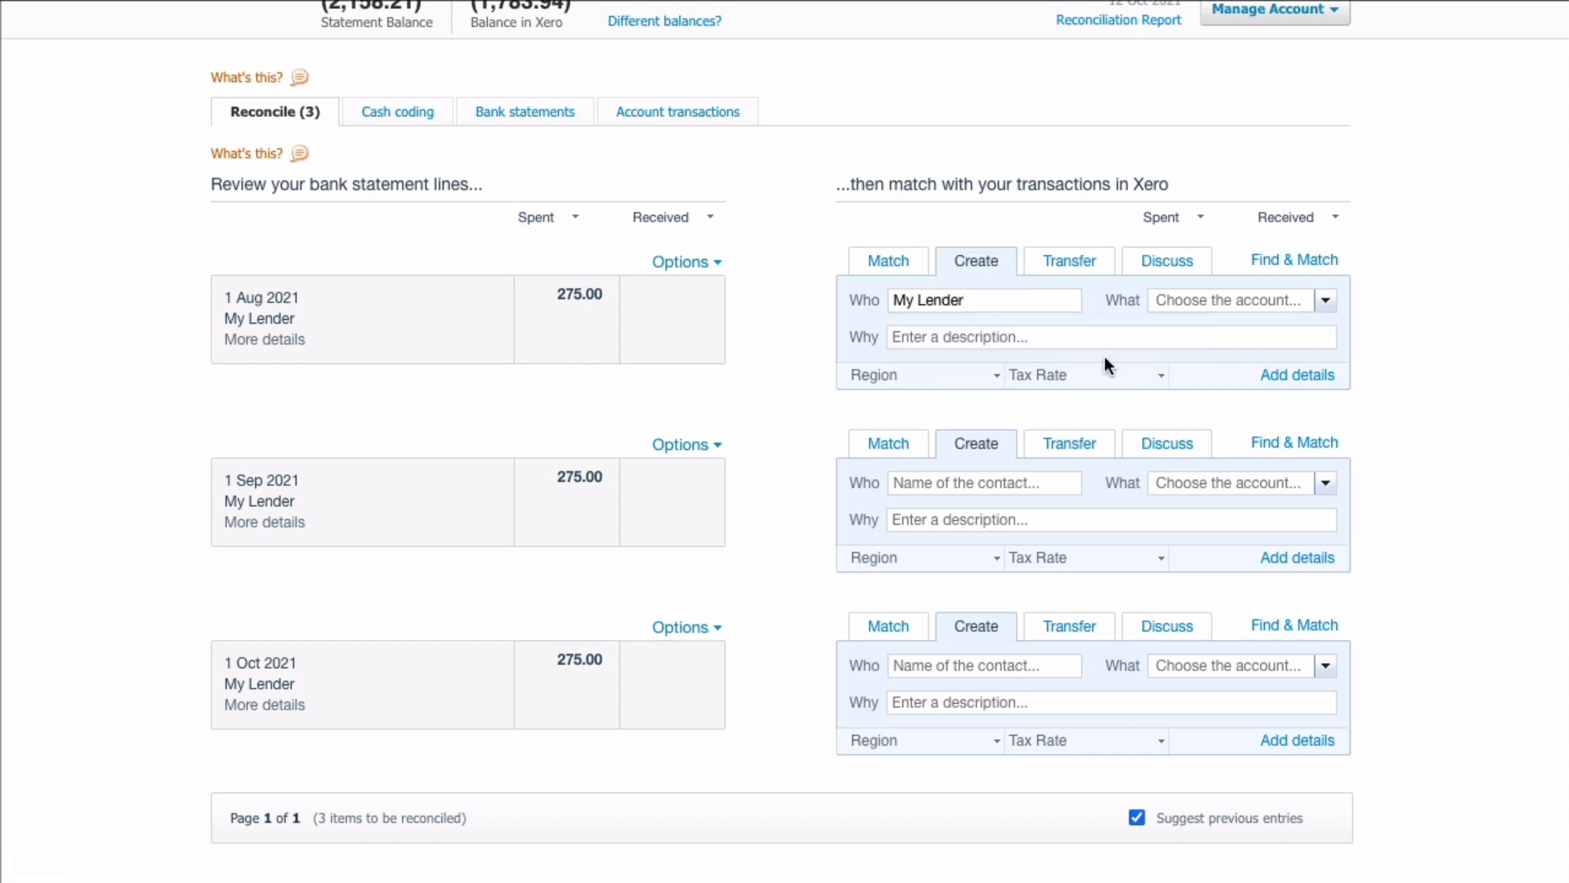
mouse_move(1296, 374)
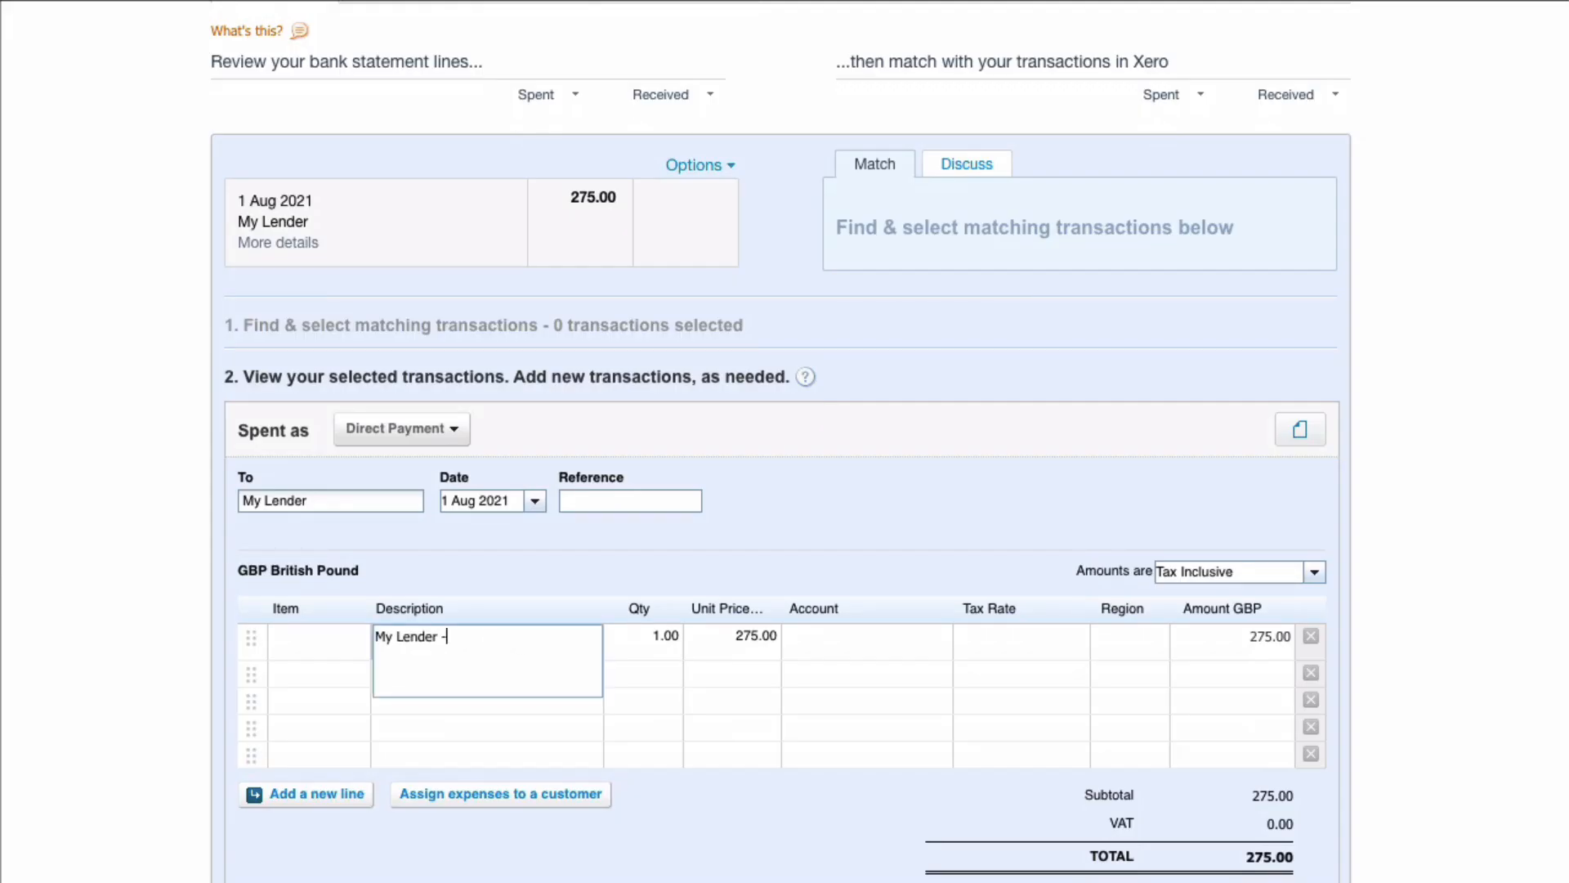
Code a capital line of 250 to the 900 HP Loan account
text(capital)
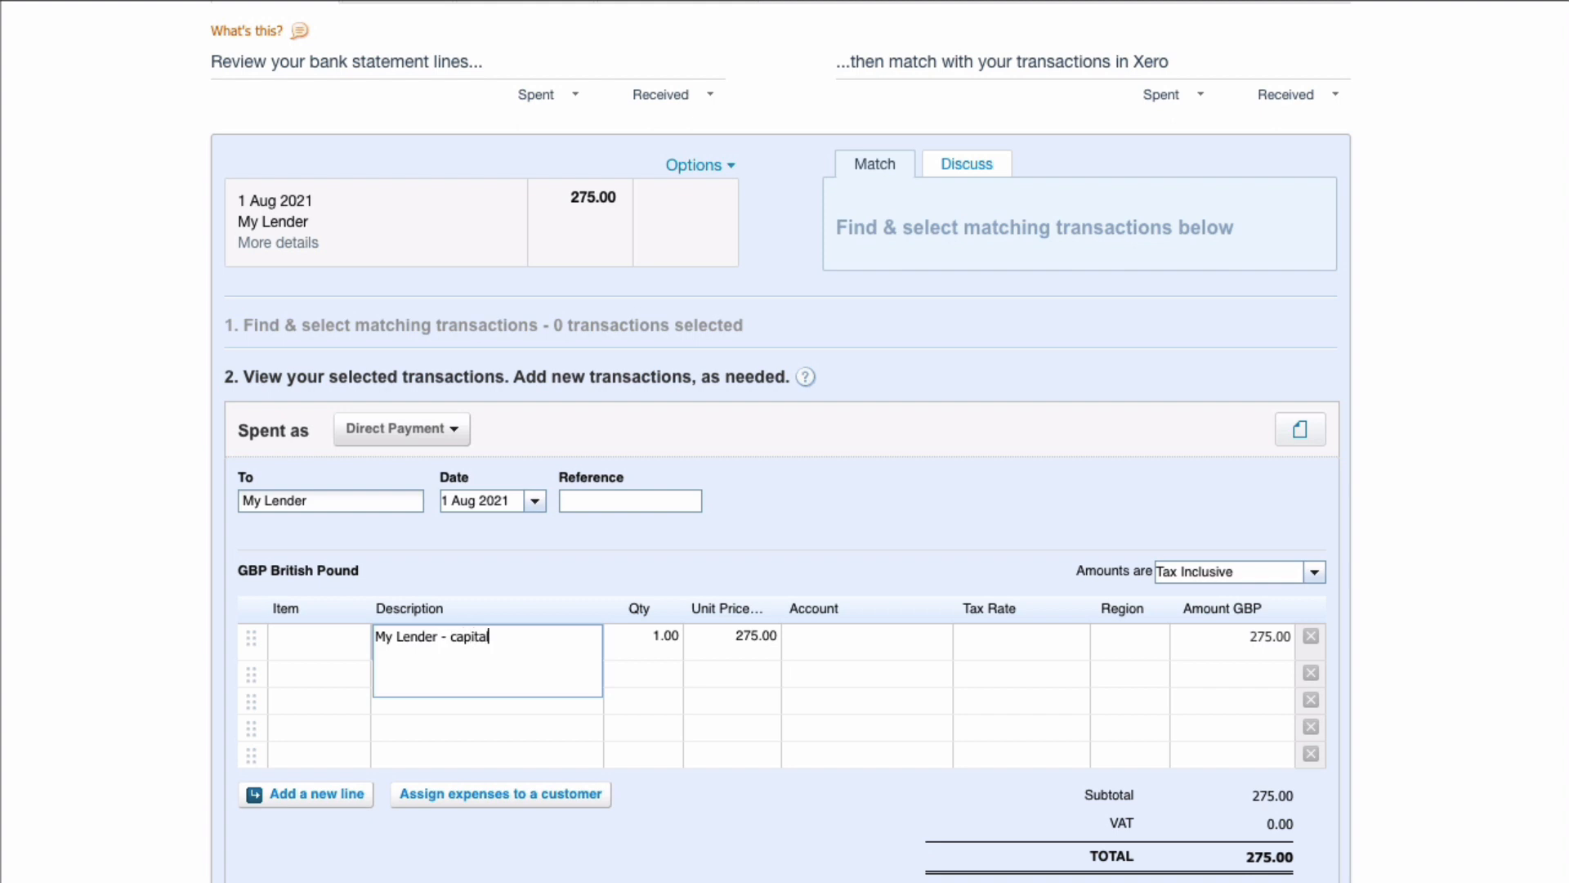
click(732, 636)
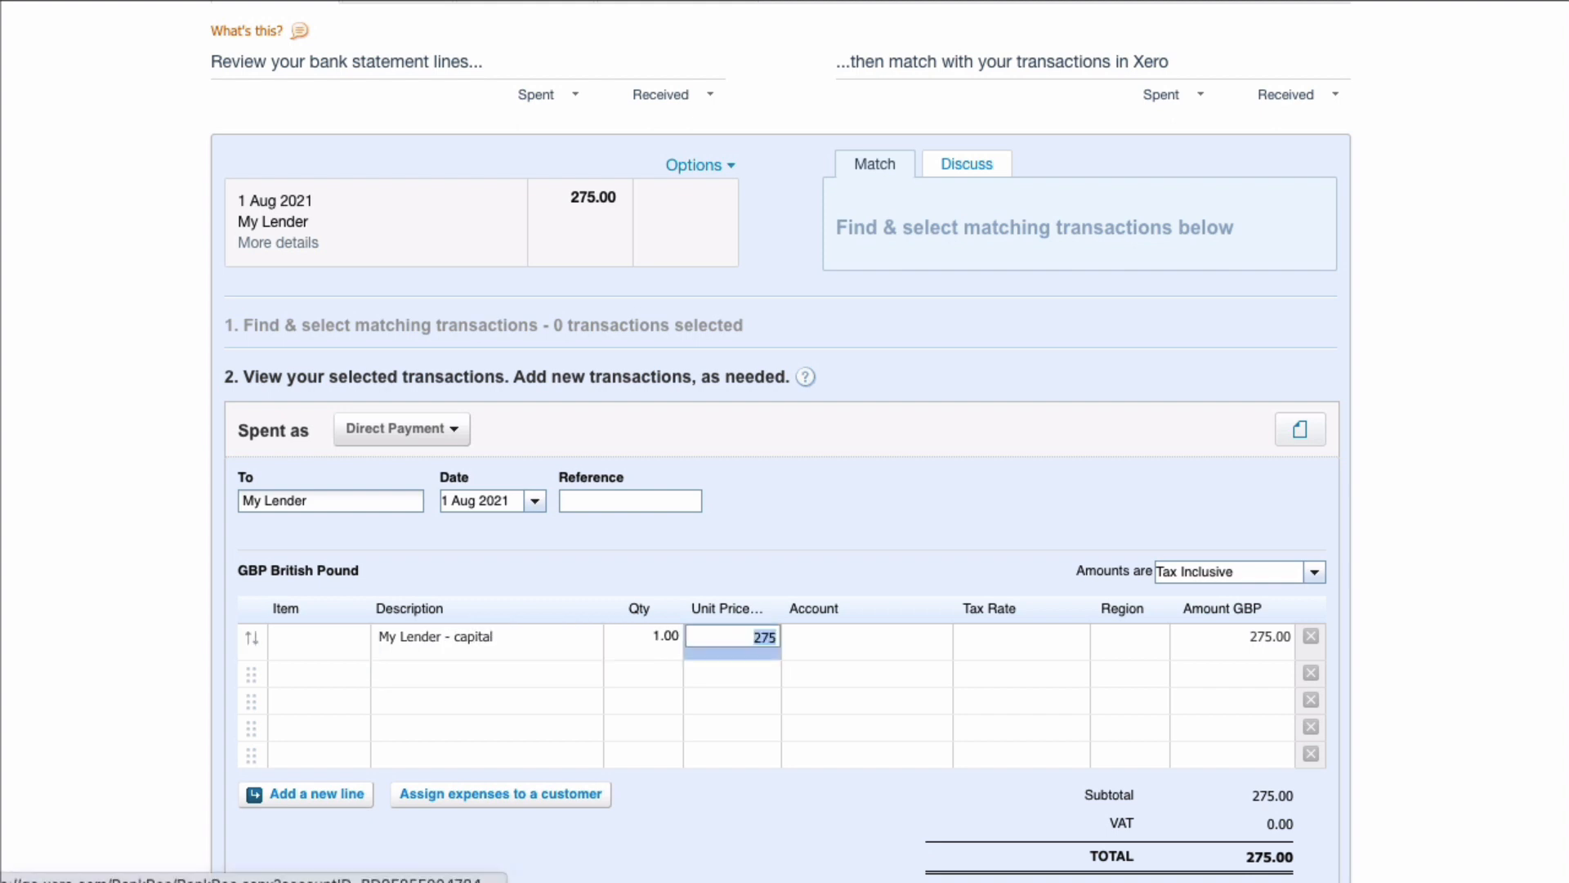
text(250)
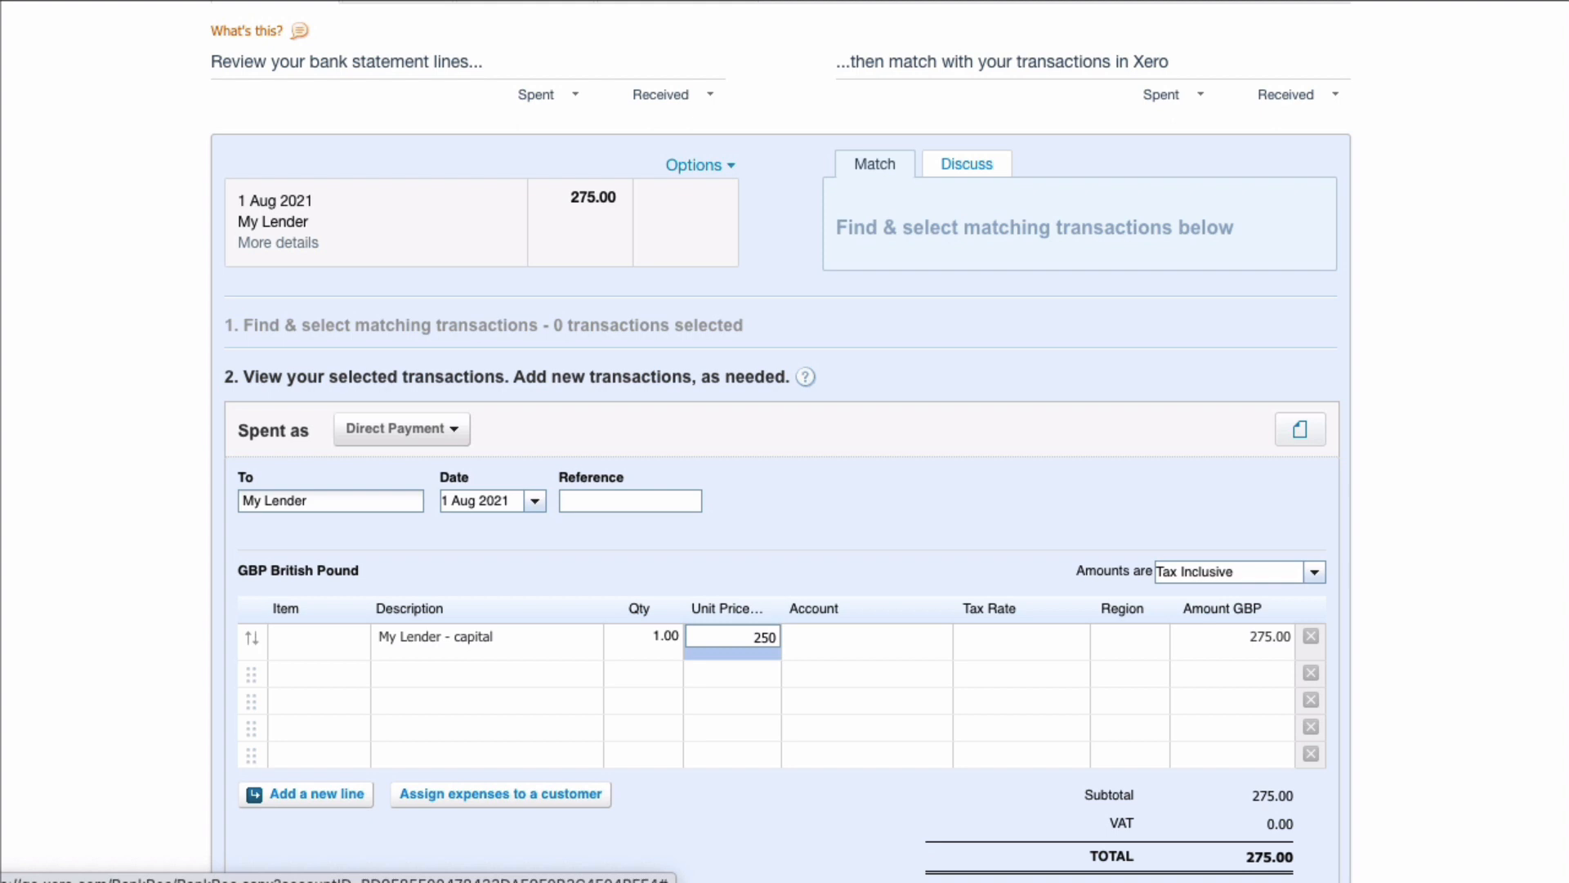
text(hp)
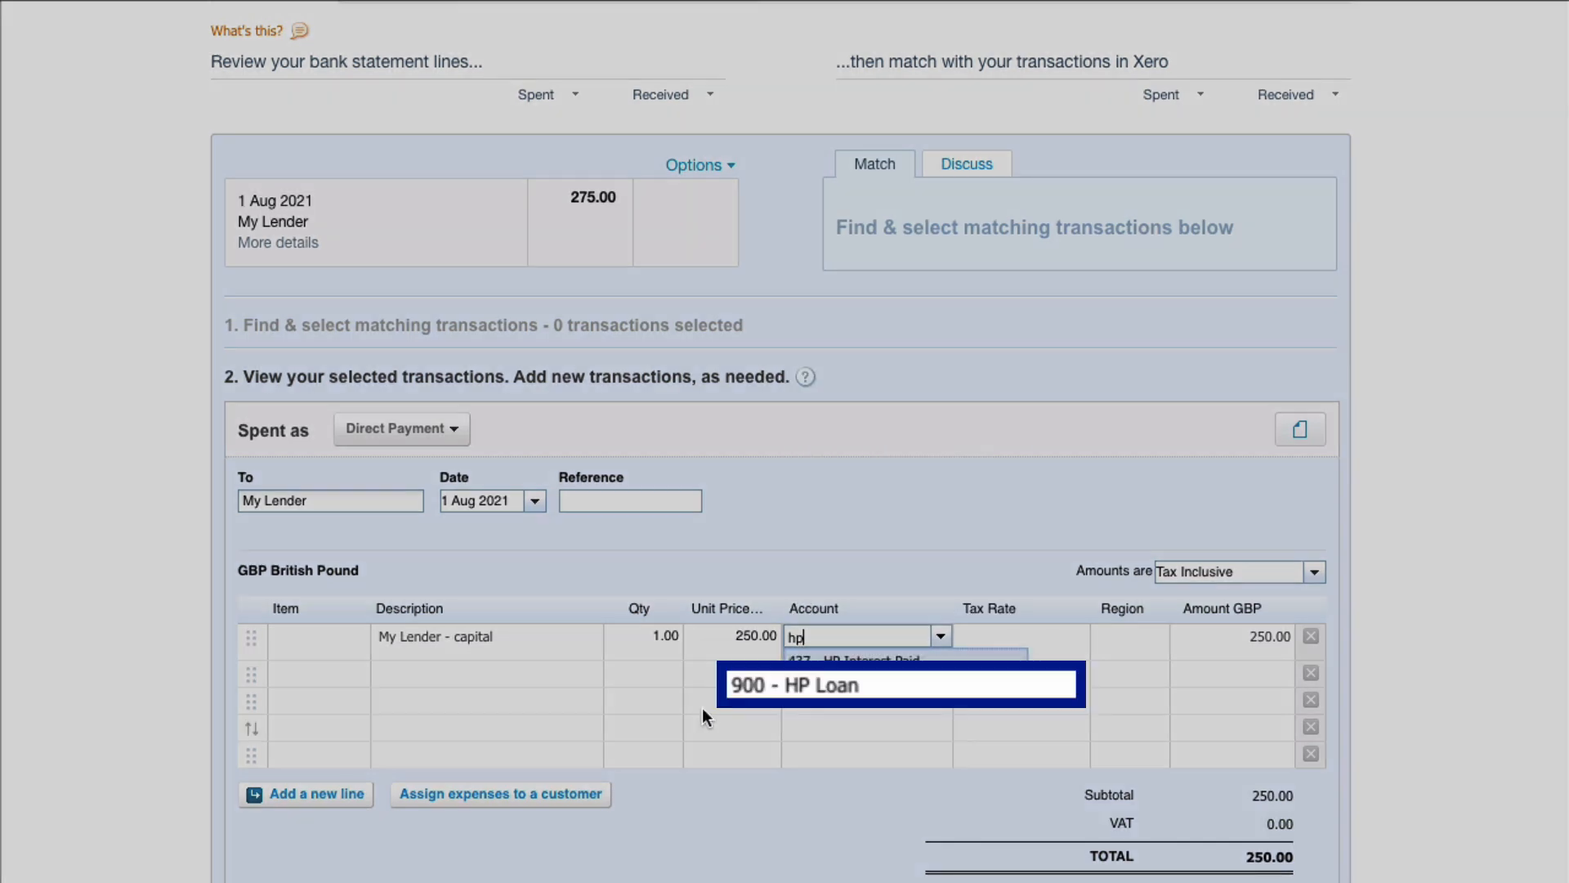
click(897, 685)
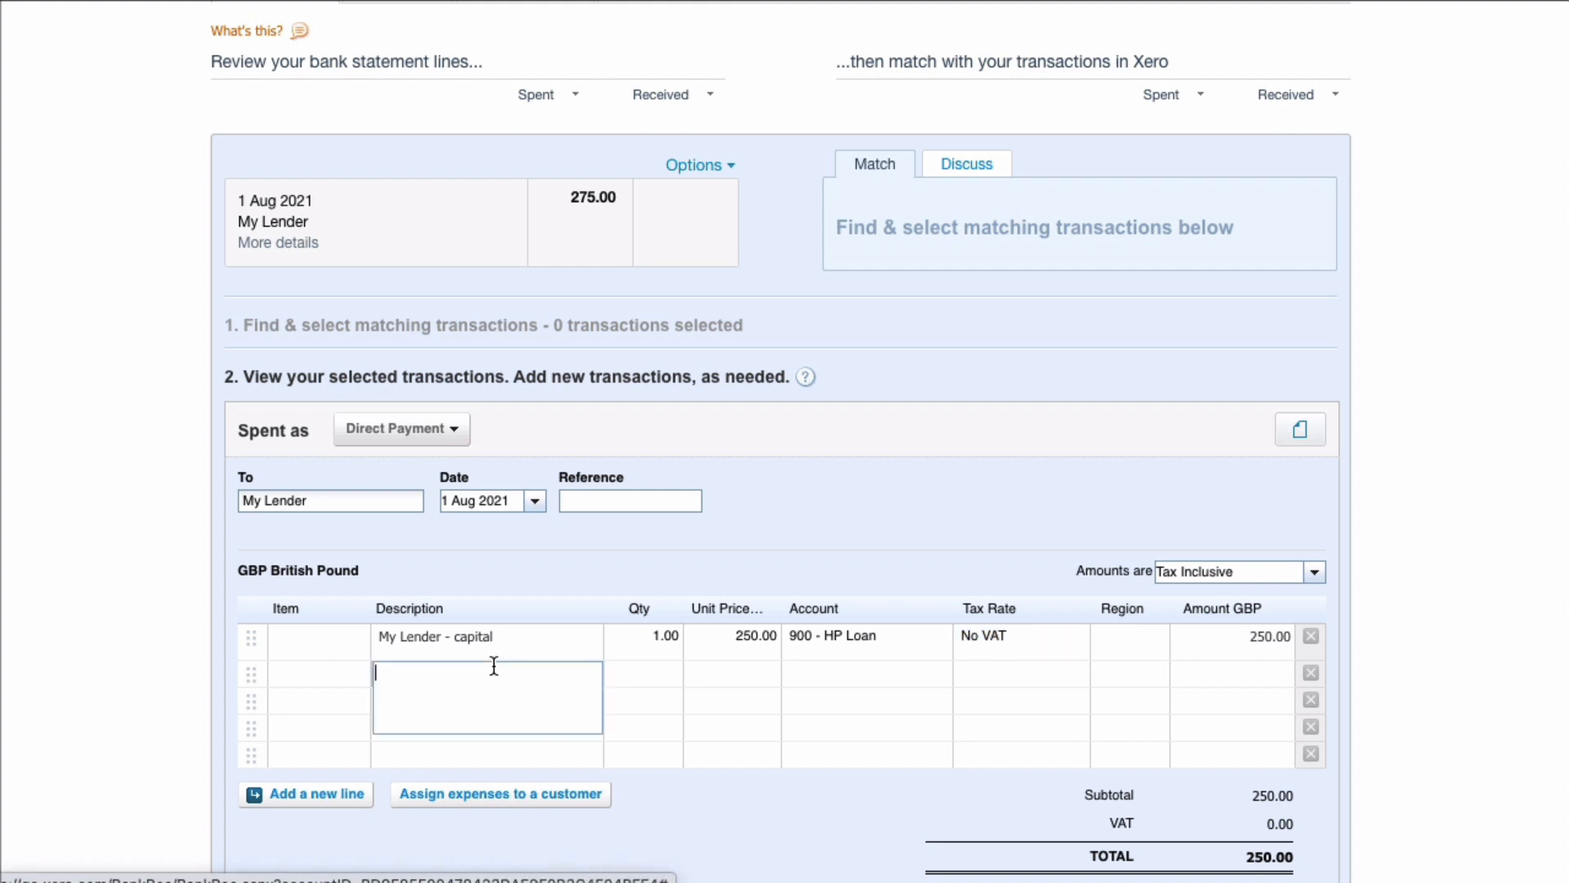
Add a 'My Lender - interest' line of 25.00 to HP Interest Paid, save and reconcile
text(My Lender - interest)
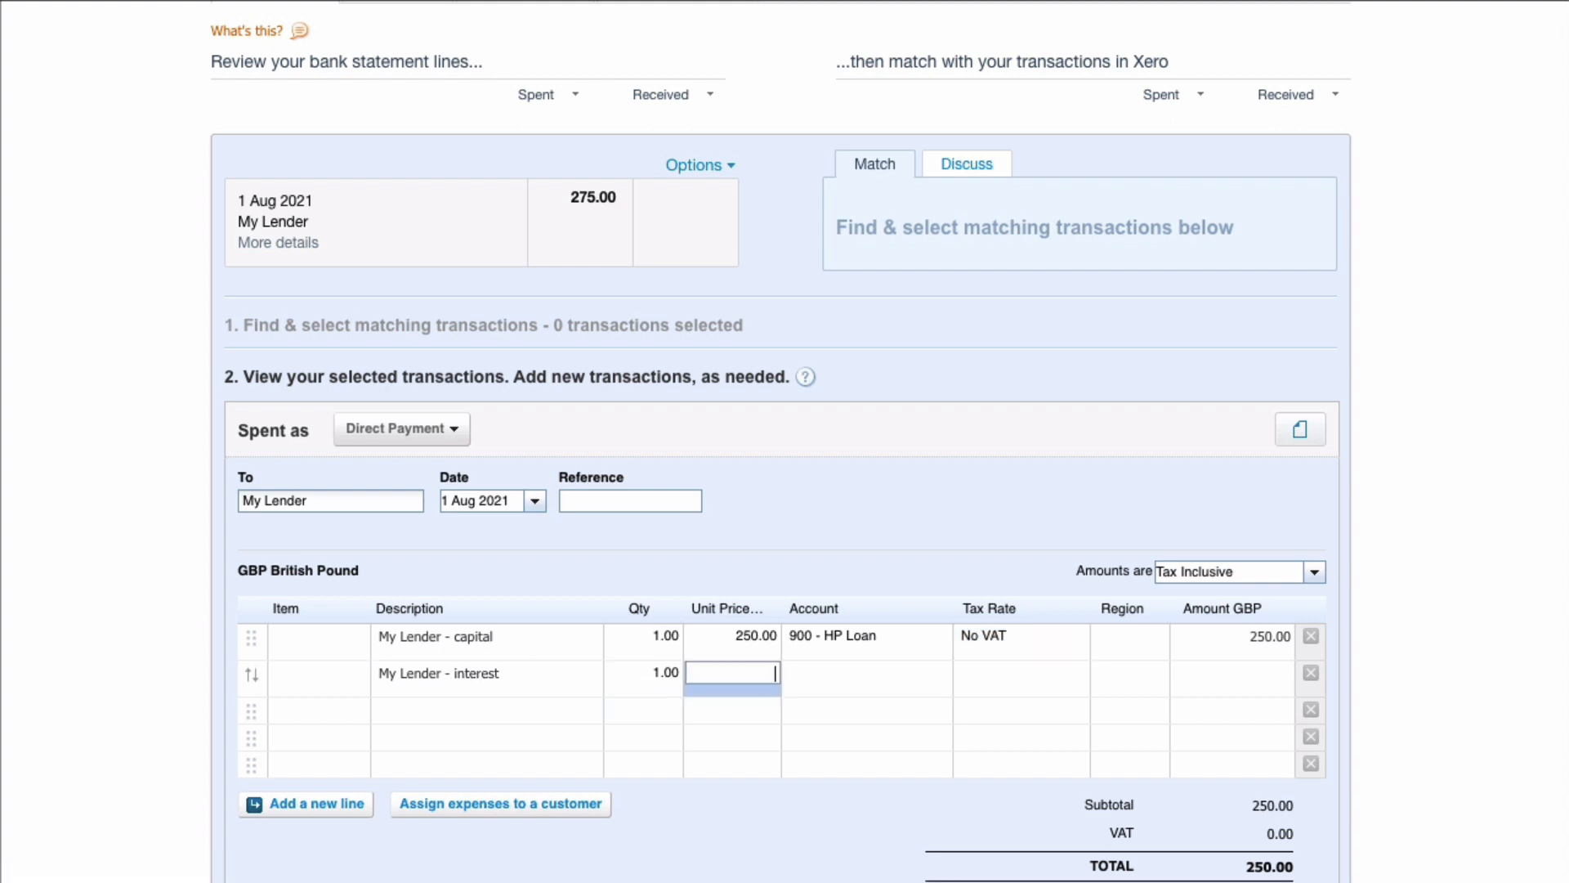
text(25.00)
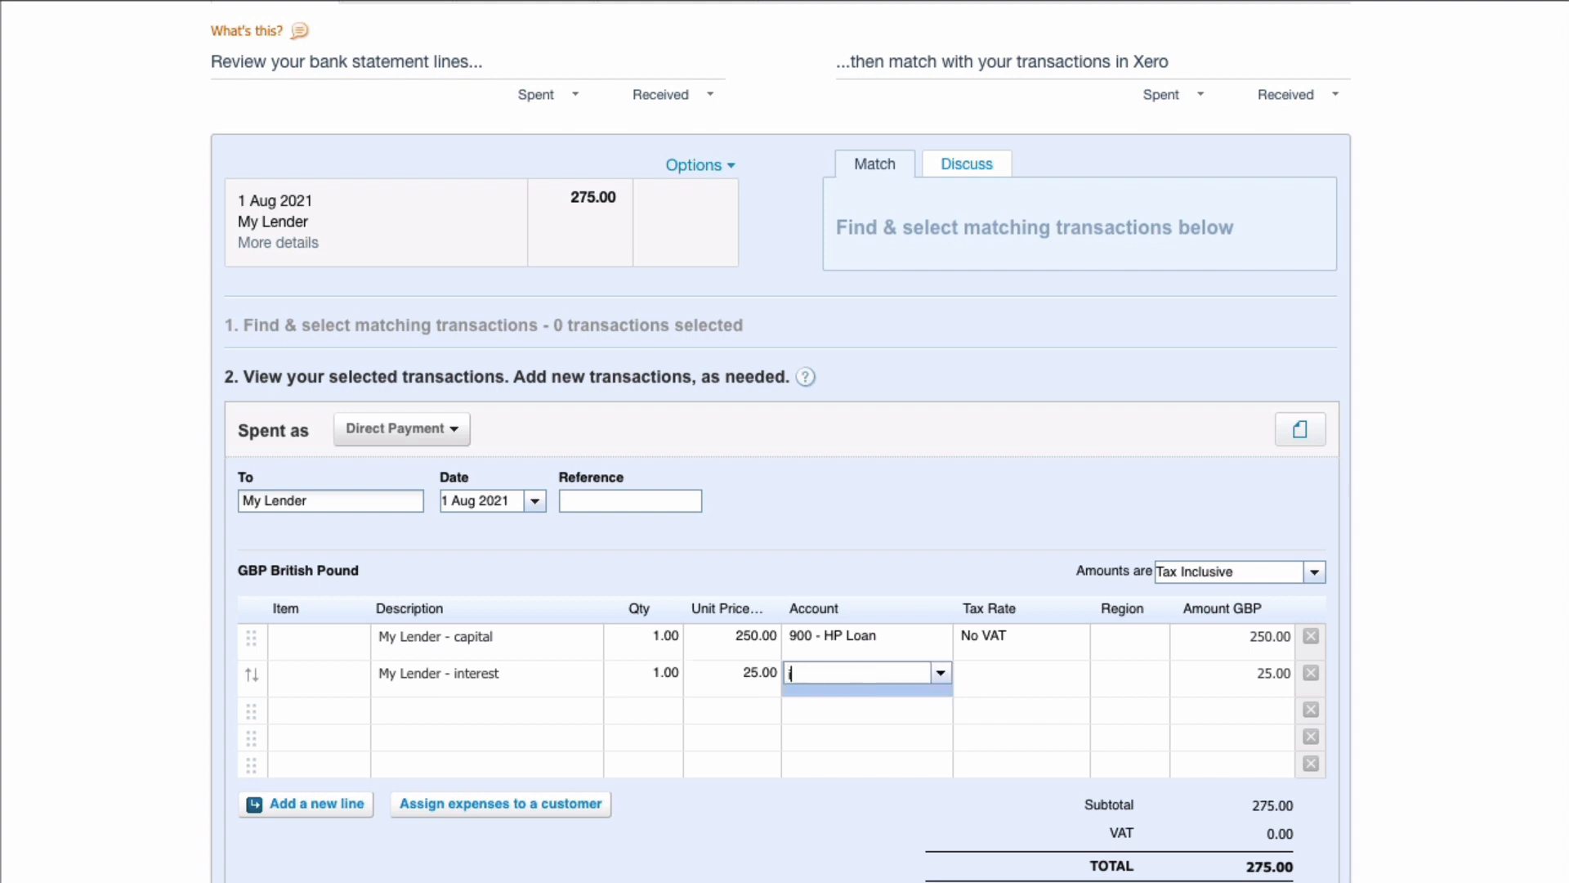
text(inter)
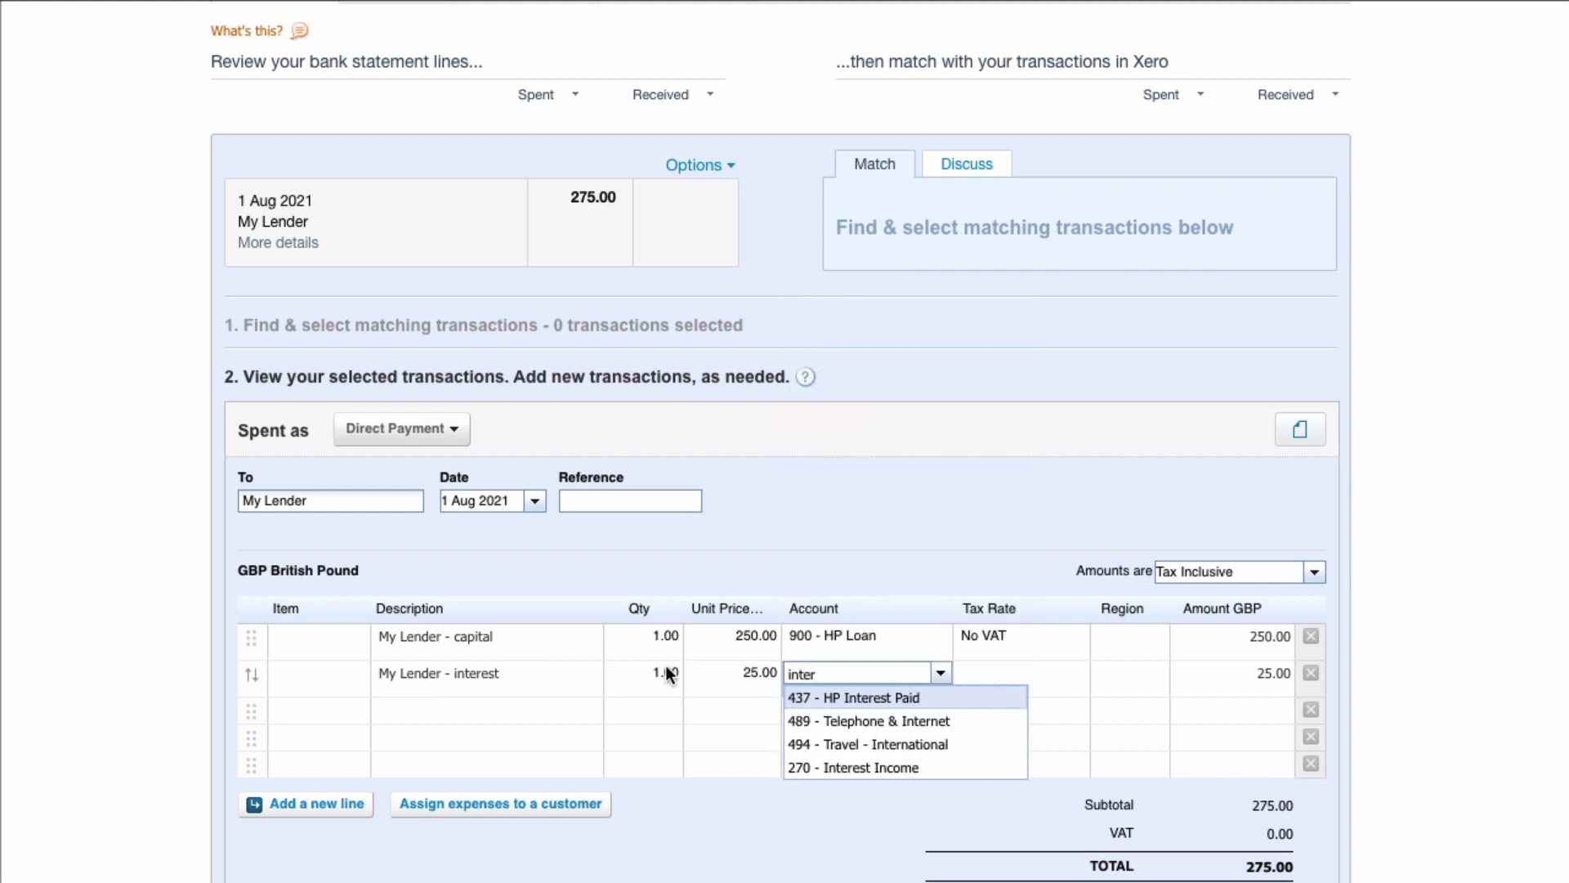
mouse_move(850, 698)
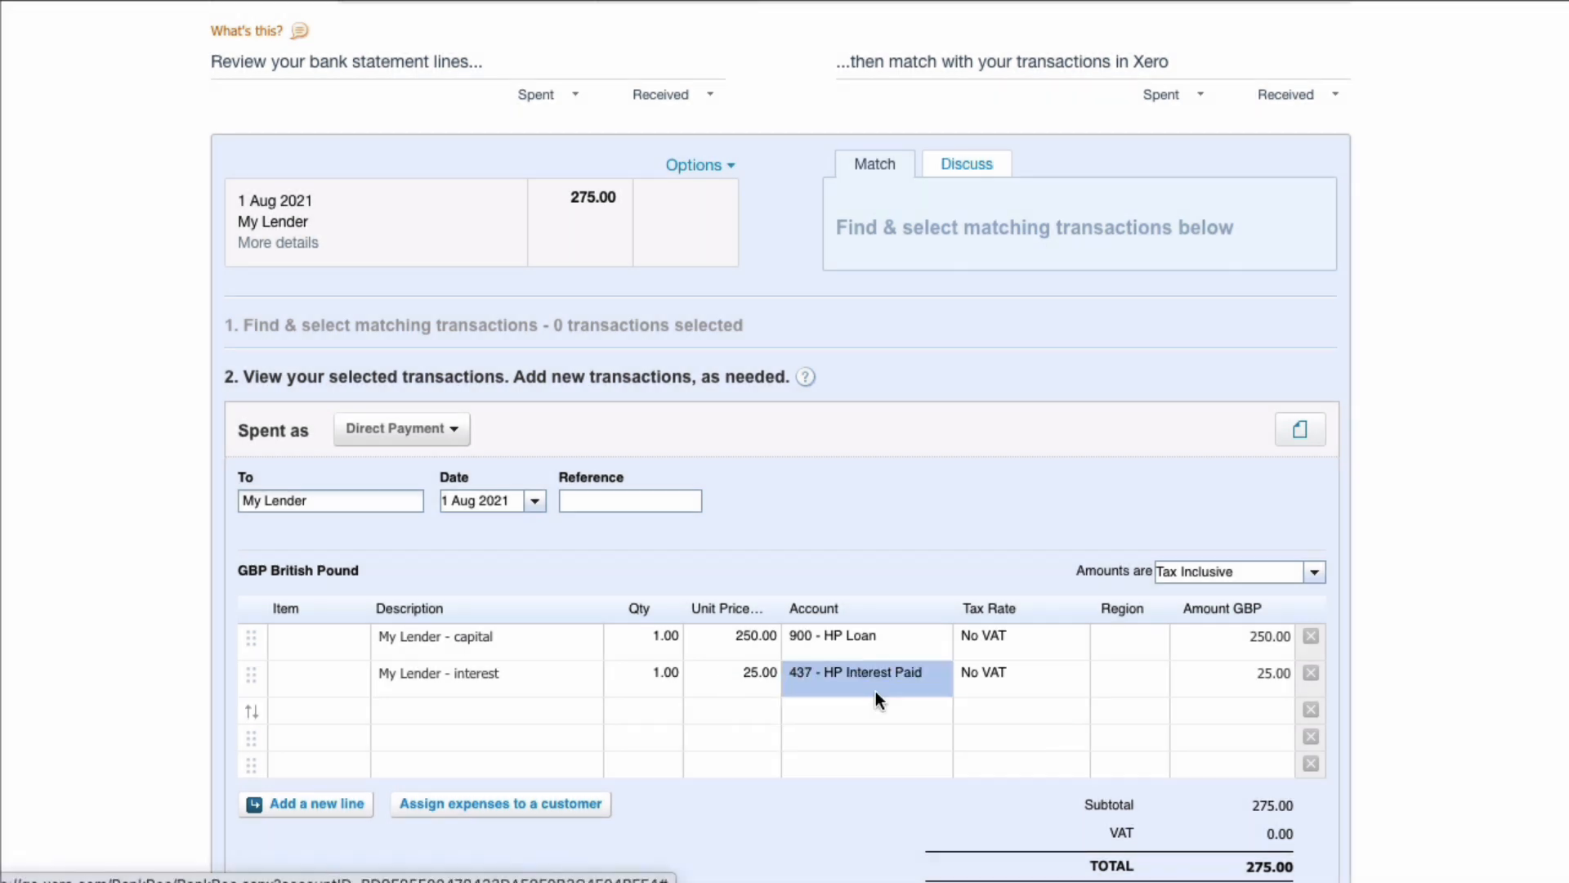
mouse_move(533, 549)
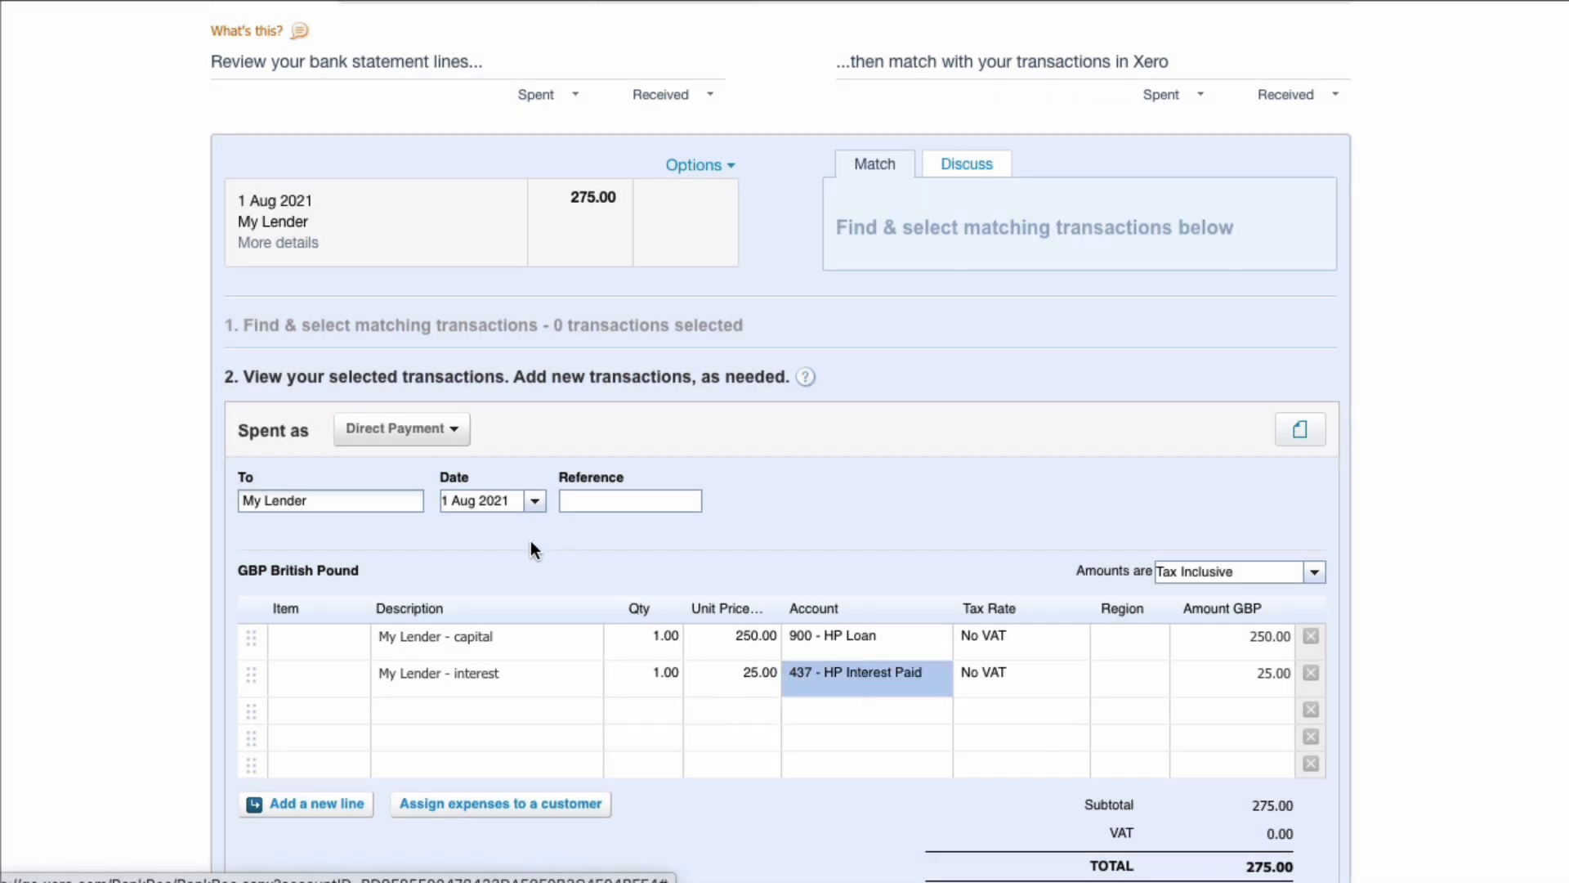
mouse_move(502, 528)
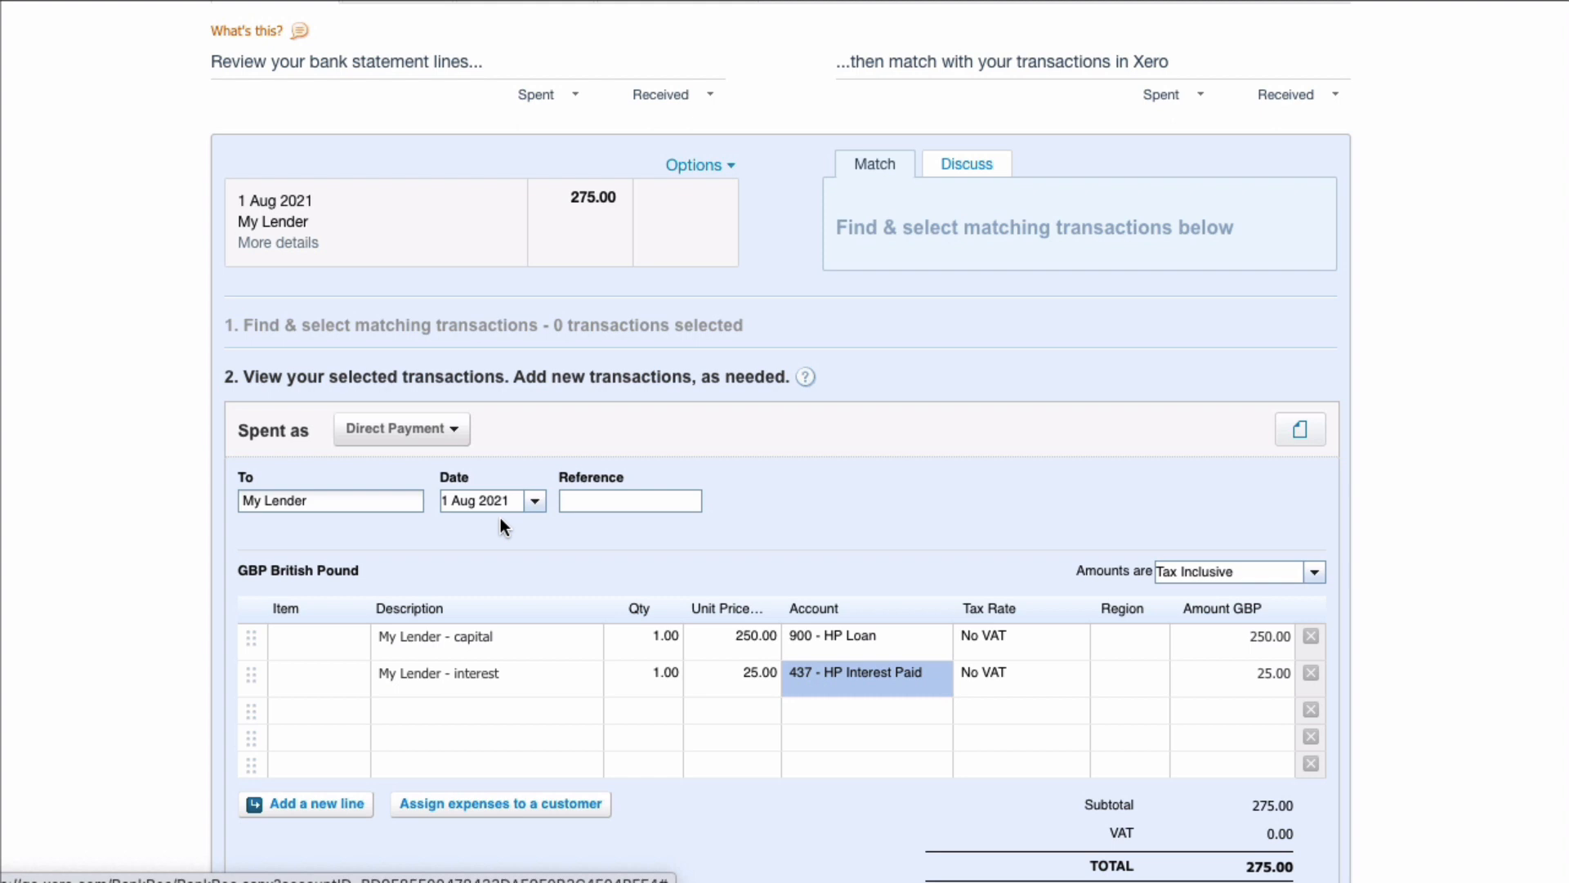
mouse_move(763, 644)
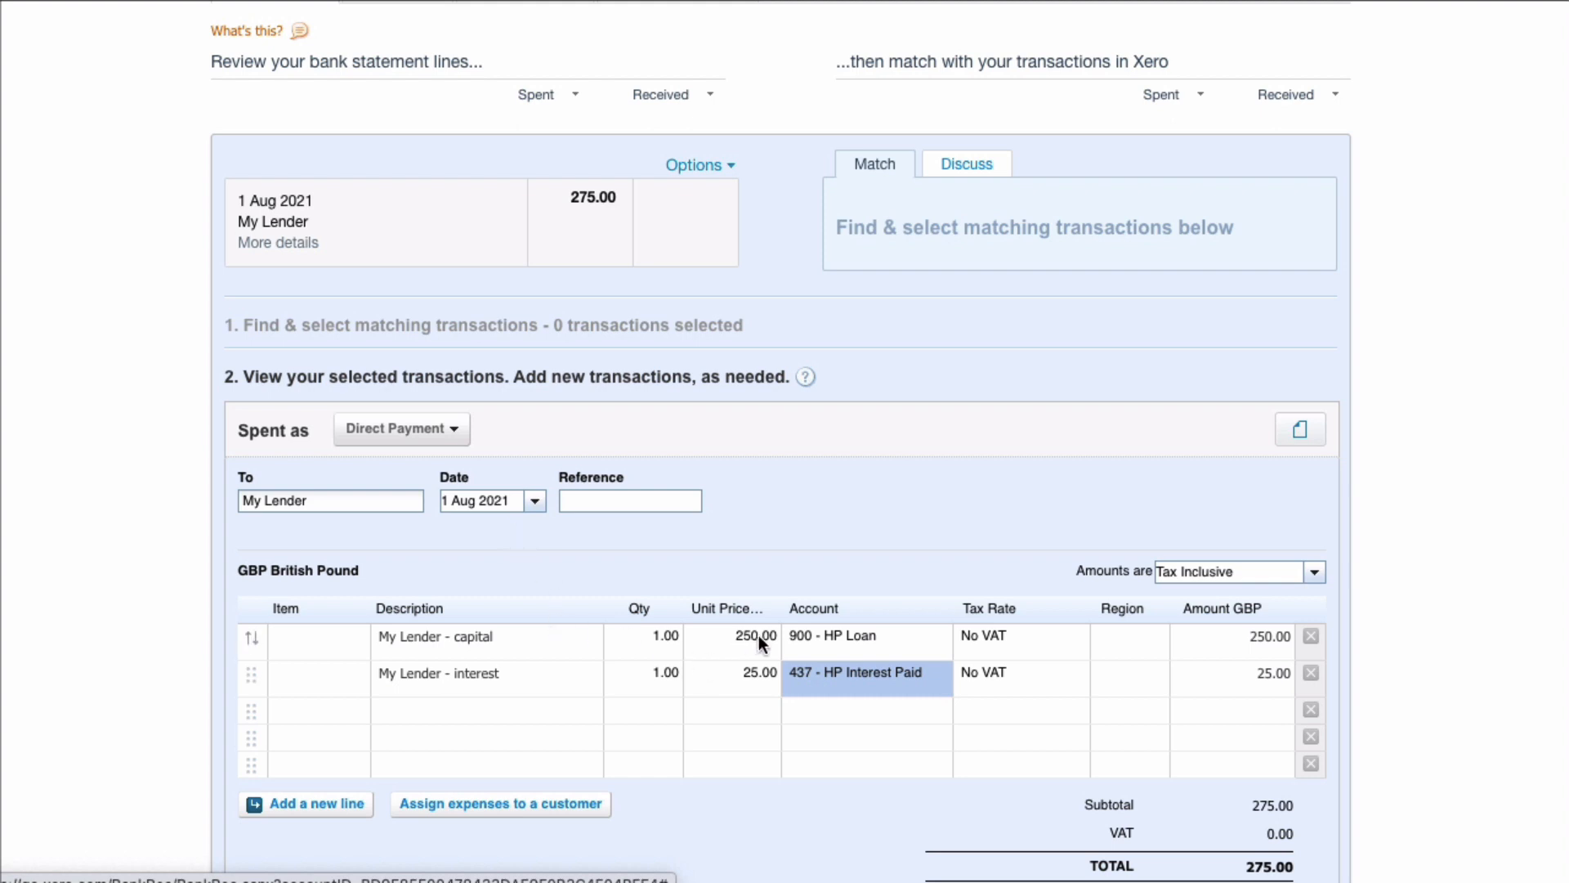
mouse_move(830, 698)
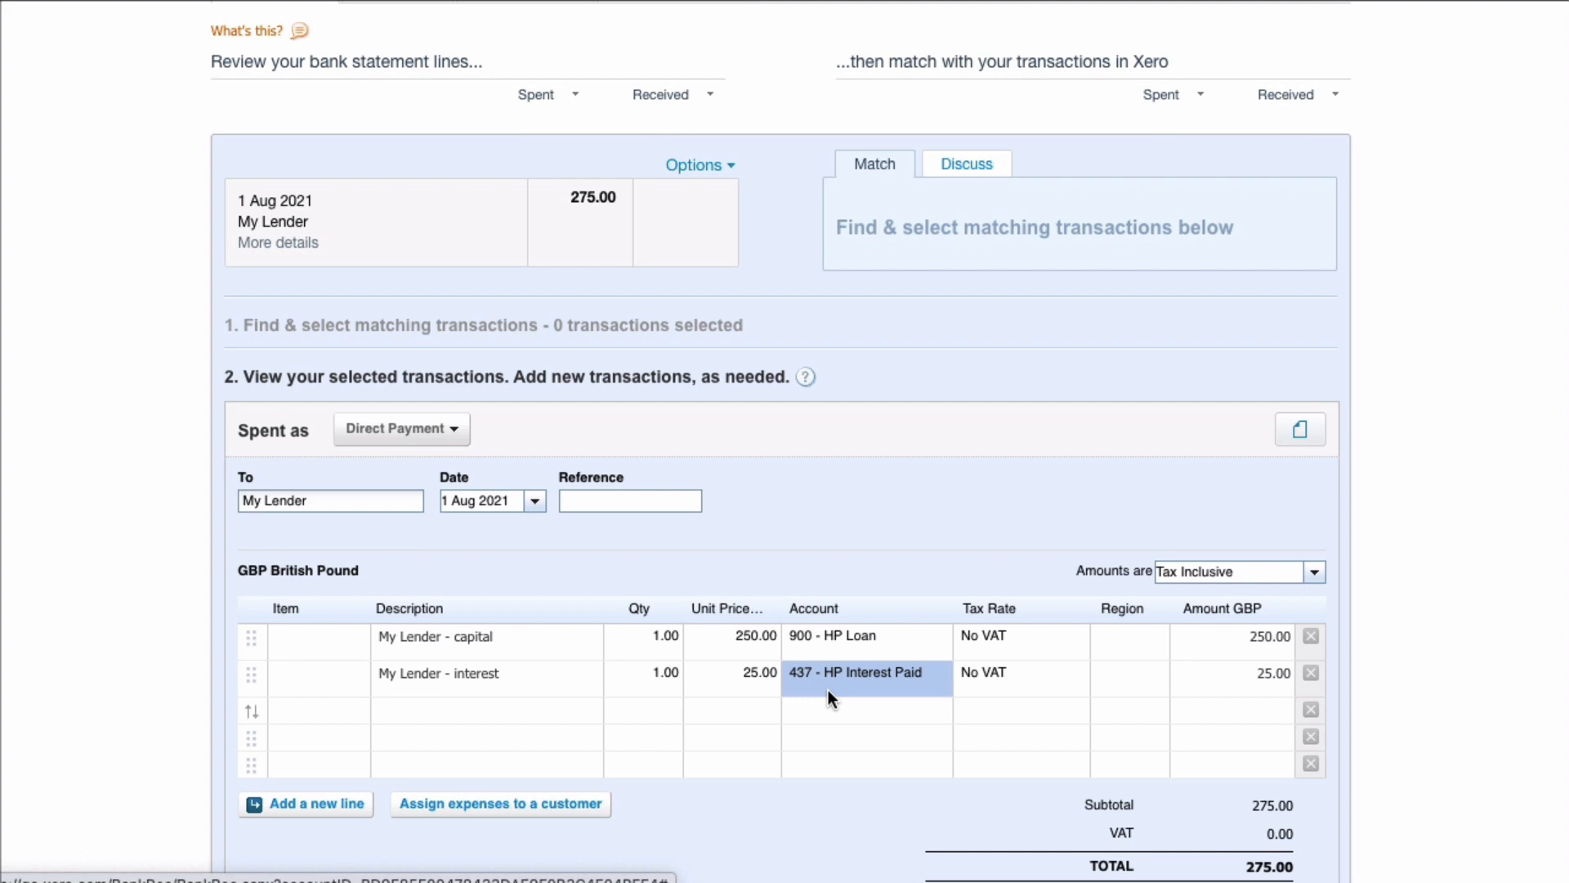
scroll(down, 3)
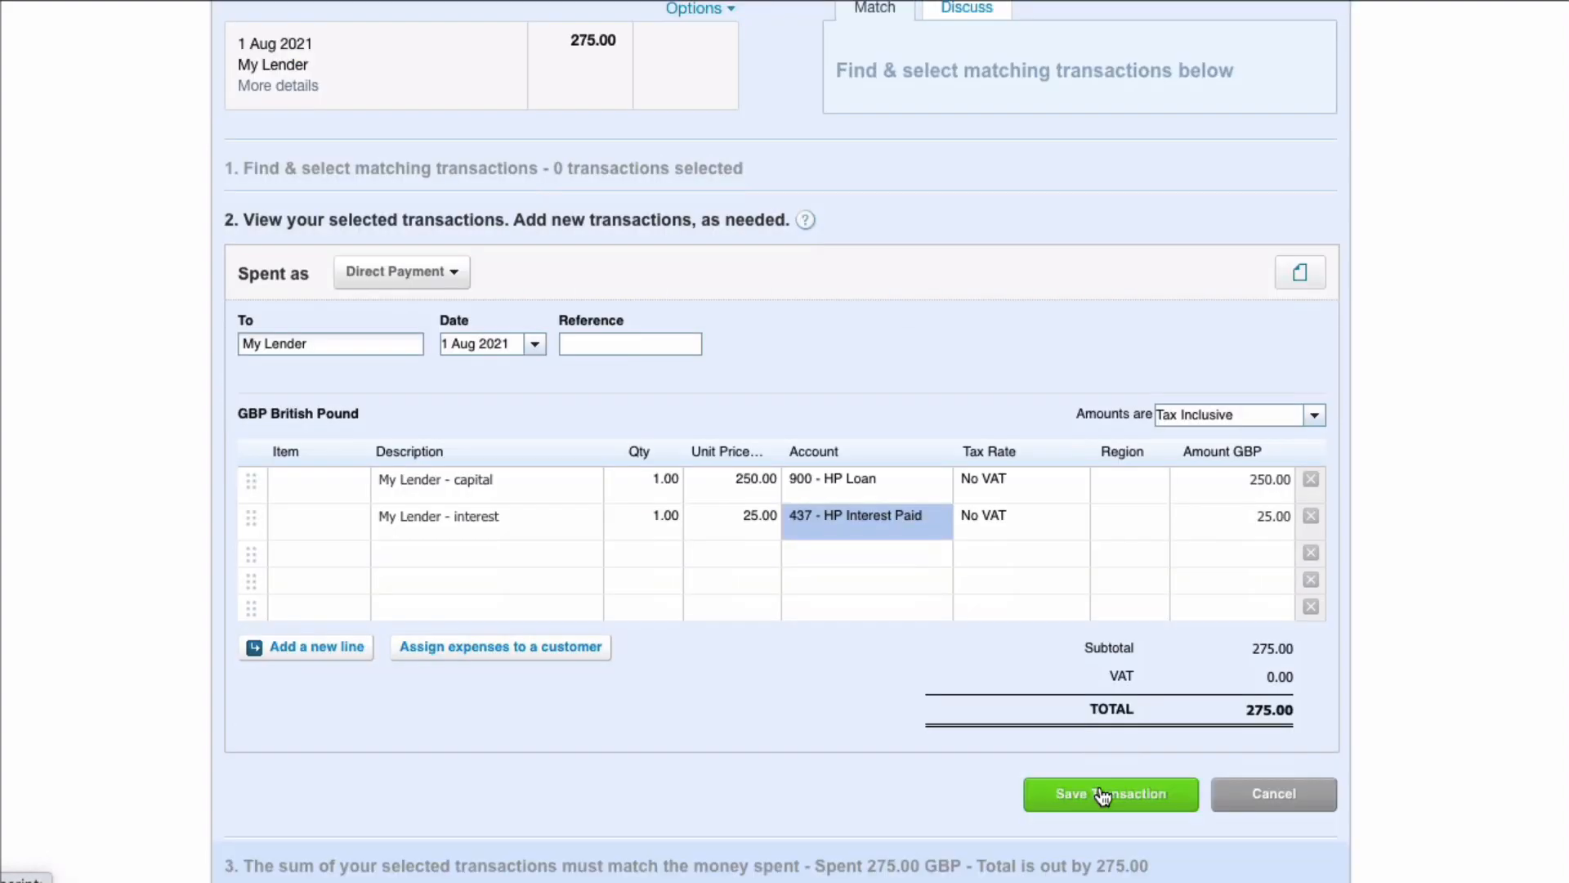
click(1109, 794)
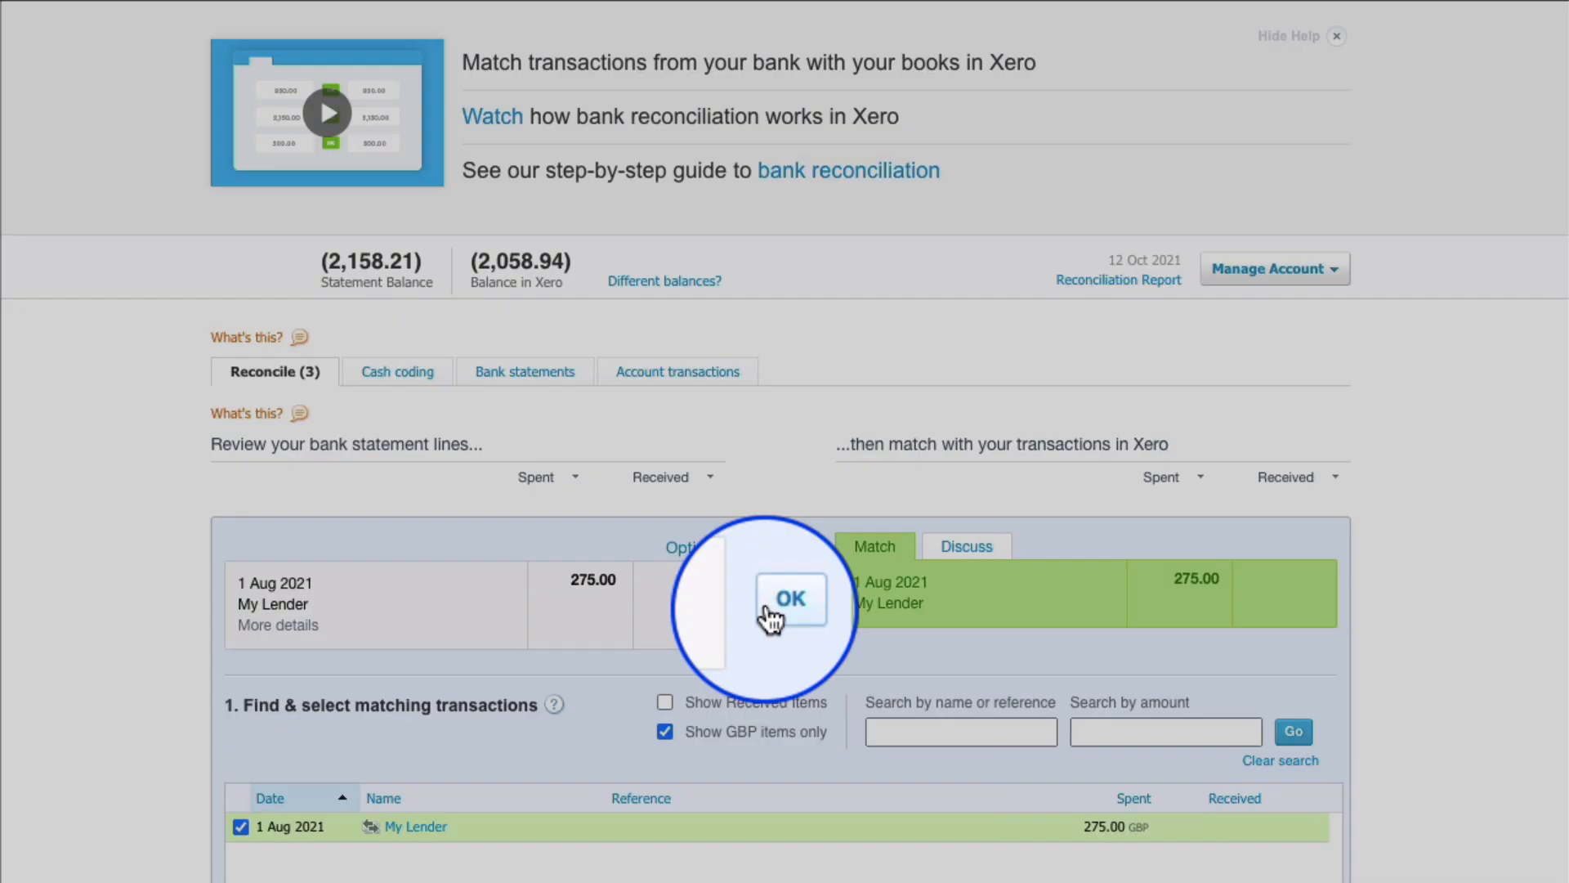
click(790, 598)
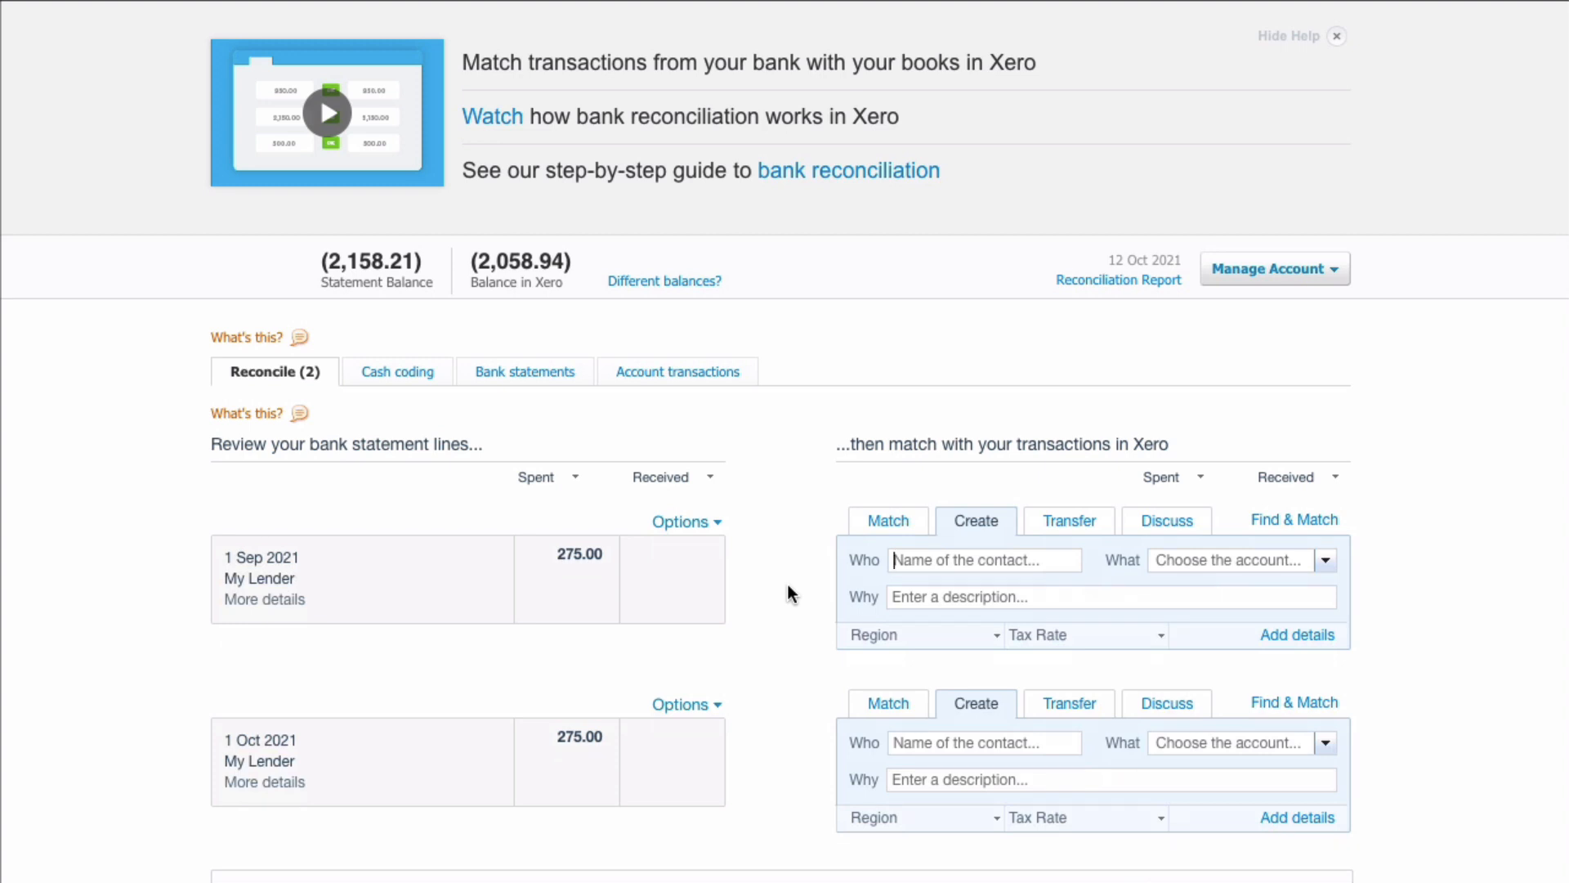
mouse_move(752, 584)
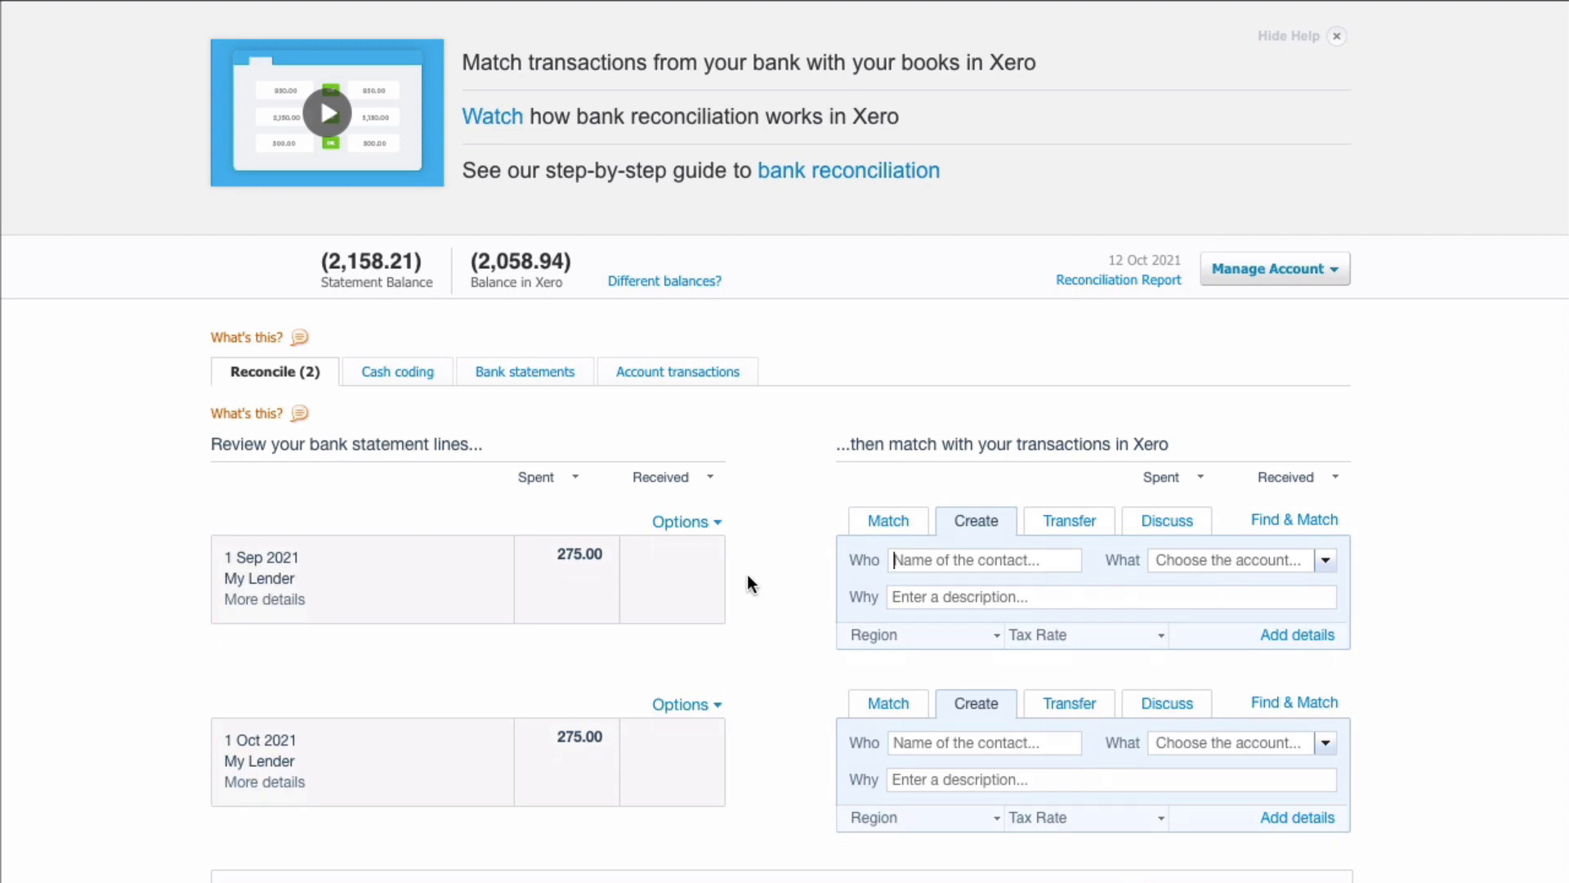
mouse_move(513, 588)
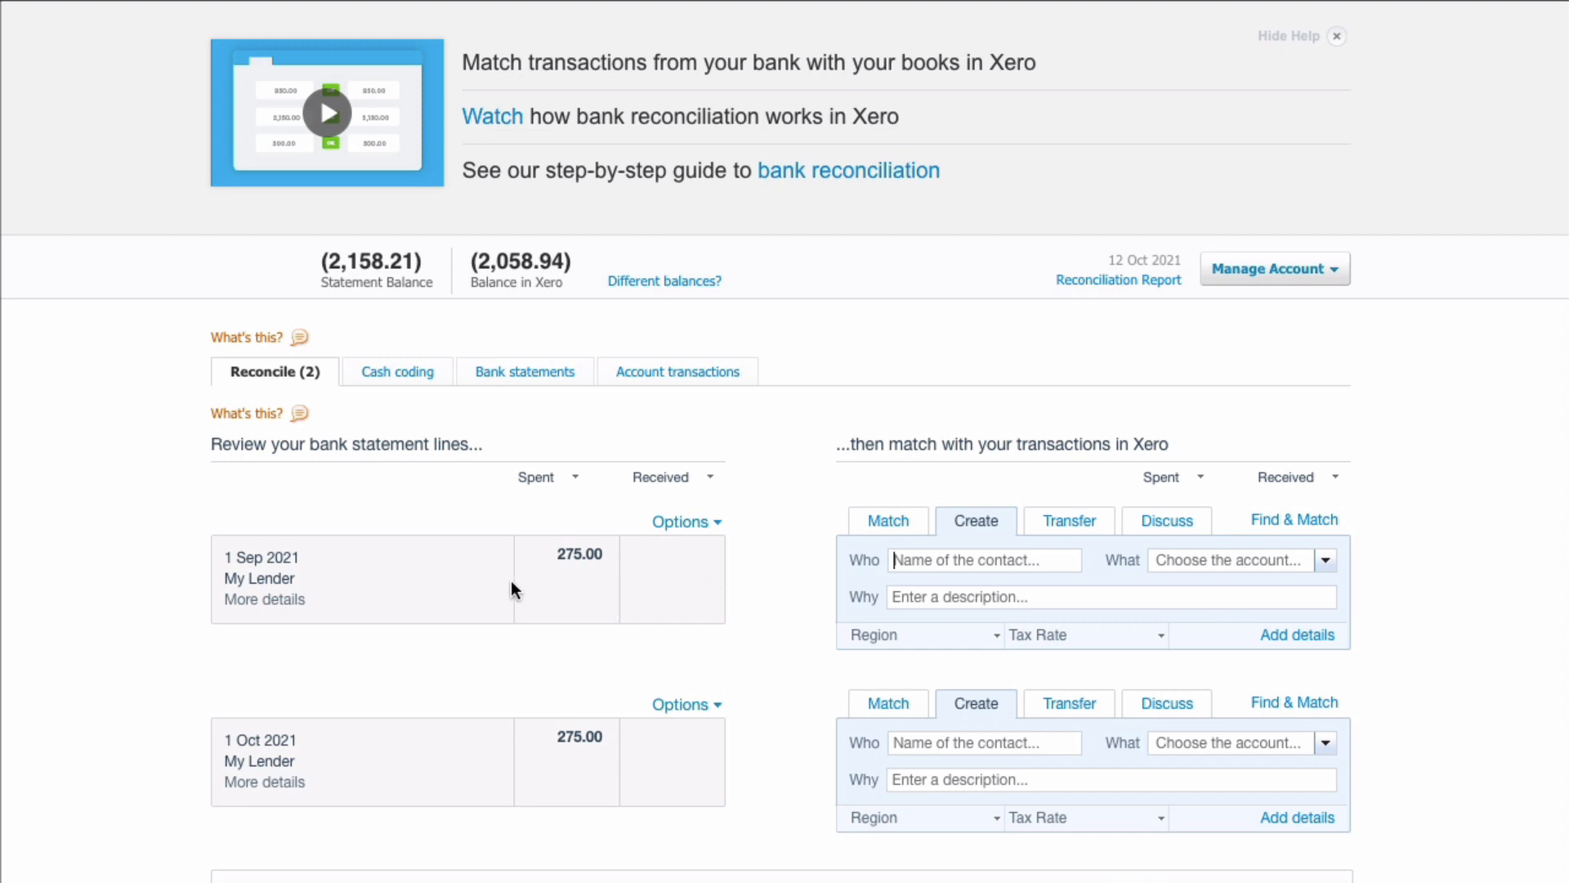
mouse_move(688, 522)
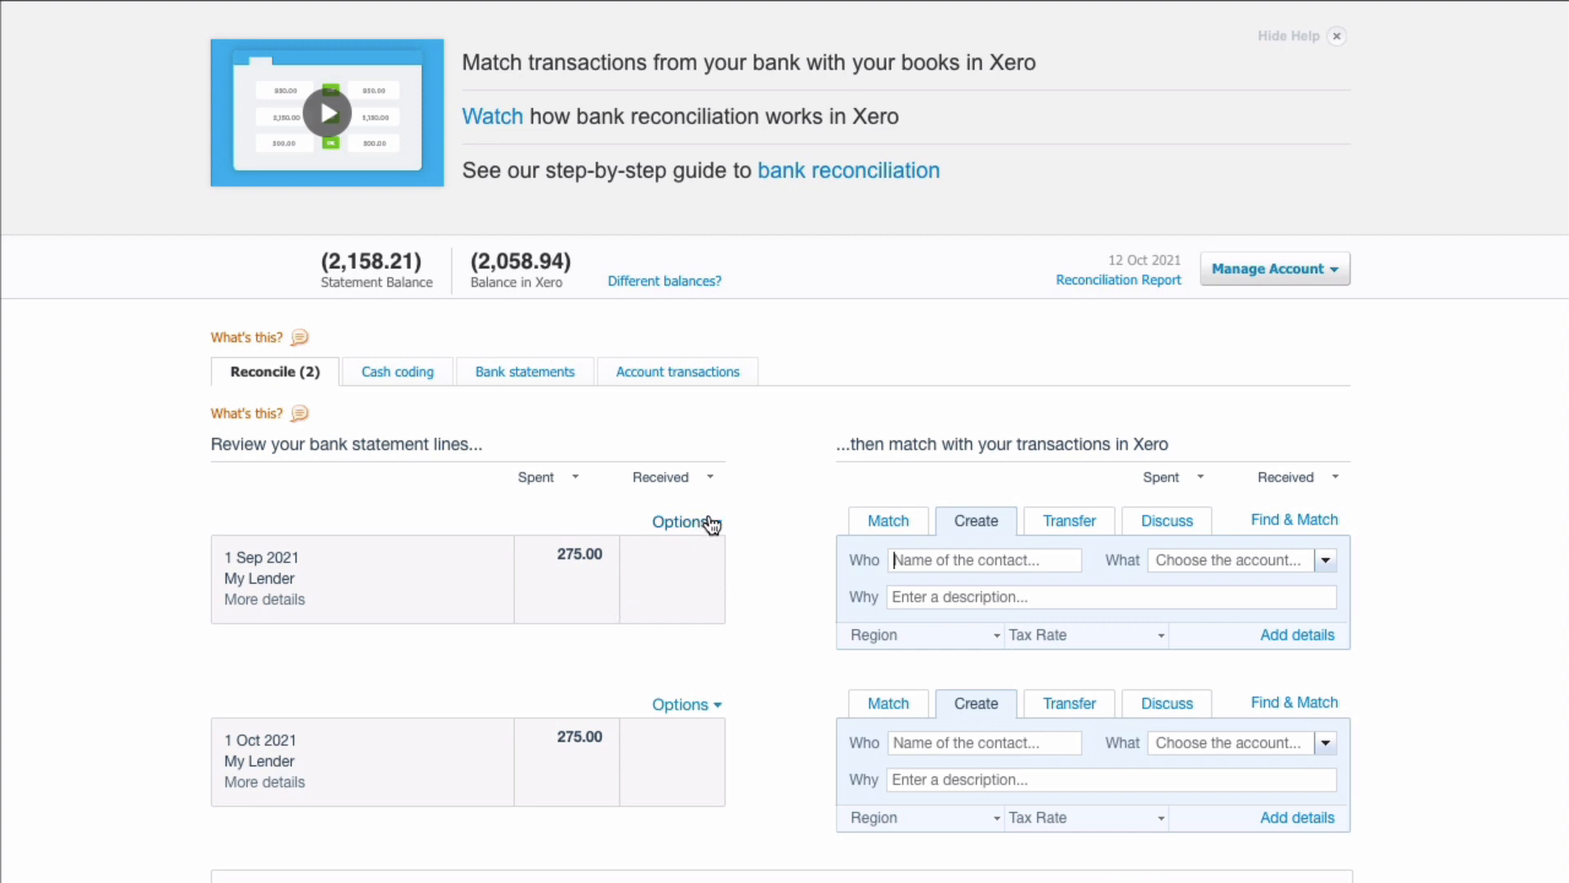
Create a bank rule from the 1 Sep My Lender statement line's options
click(681, 522)
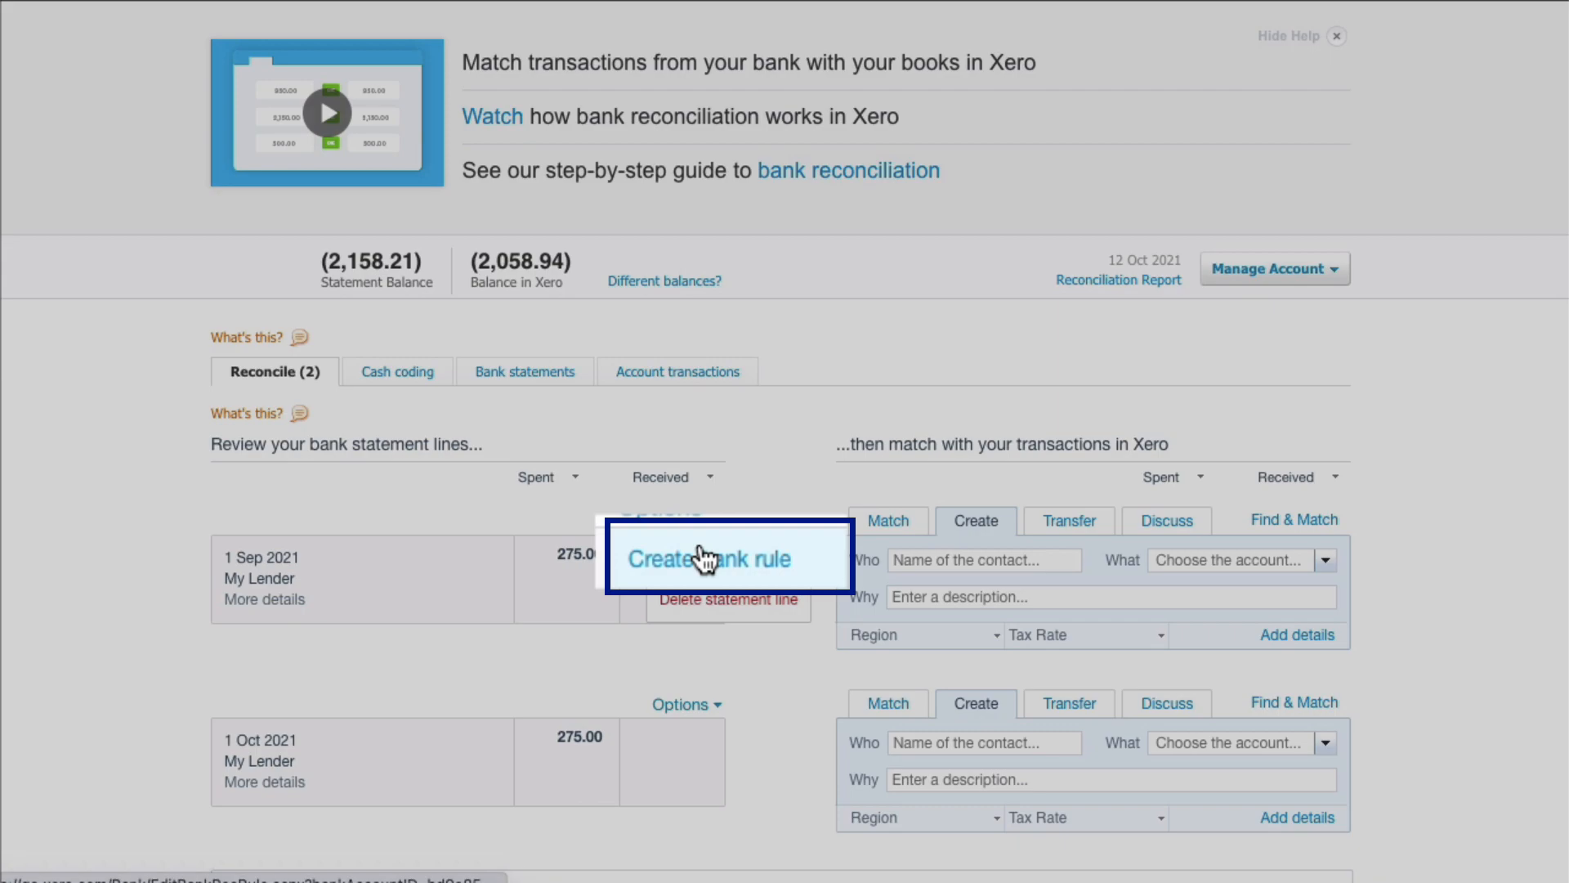
click(708, 559)
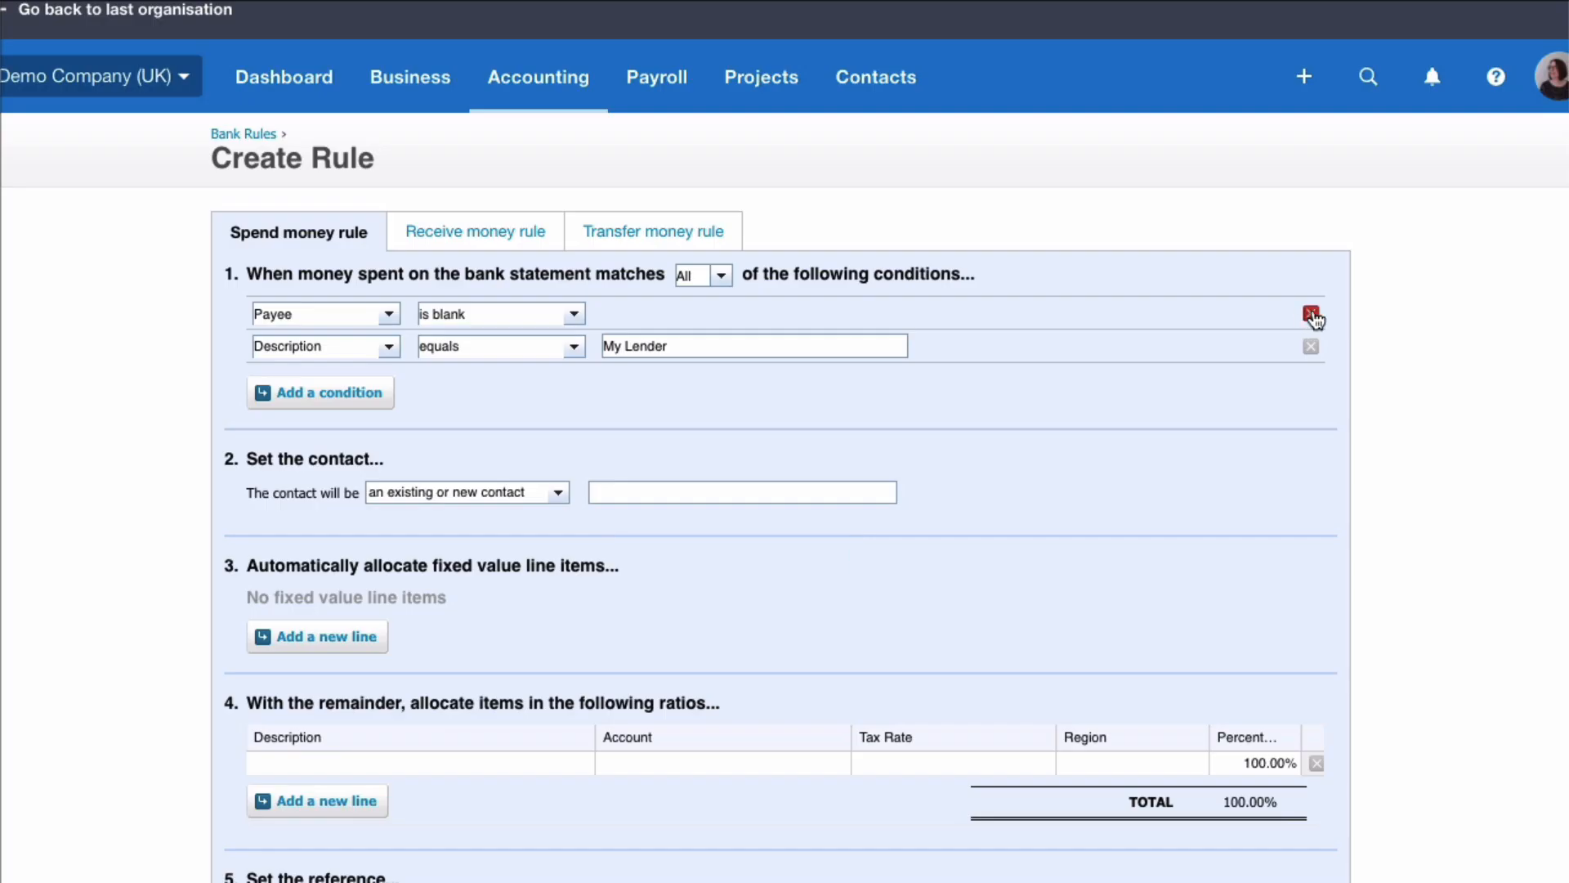
Match Description containing My Lender and Amount equal to 275.00, with contact My Lender
click(1310, 314)
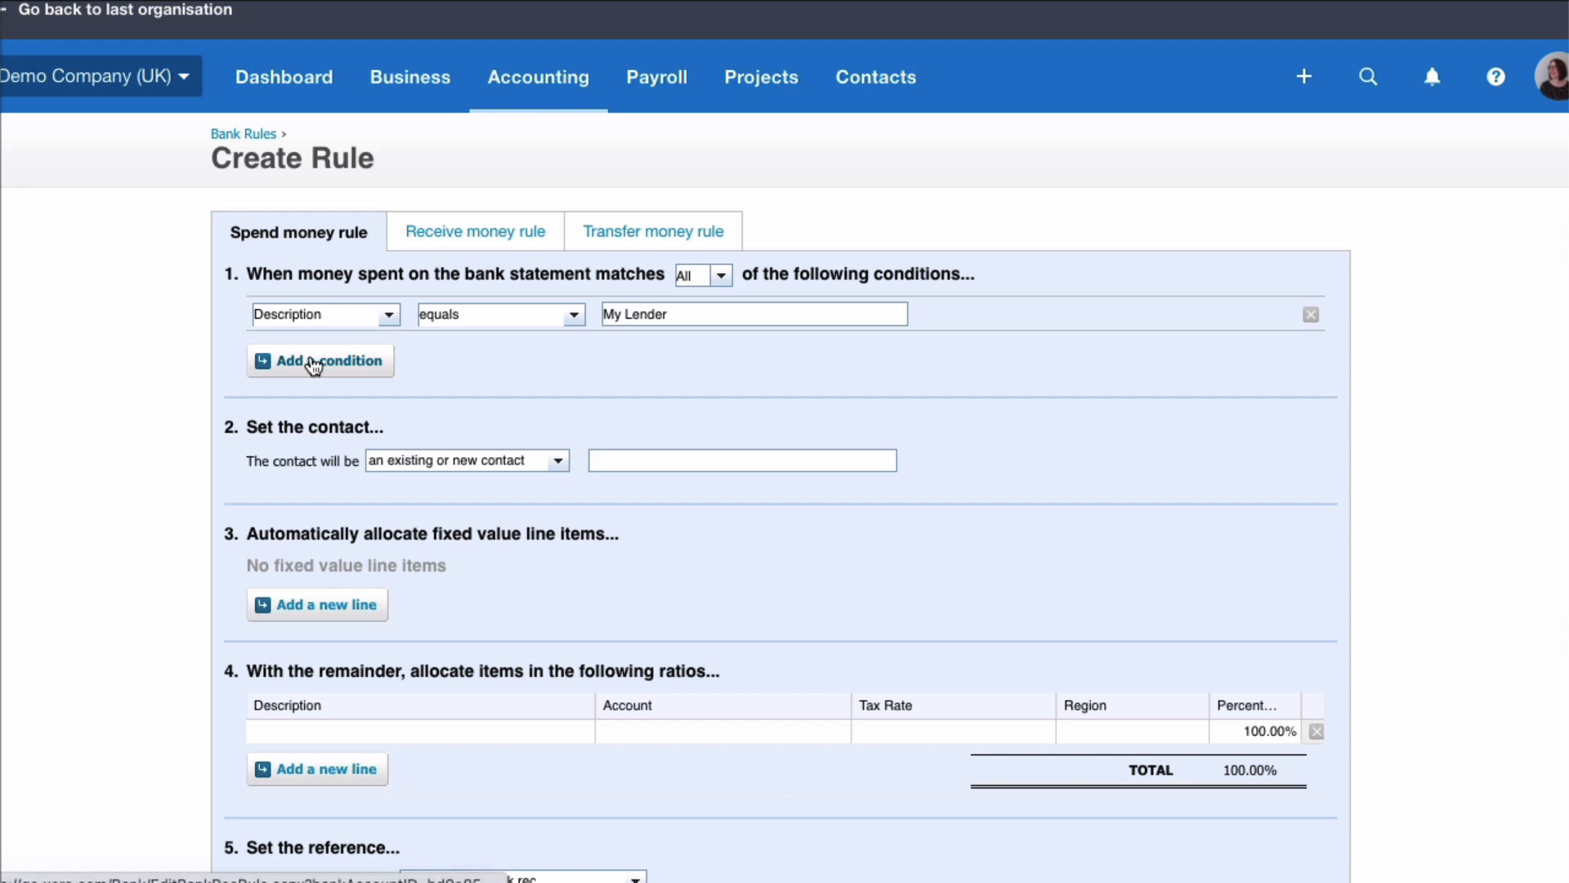
click(319, 359)
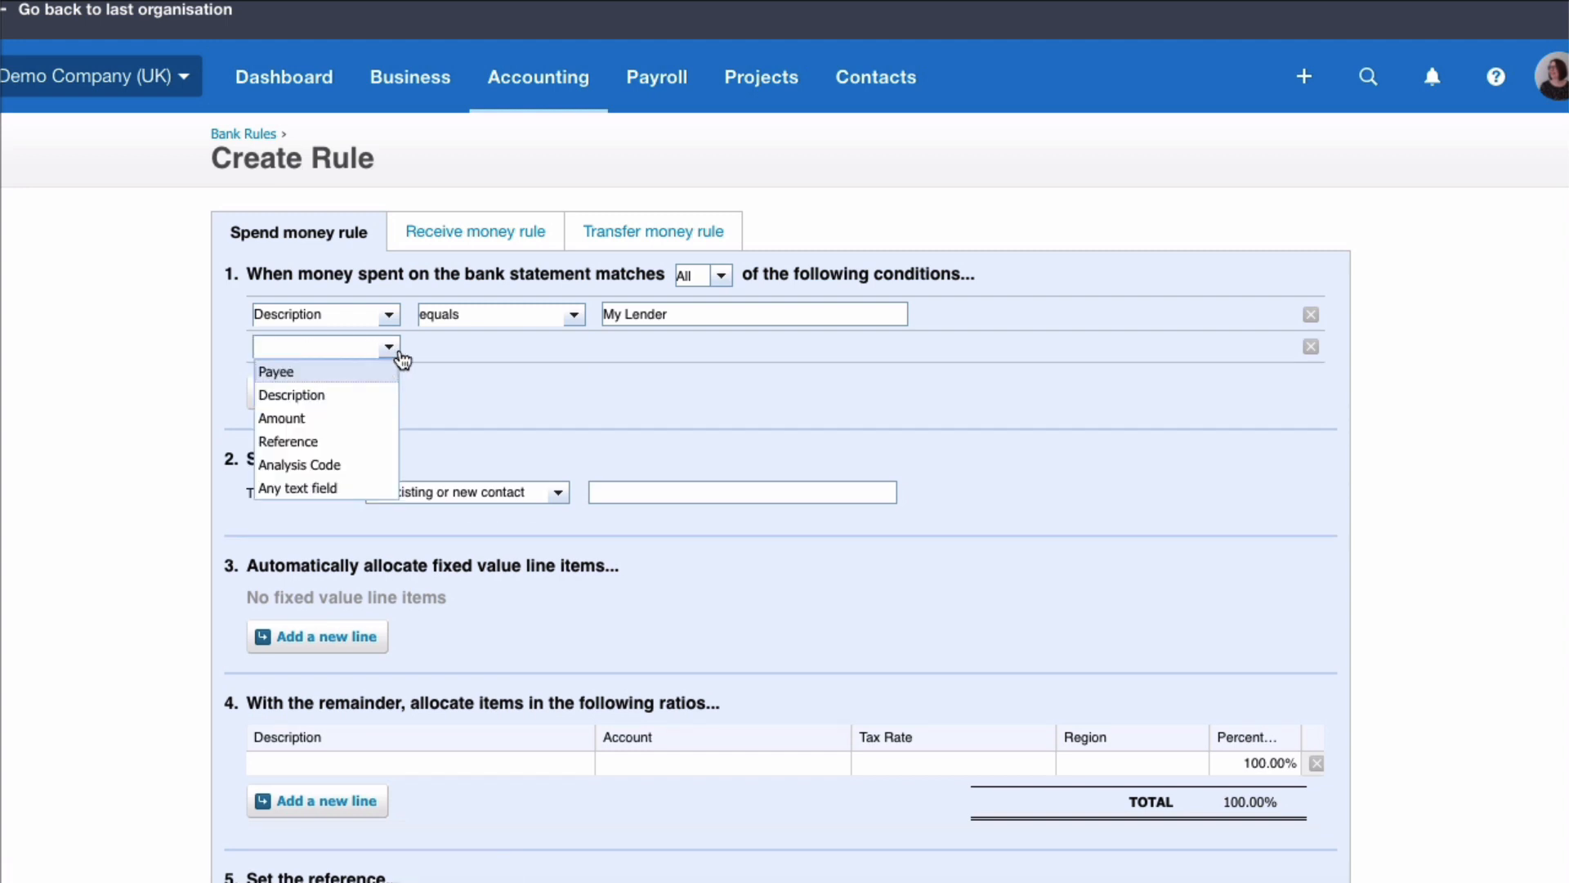
click(282, 418)
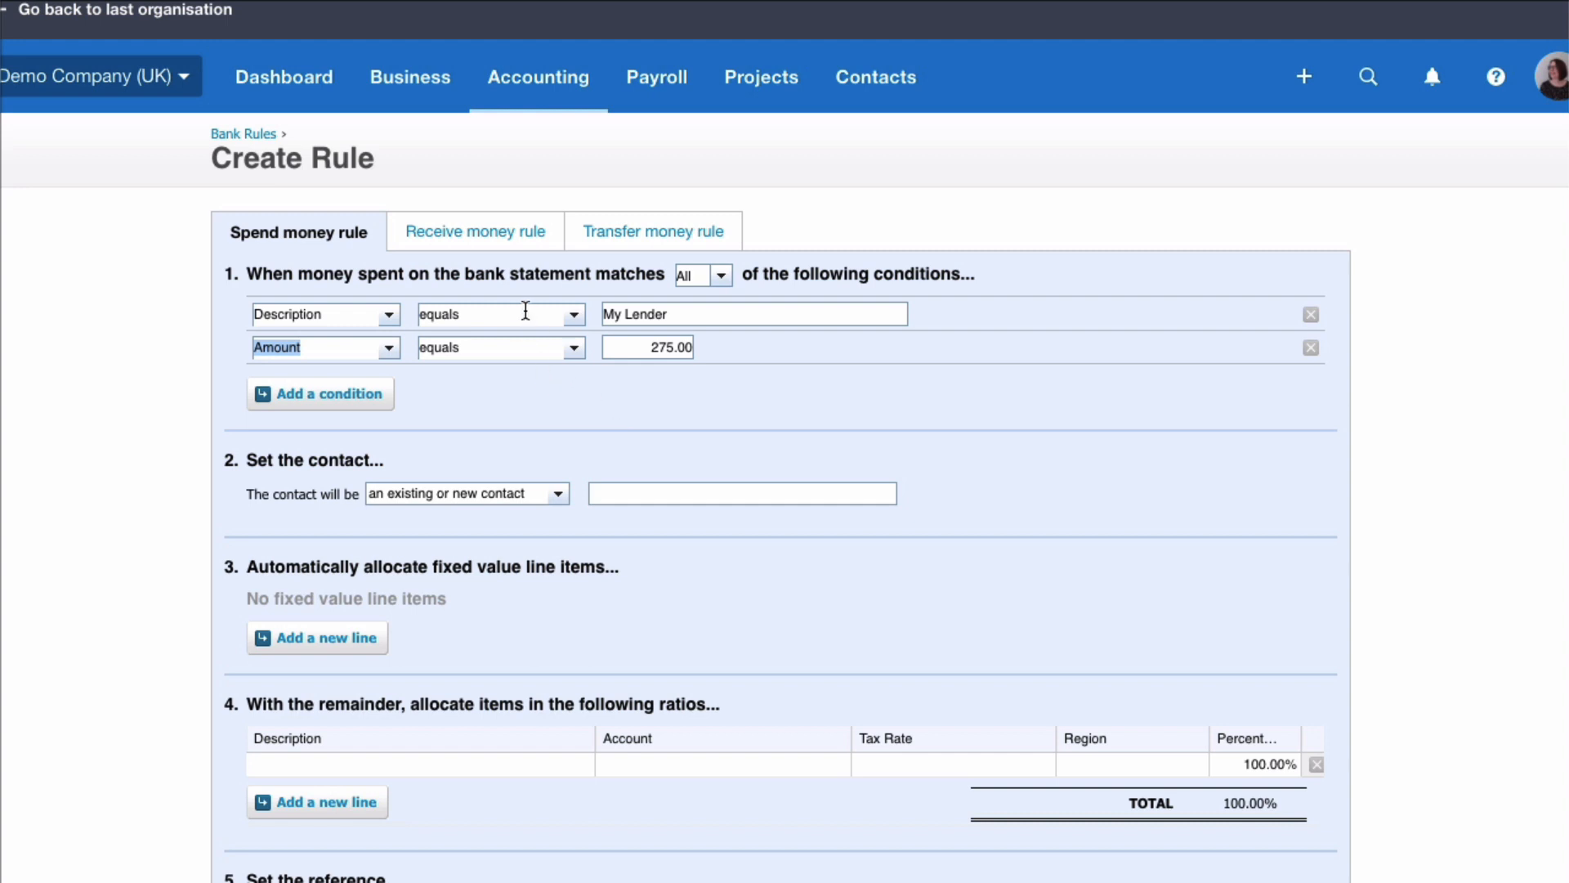
mouse_move(608, 373)
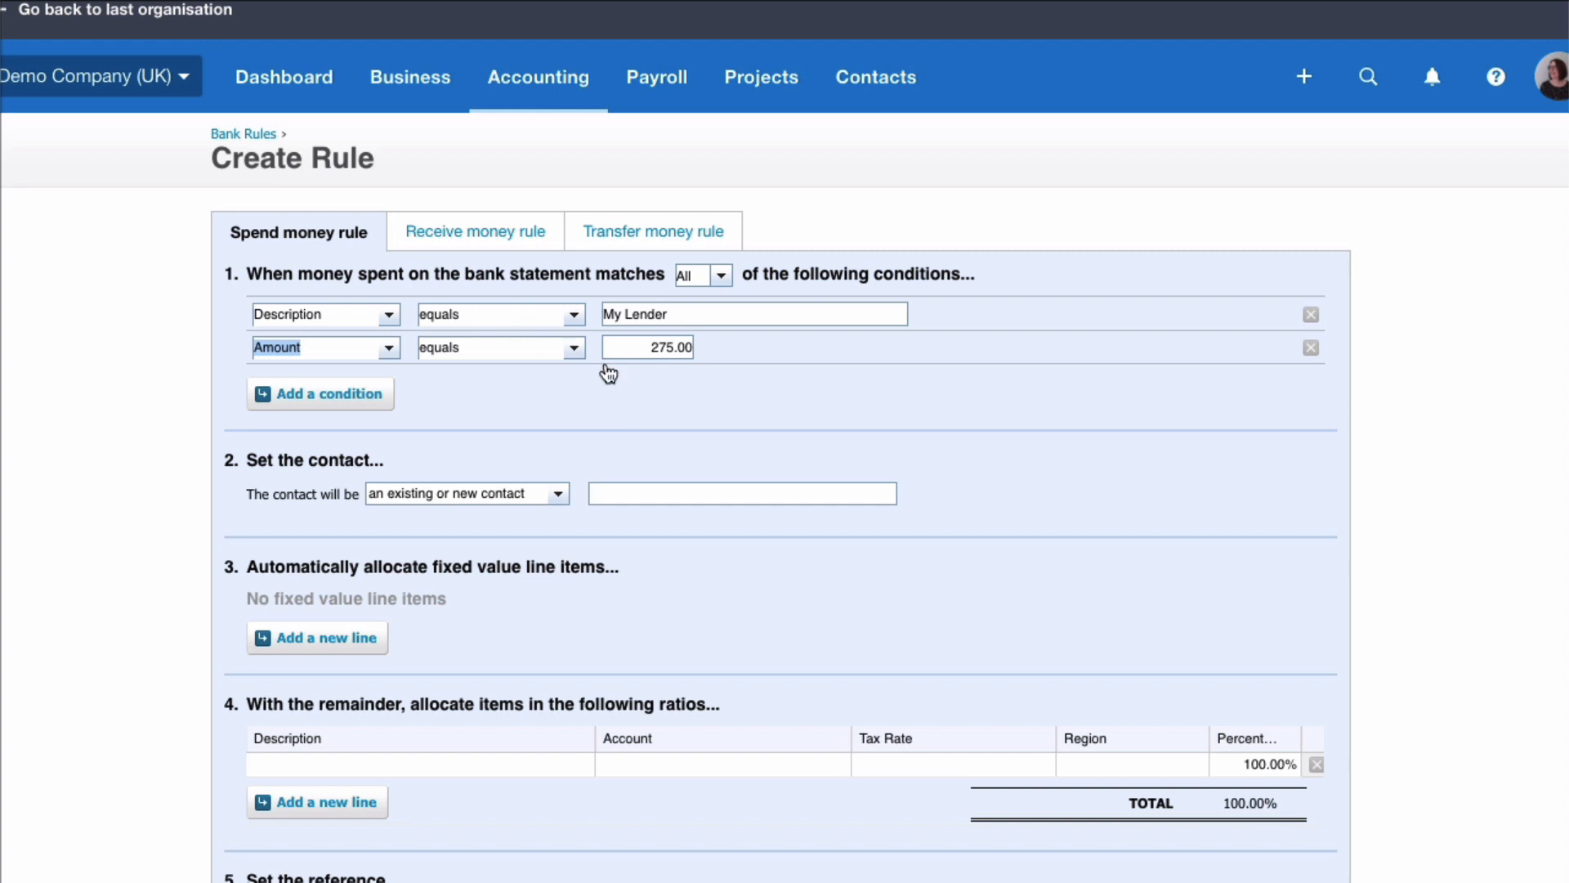
mouse_move(670, 383)
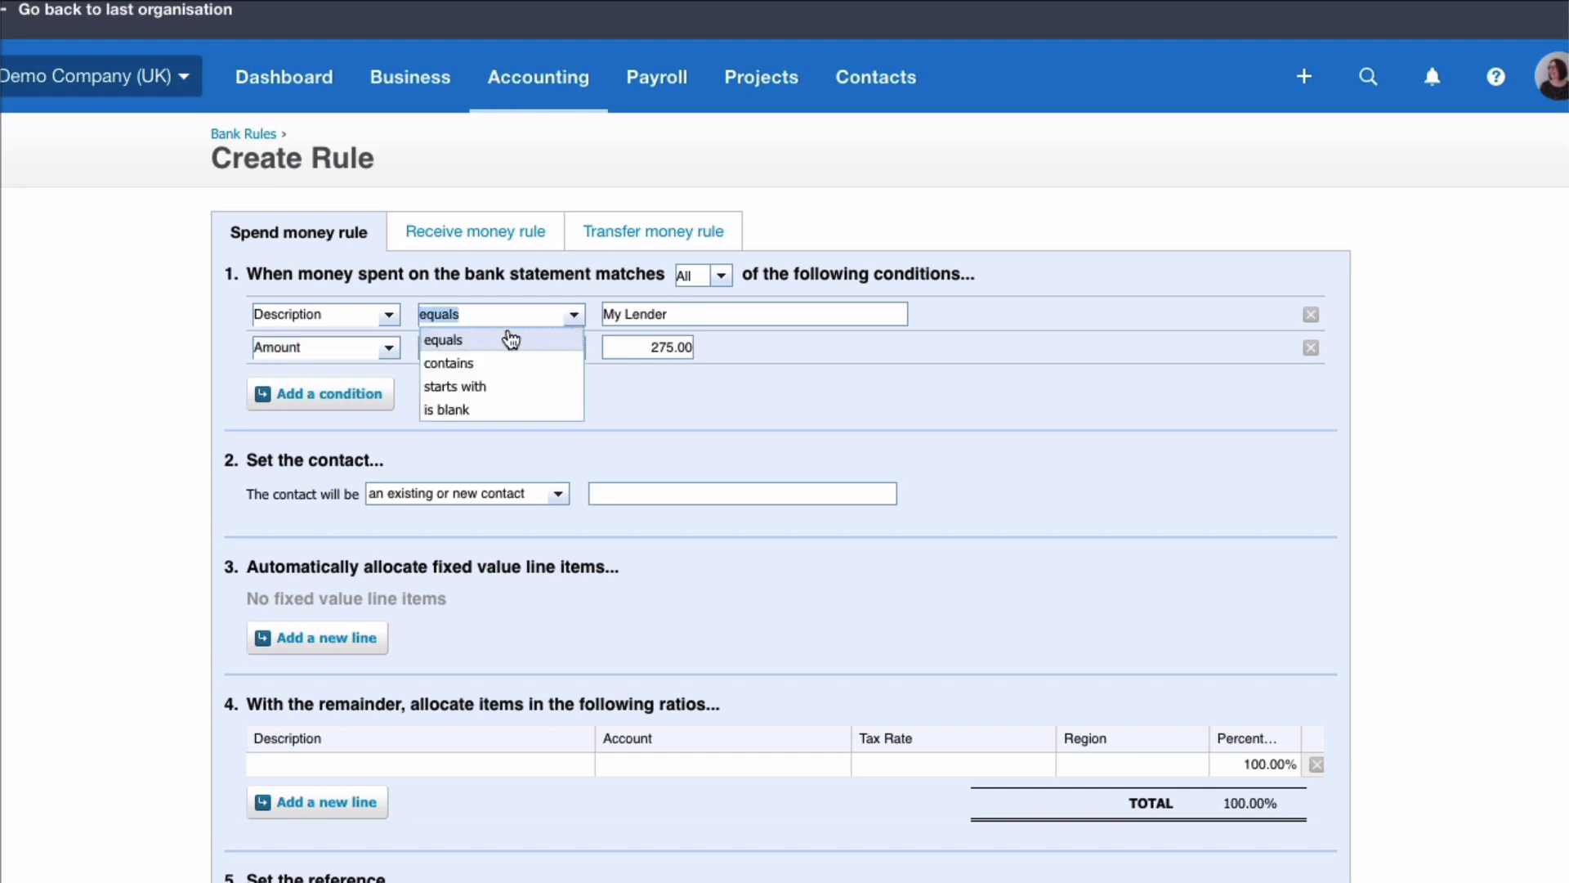
click(448, 363)
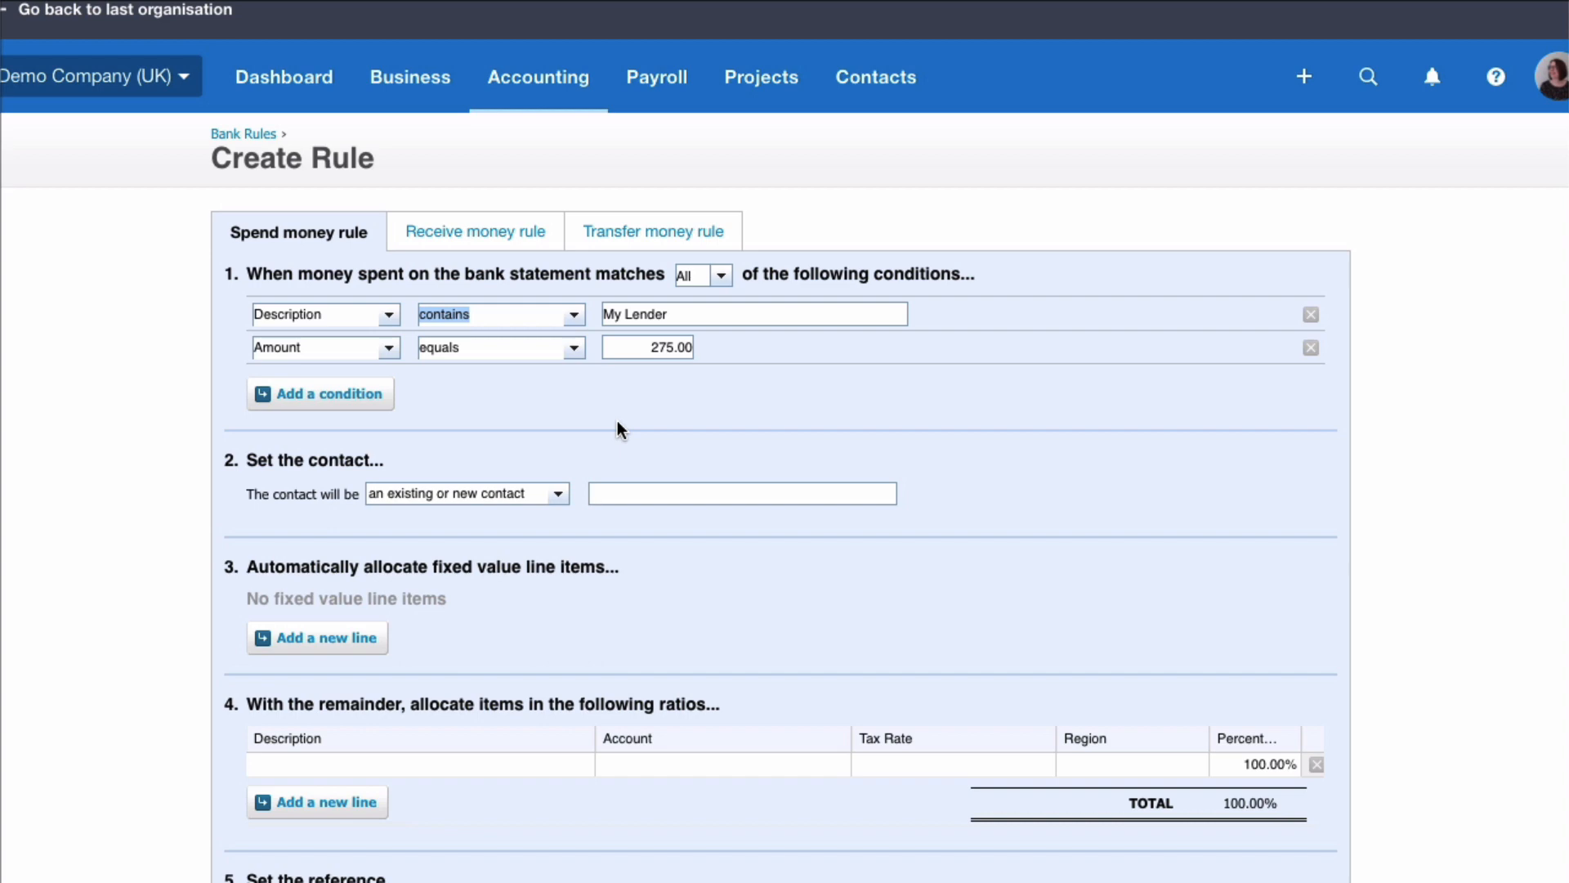
text(My Lender)
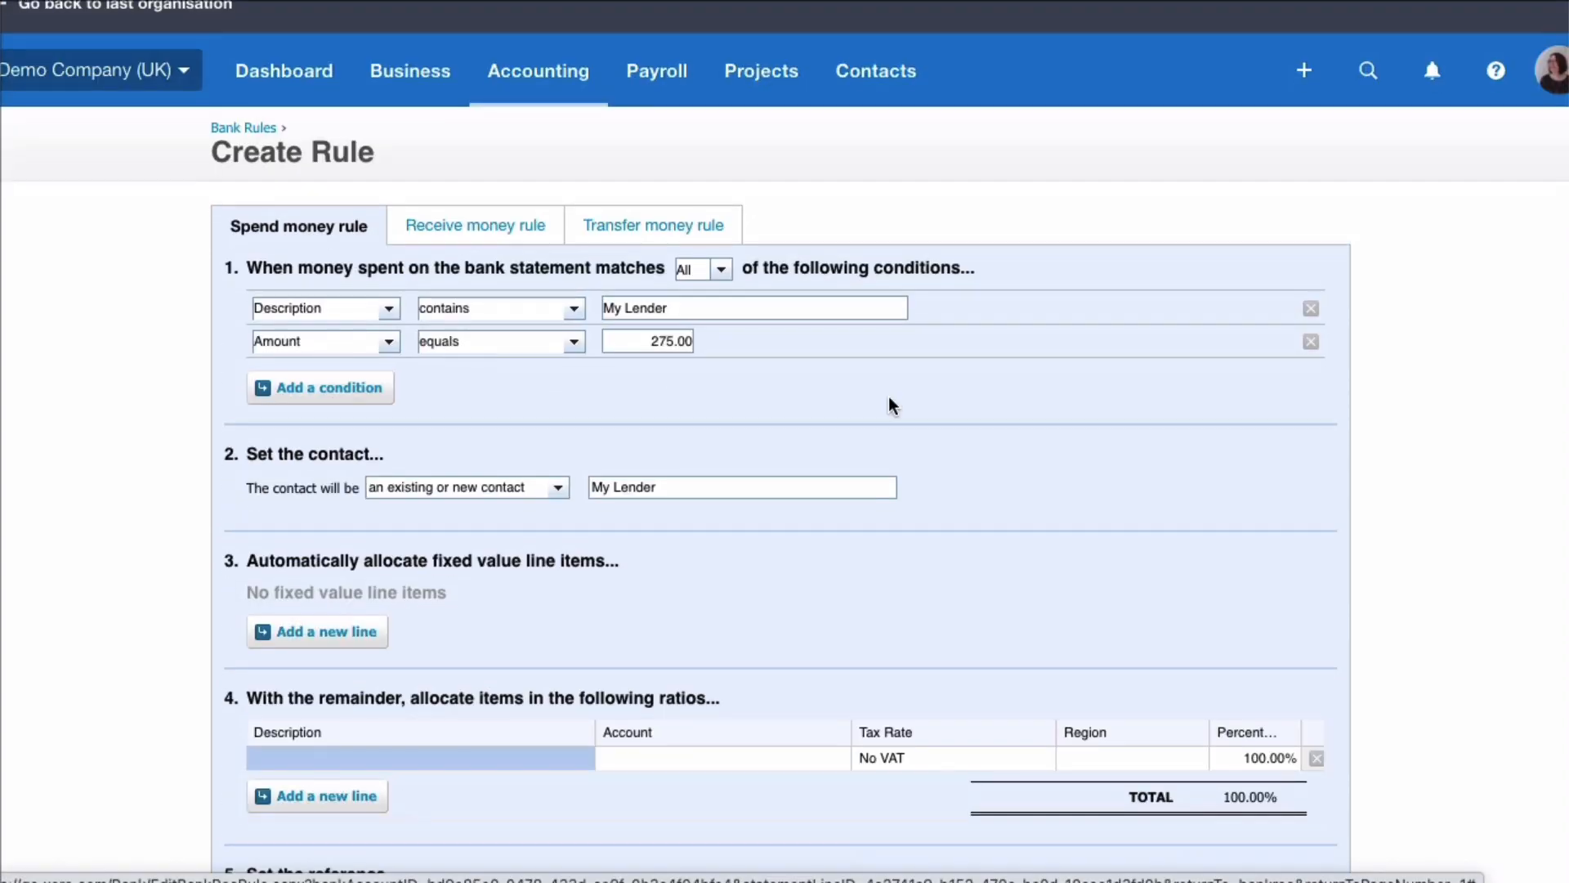
mouse_move(868, 430)
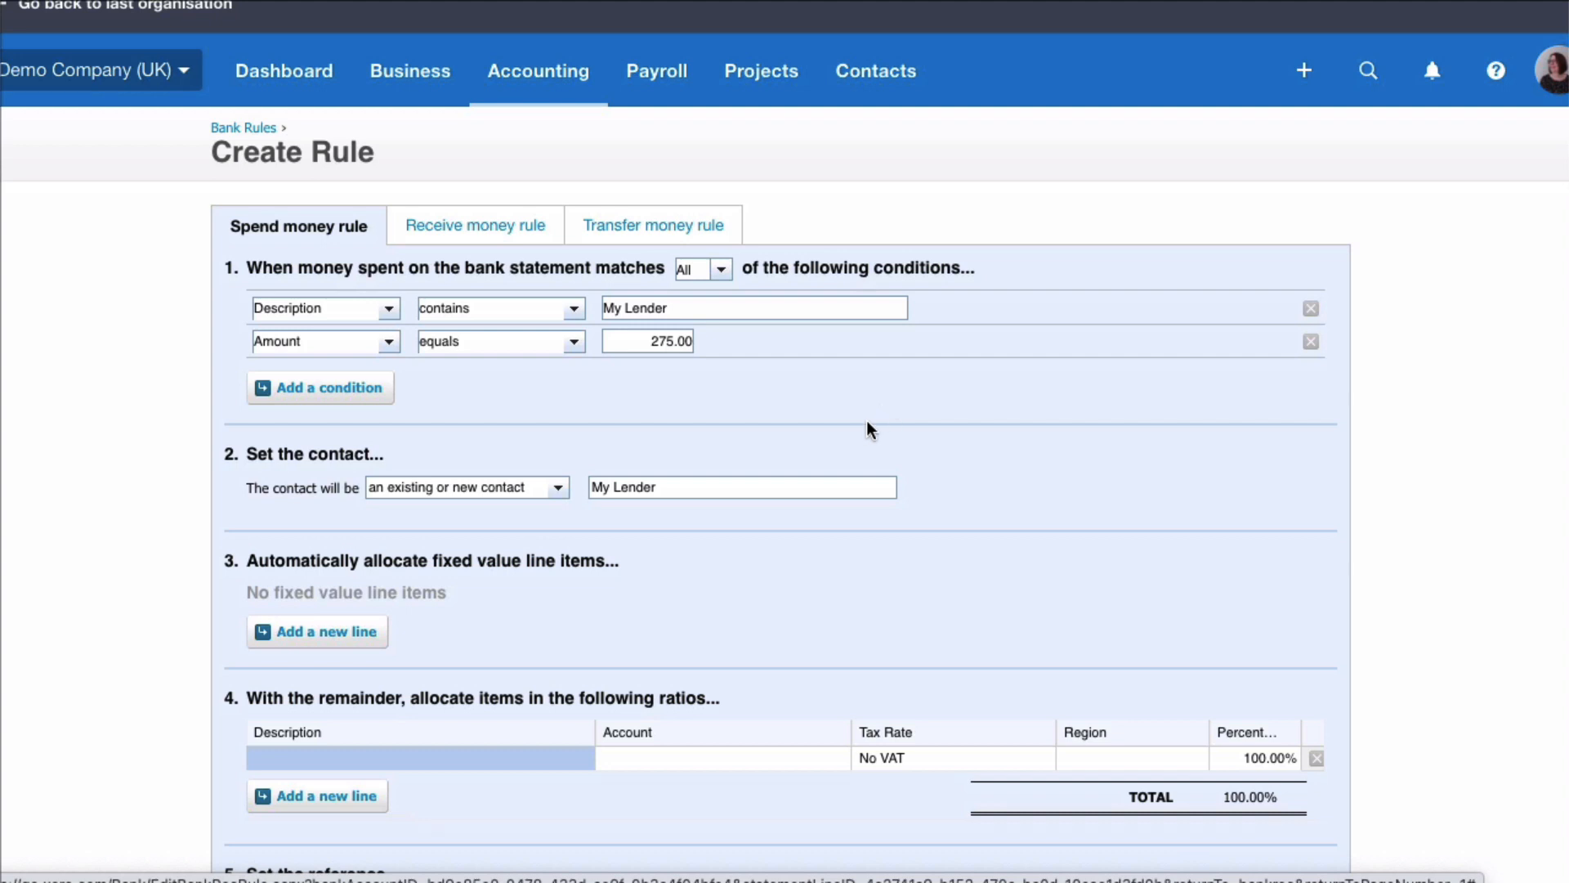
mouse_move(395, 554)
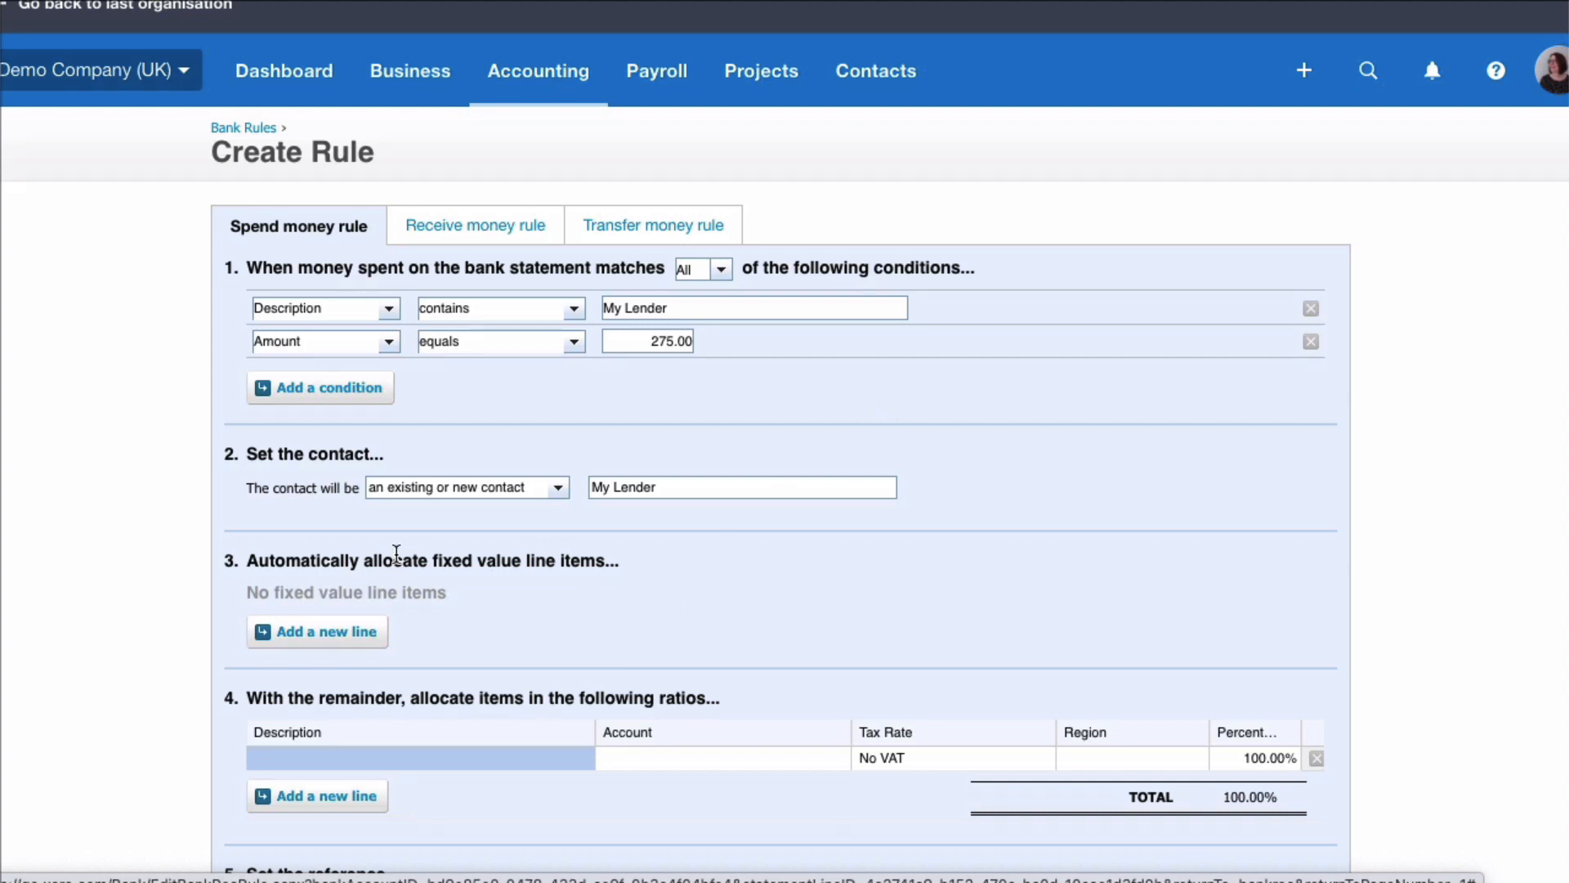
mouse_move(315, 631)
text(H)
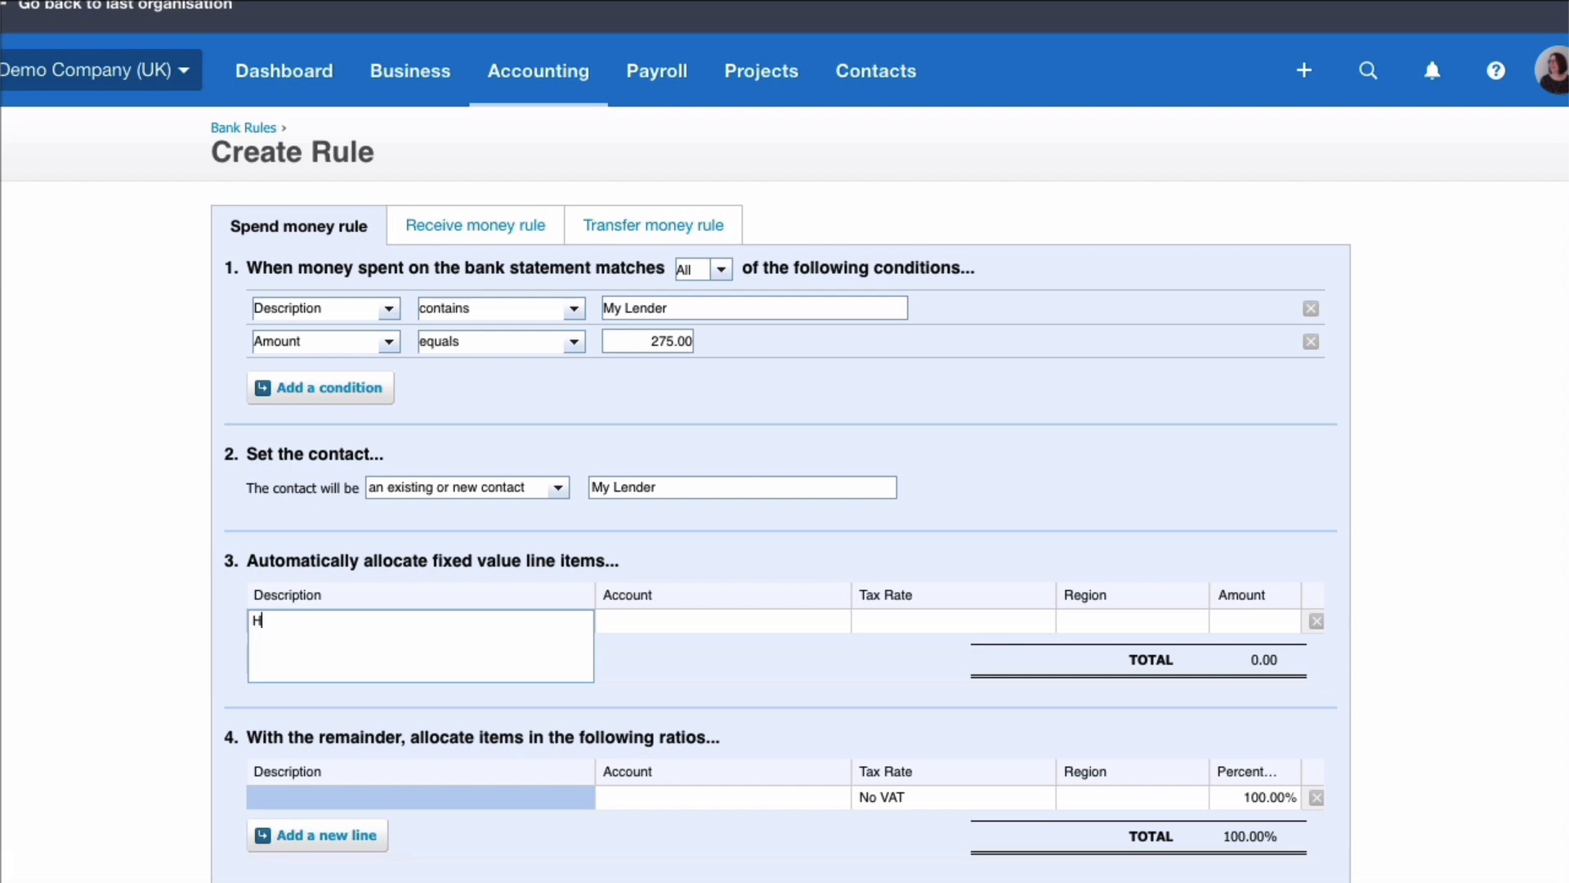
Allocate a fixed 250 HP capital line to HP Loan and remainder HP interest to HP Interest Paid
text(P capital)
click(722, 621)
text(hp)
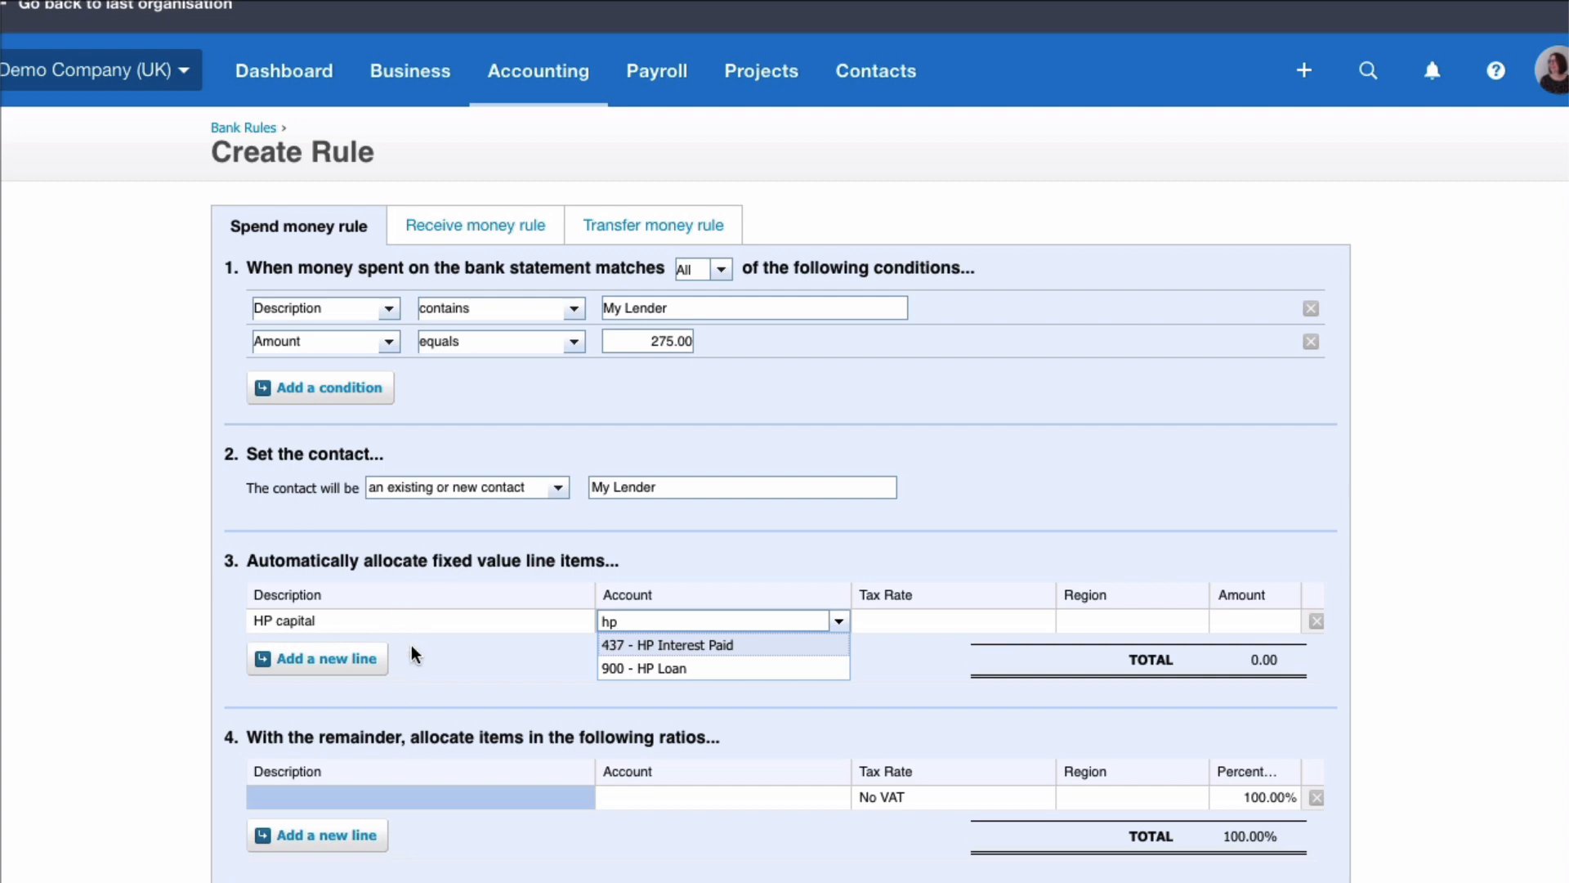
click(649, 669)
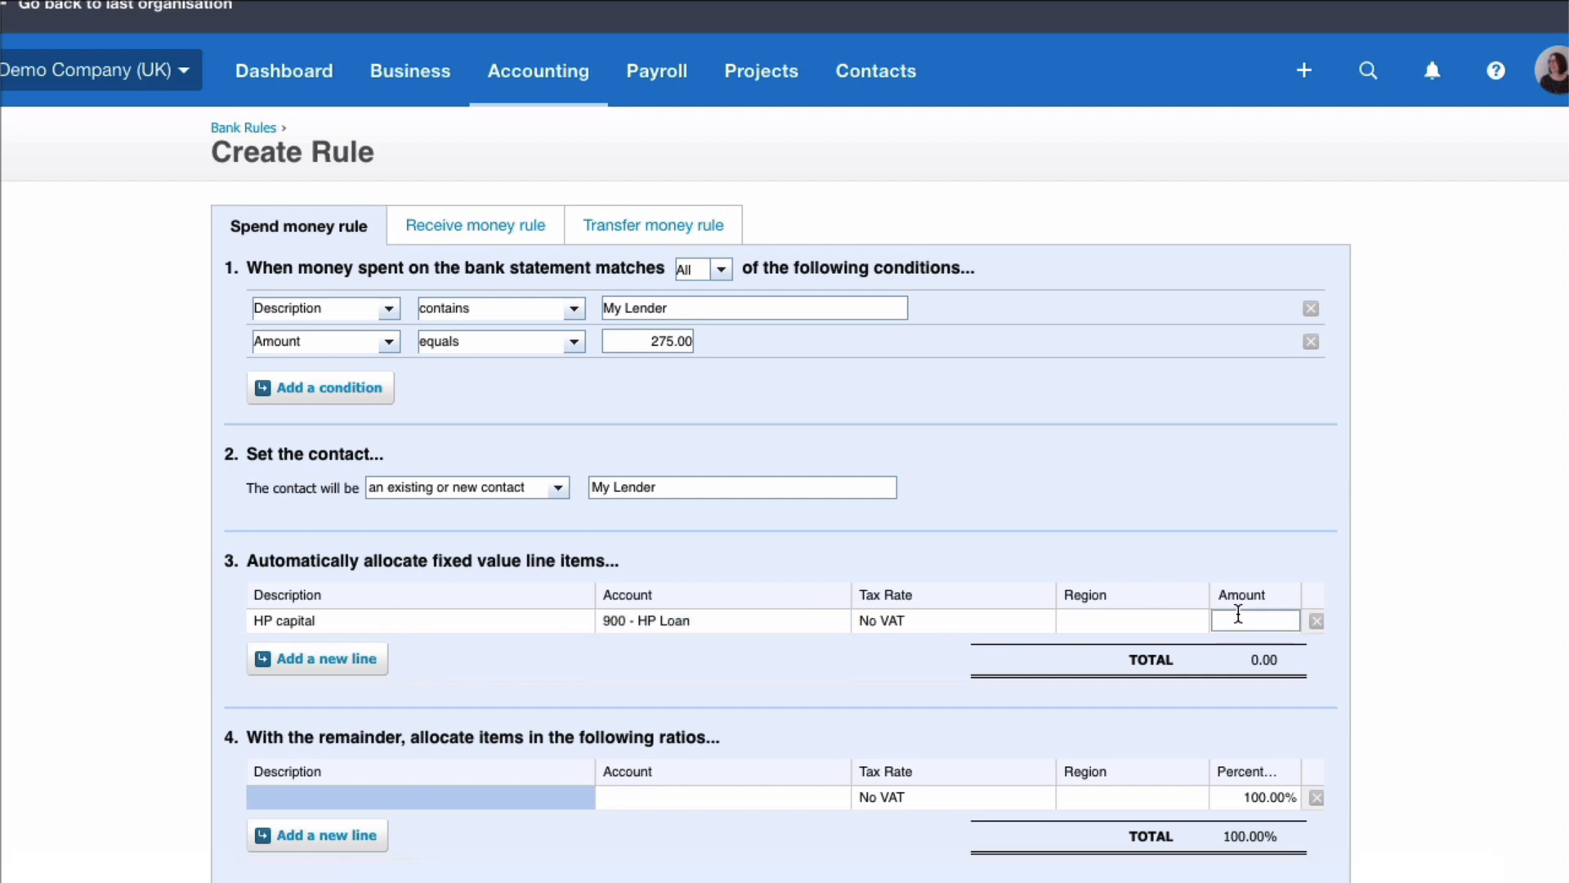
text(250.00)
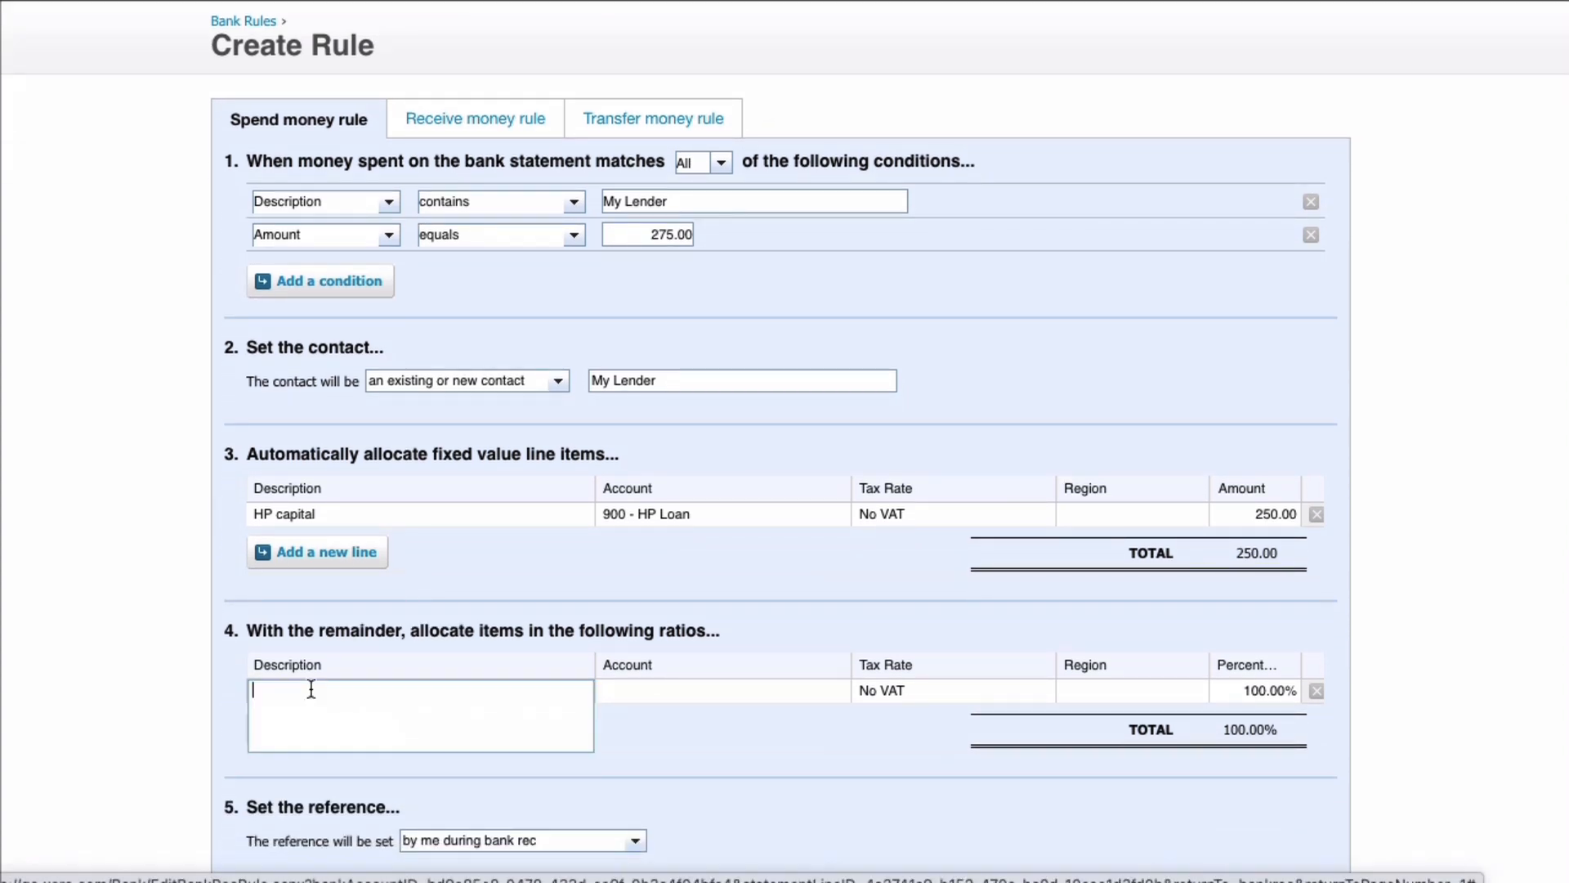
text(HP interest)
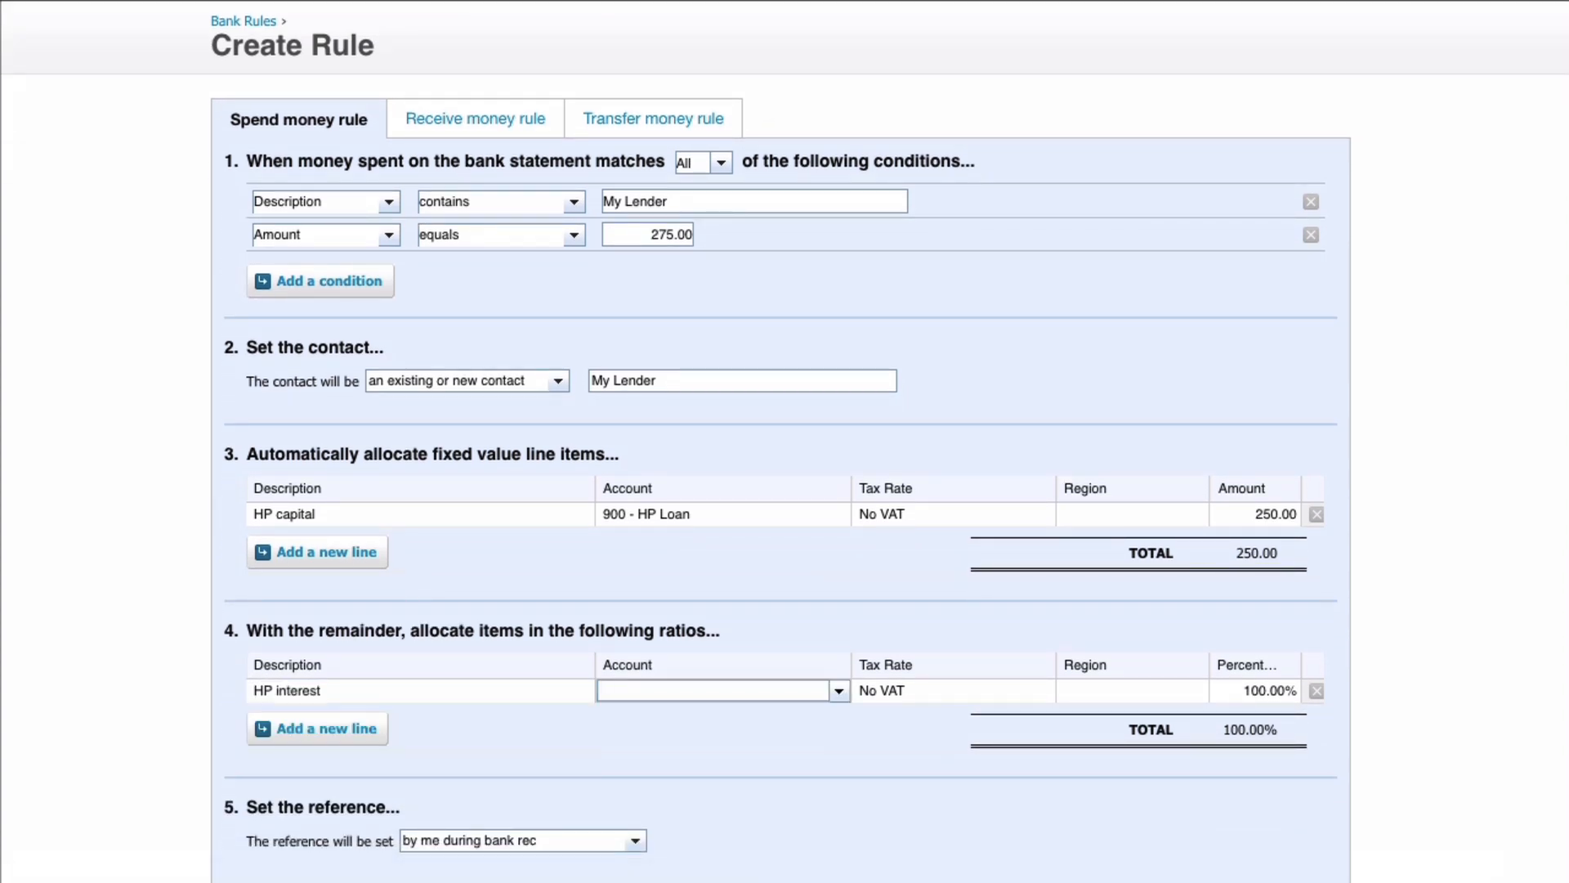
click(720, 690)
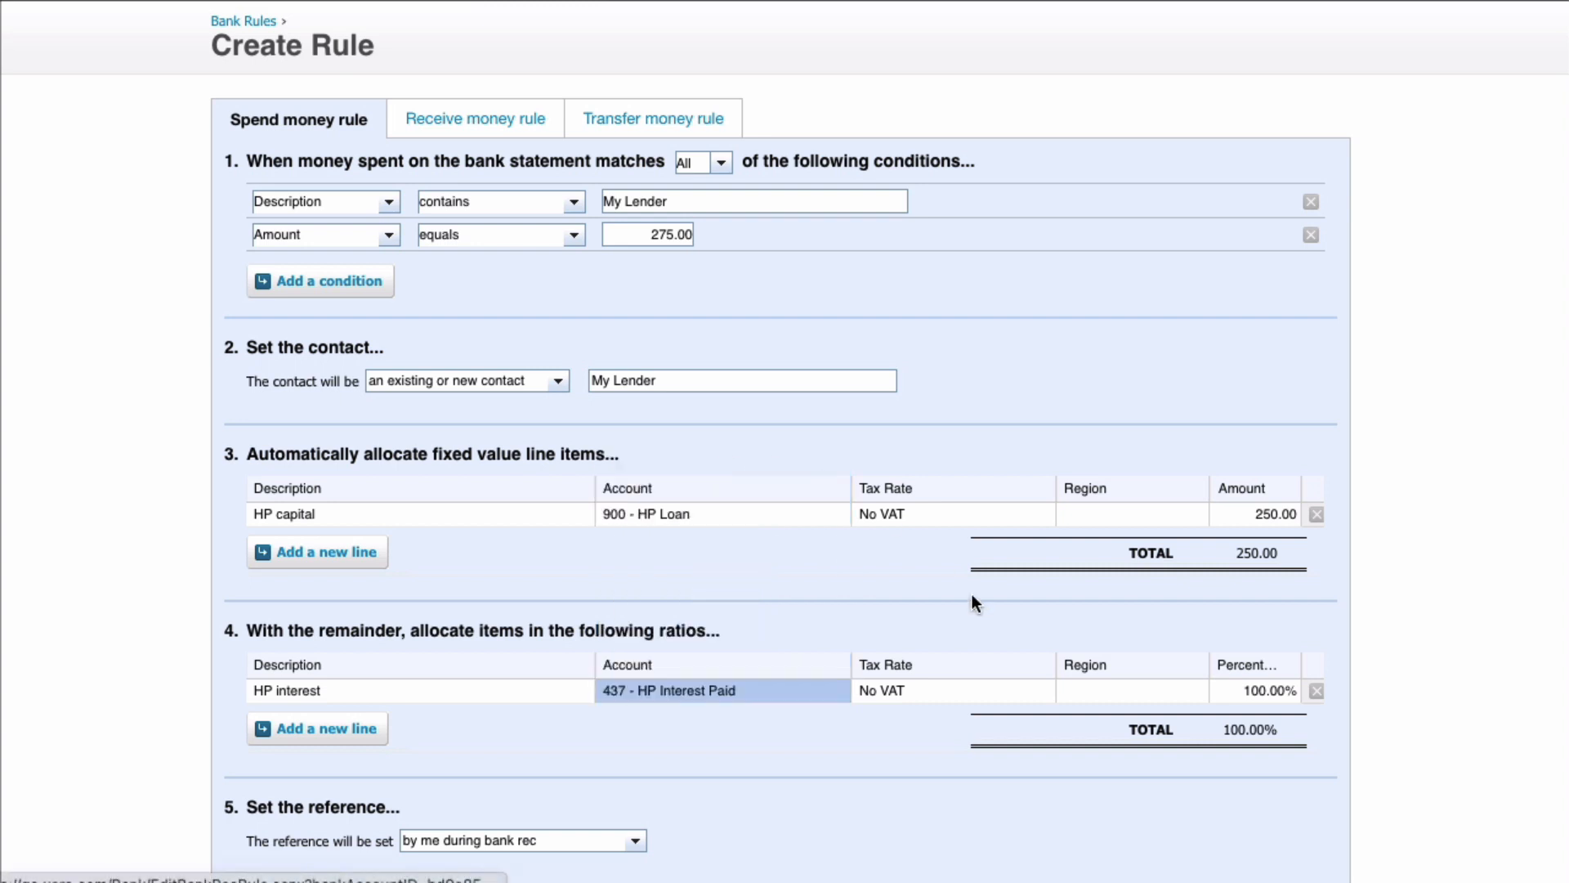
mouse_move(1219, 688)
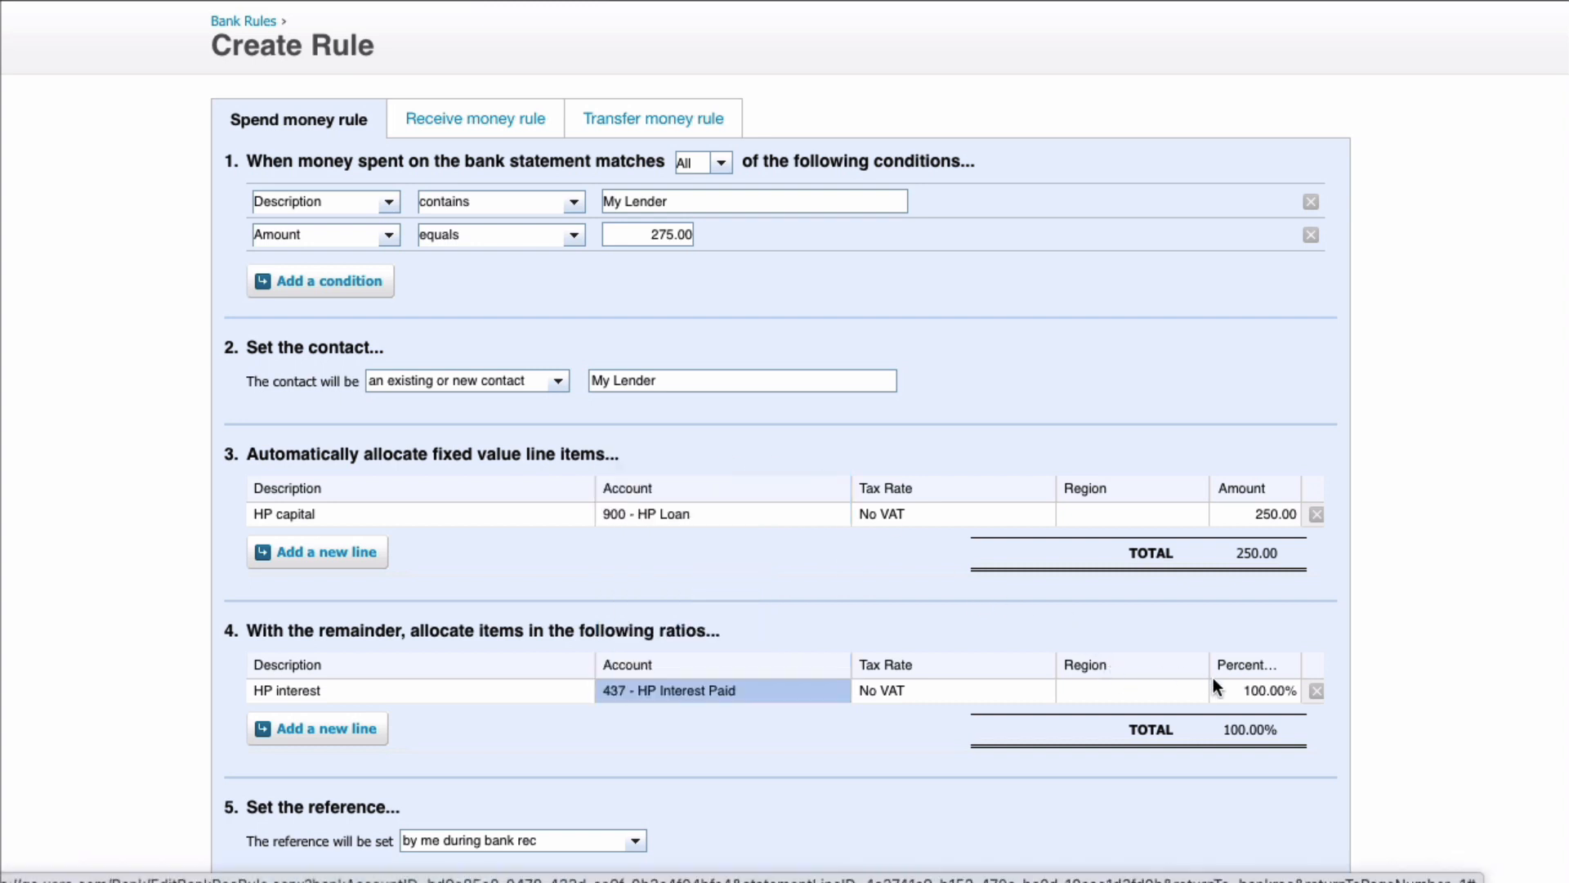
scroll(down, 3)
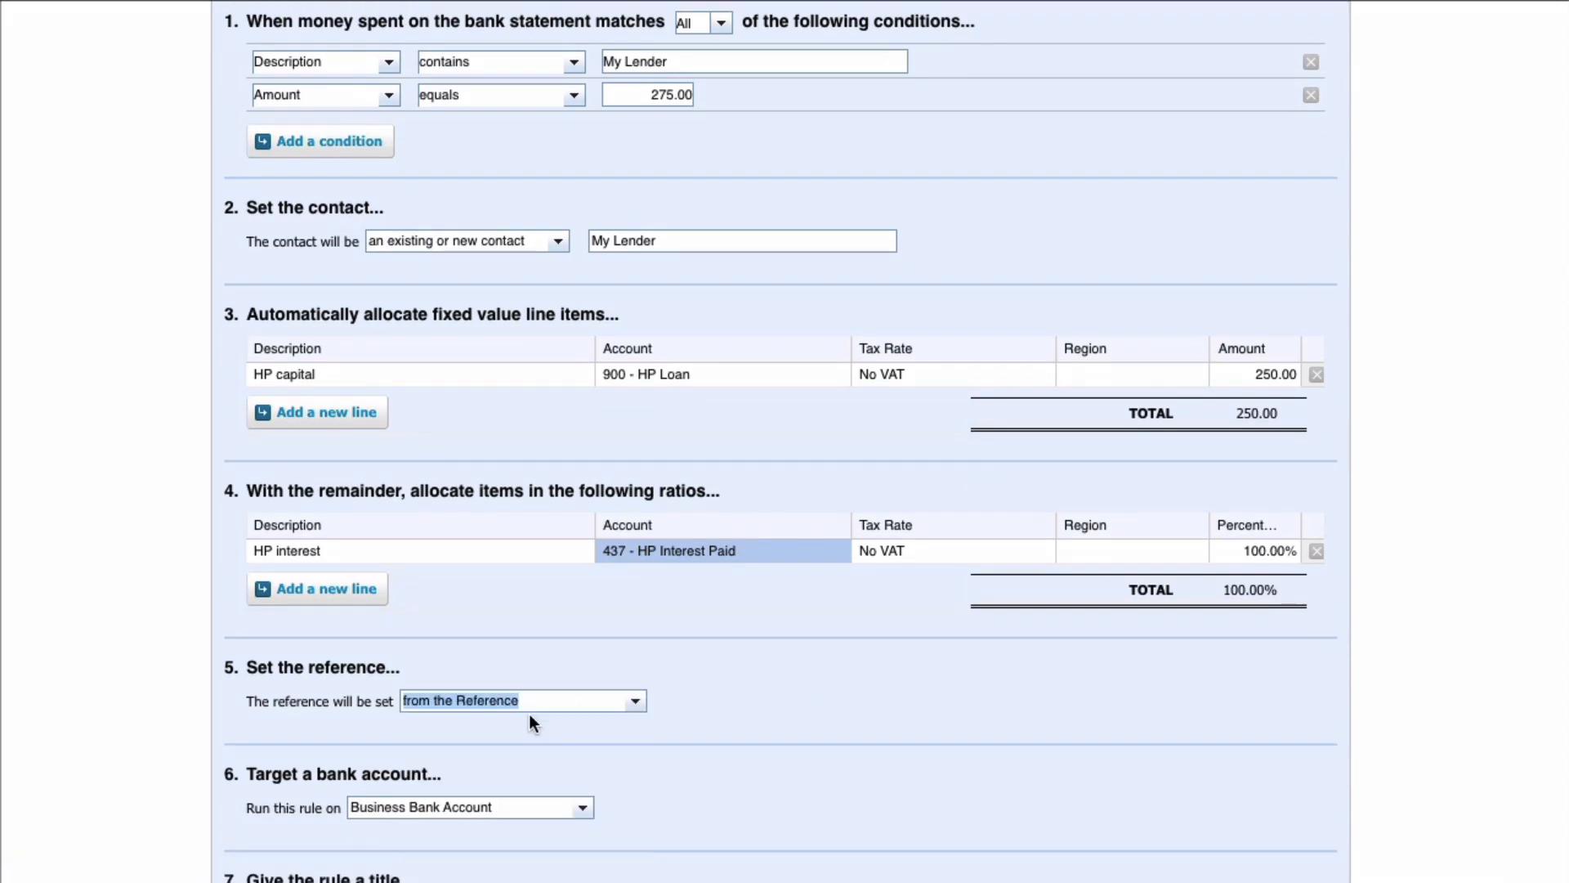
Title the rule 'My Lender - Van HP payments' and save it
scroll(down, 3)
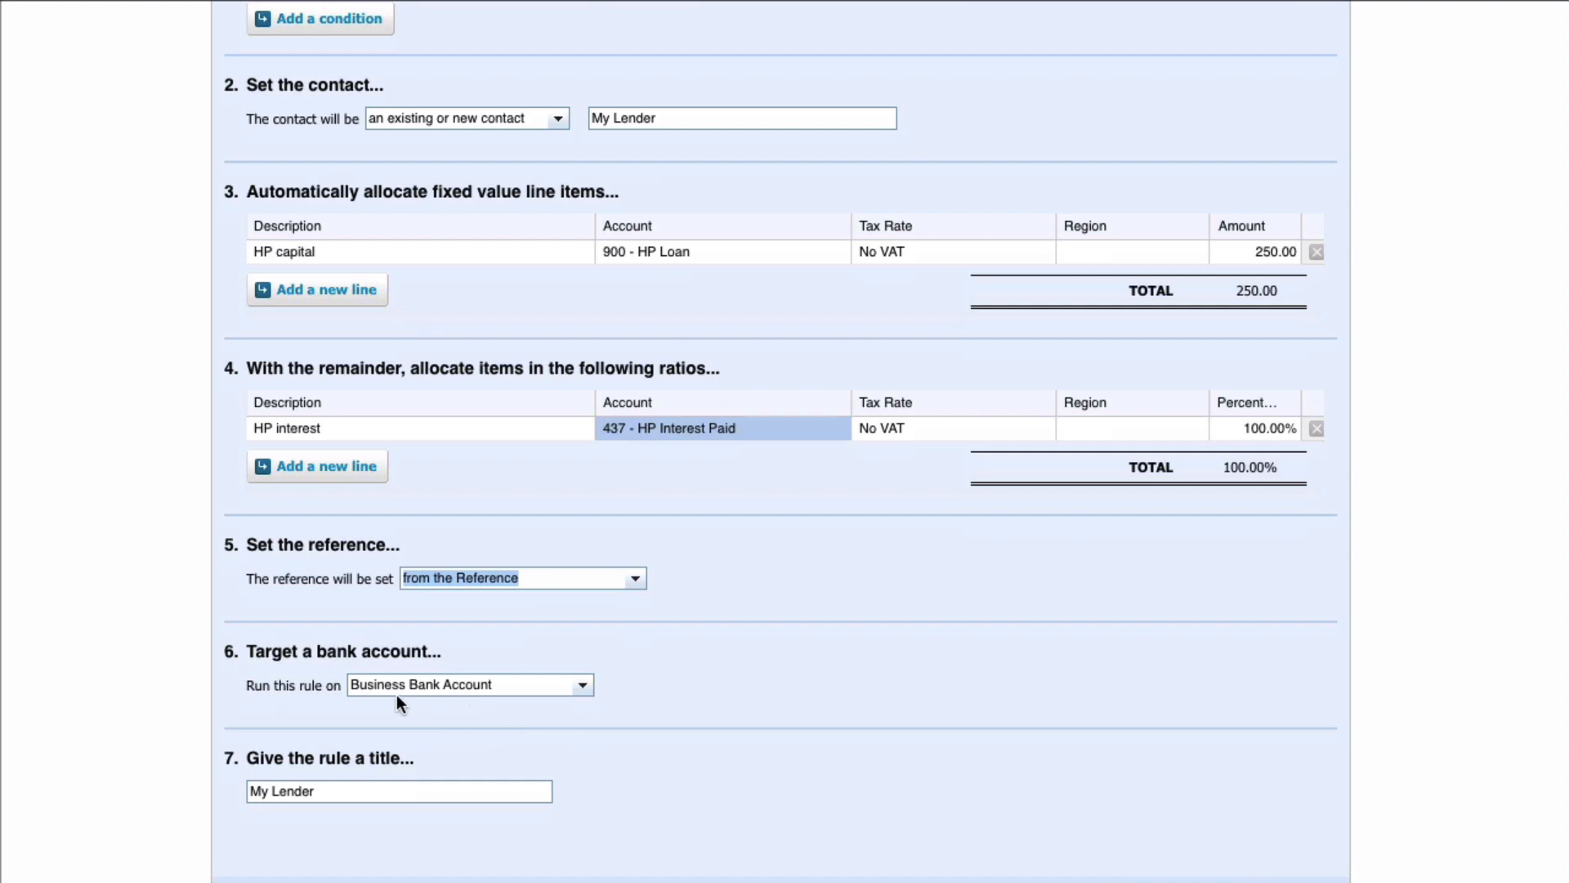
mouse_move(368, 773)
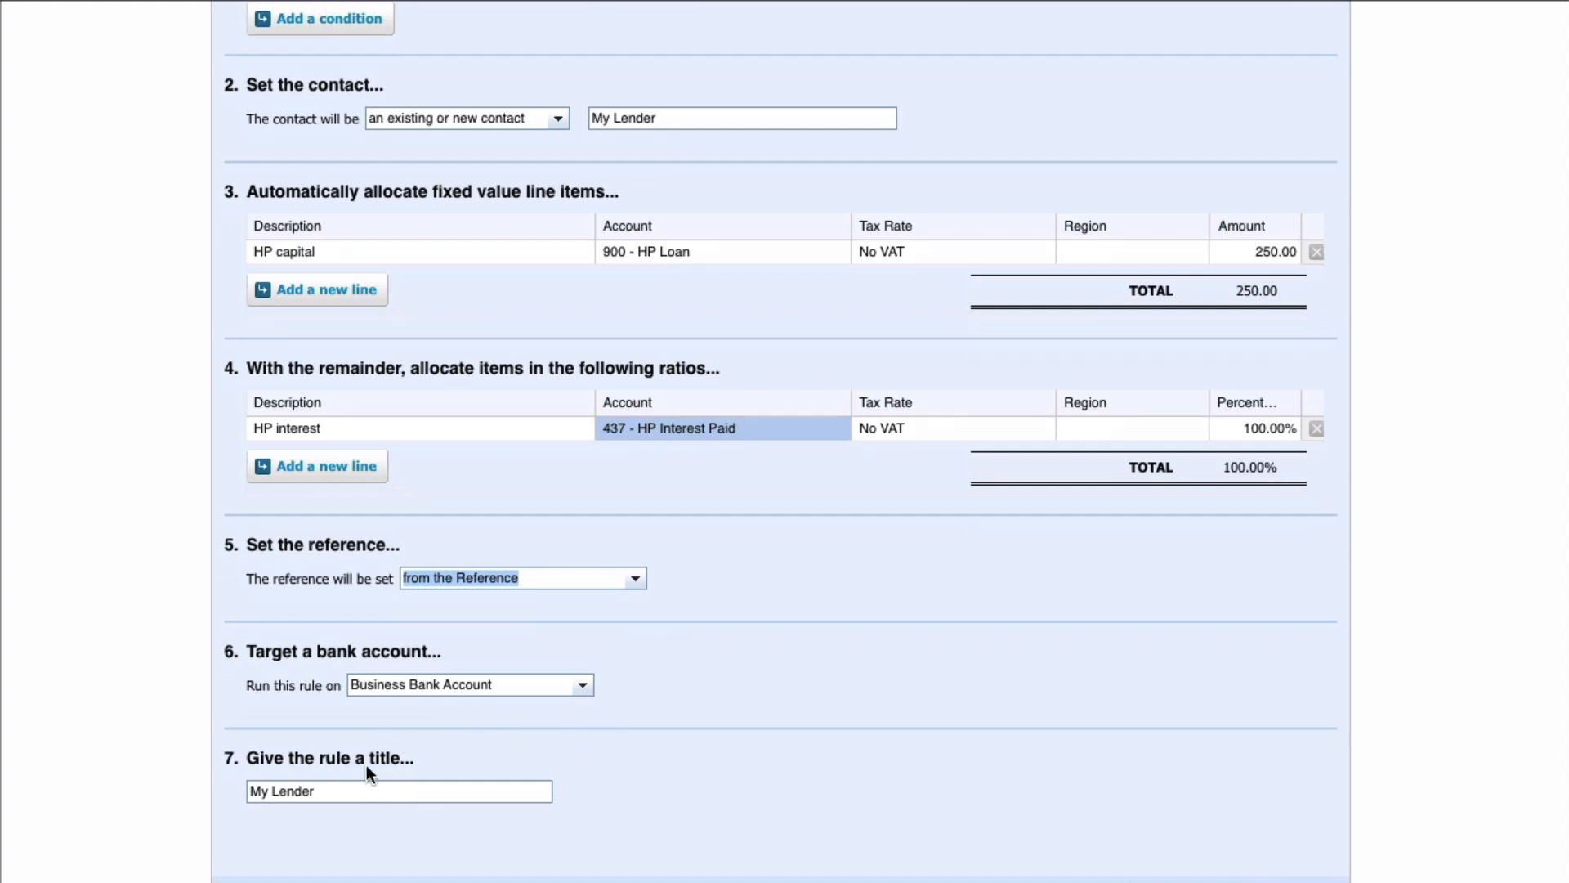
scroll(down, 3)
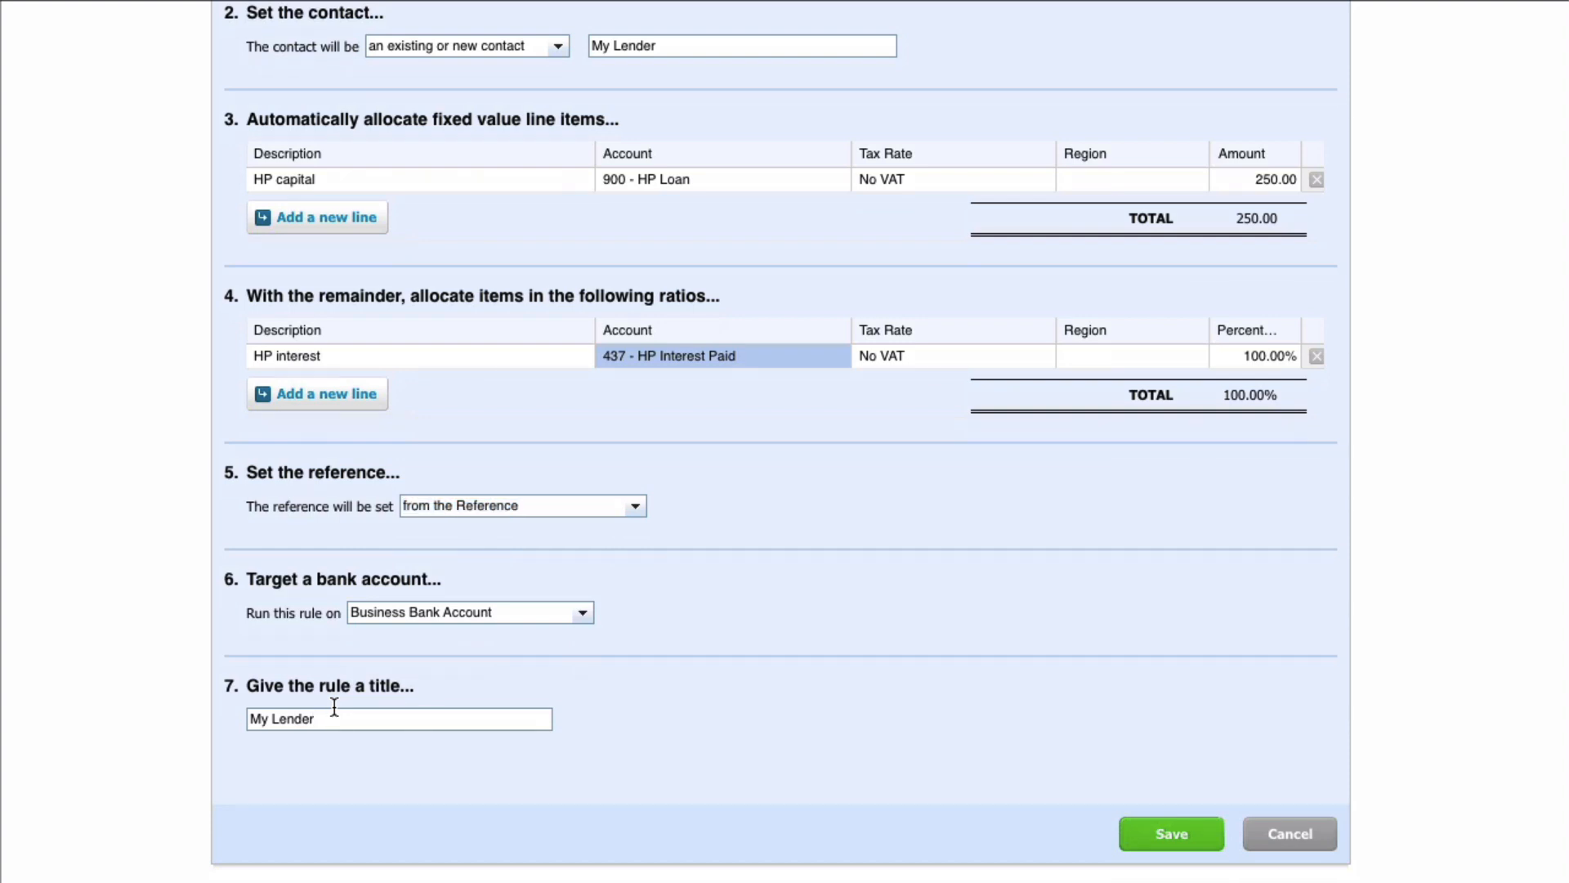
text(- Van HP pa)
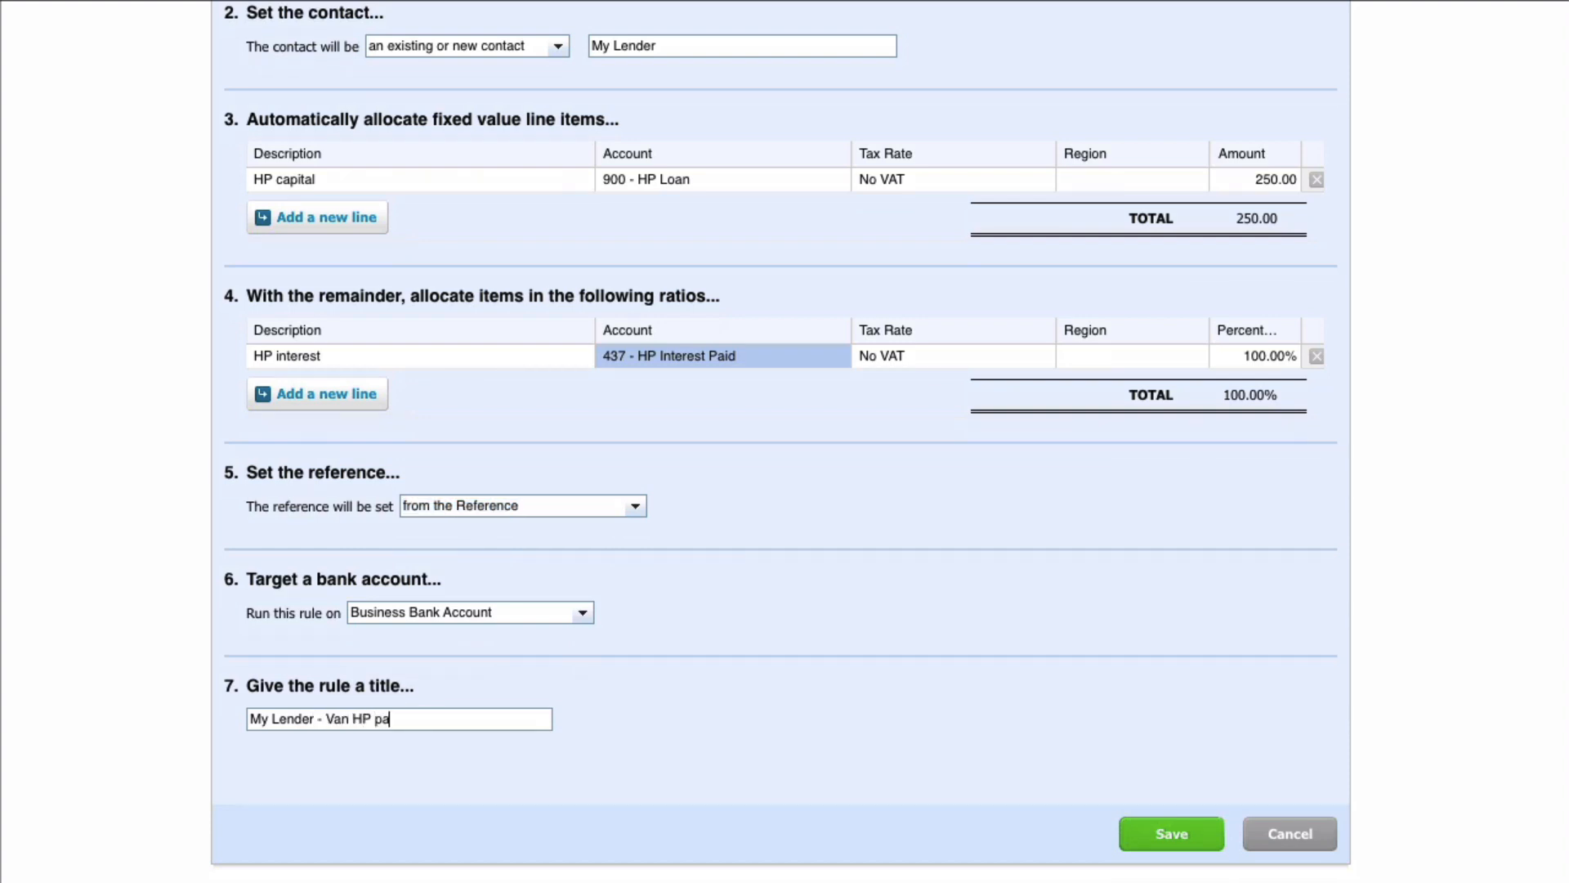
text(yments)
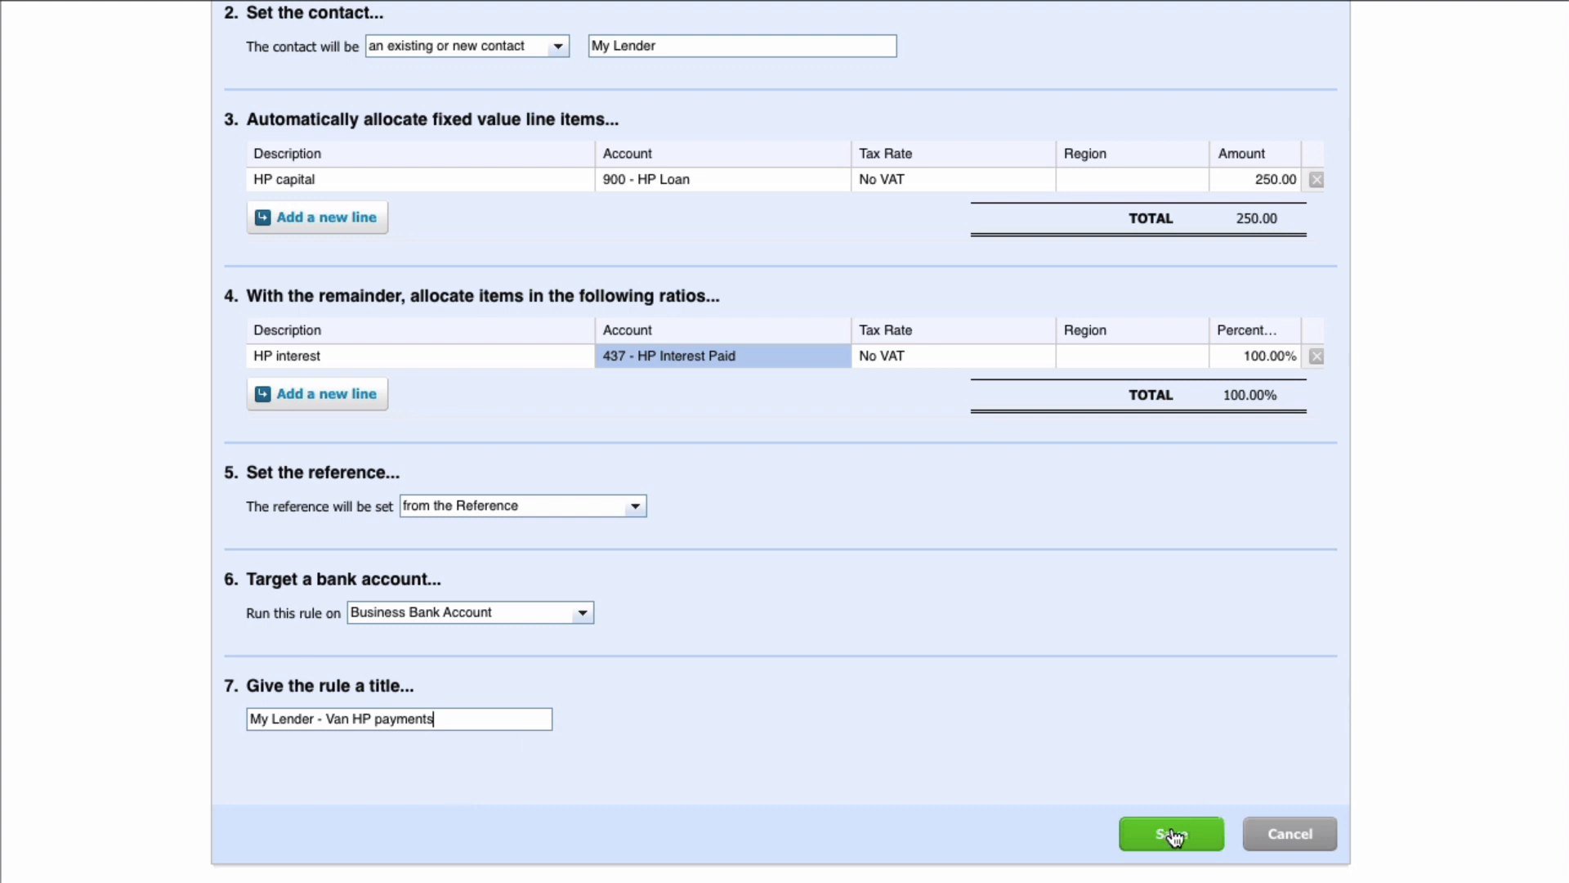
click(1170, 831)
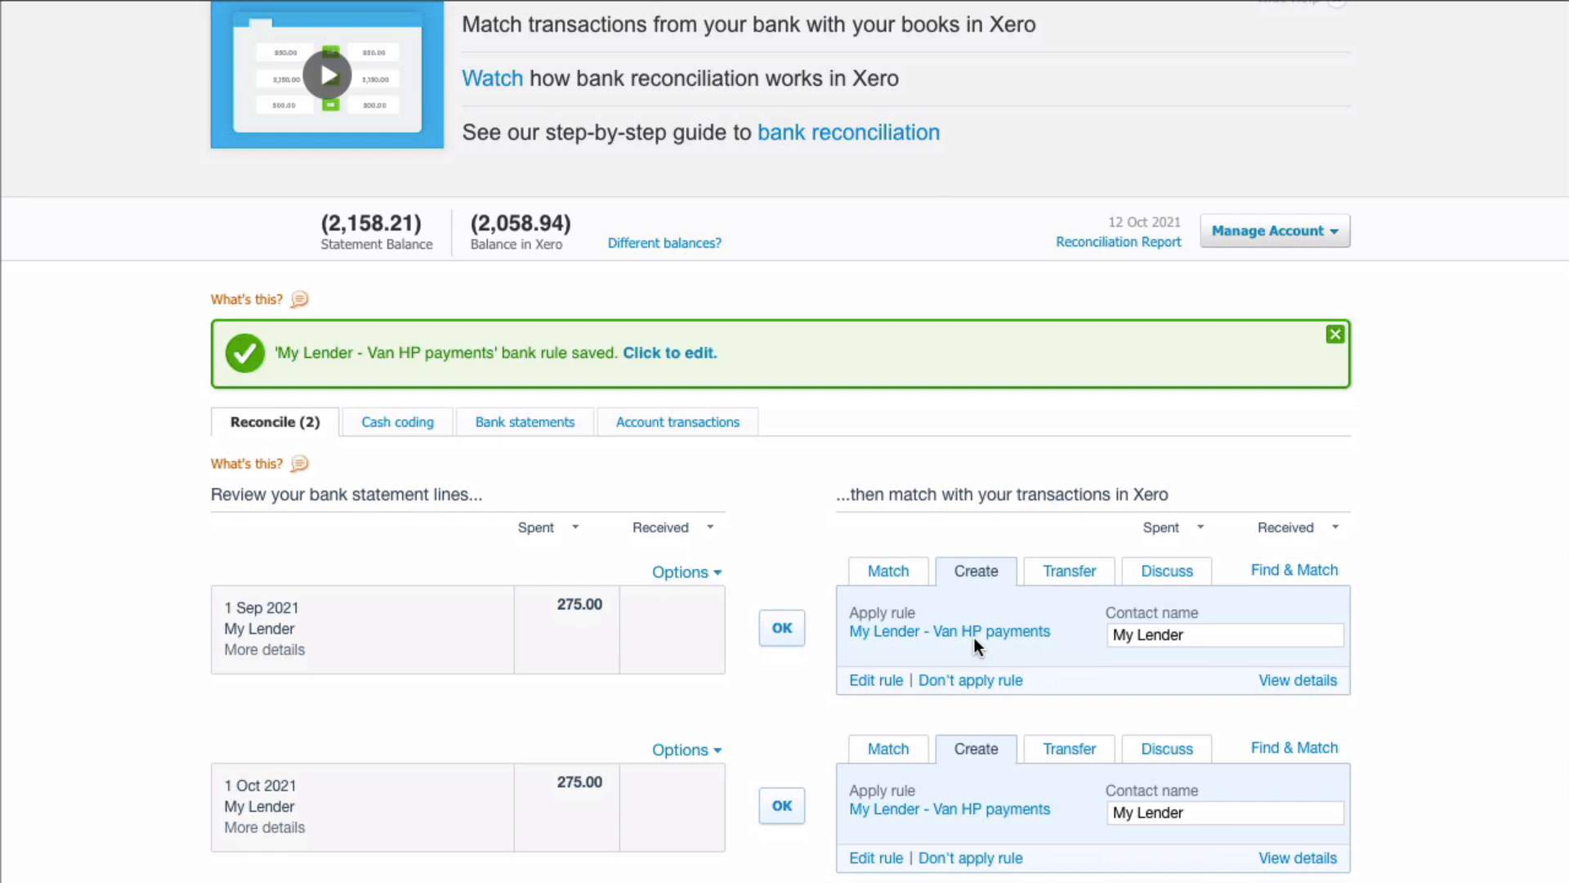
scroll(down, 3)
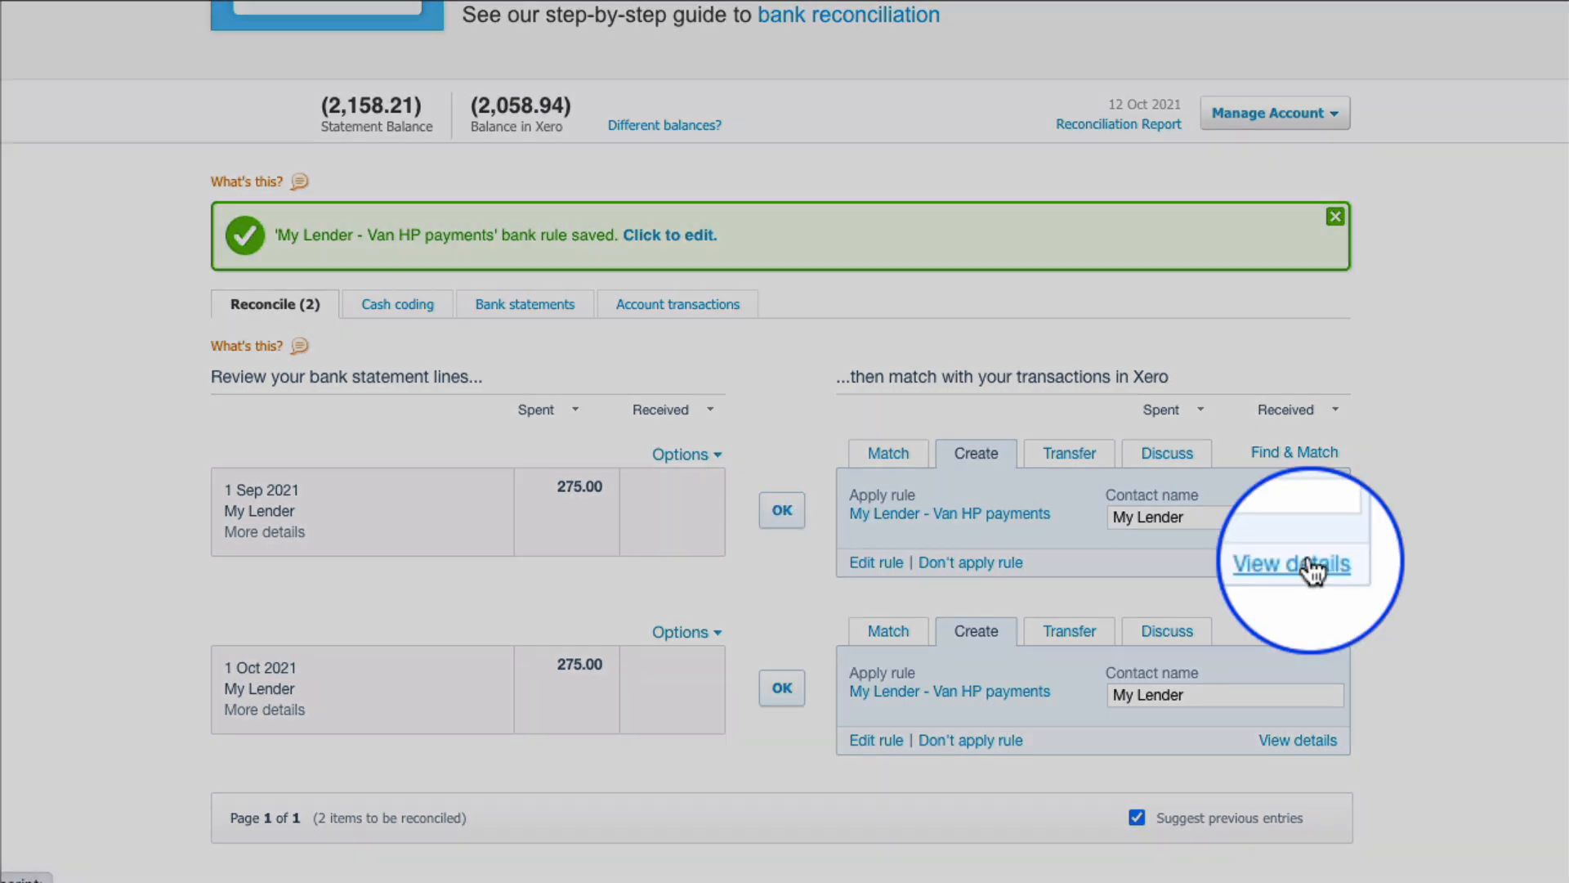
Reconcile the 1 Sep 275.00 My Lender payment as 250.00 HP capital and 25.00 HP interest via the rule's split
click(1291, 563)
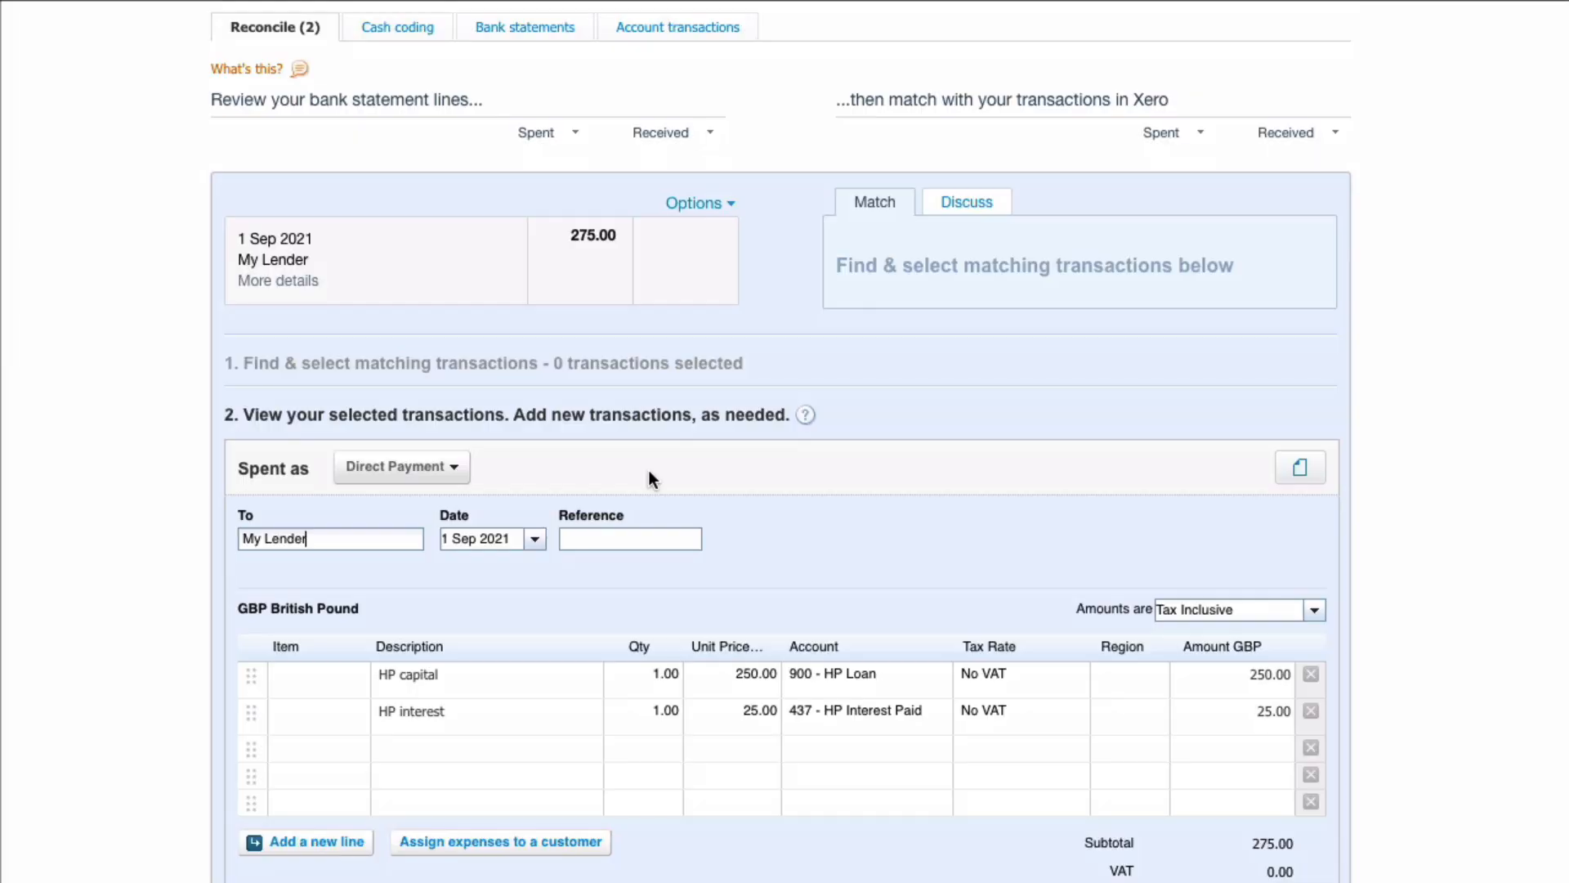
scroll(down, 3)
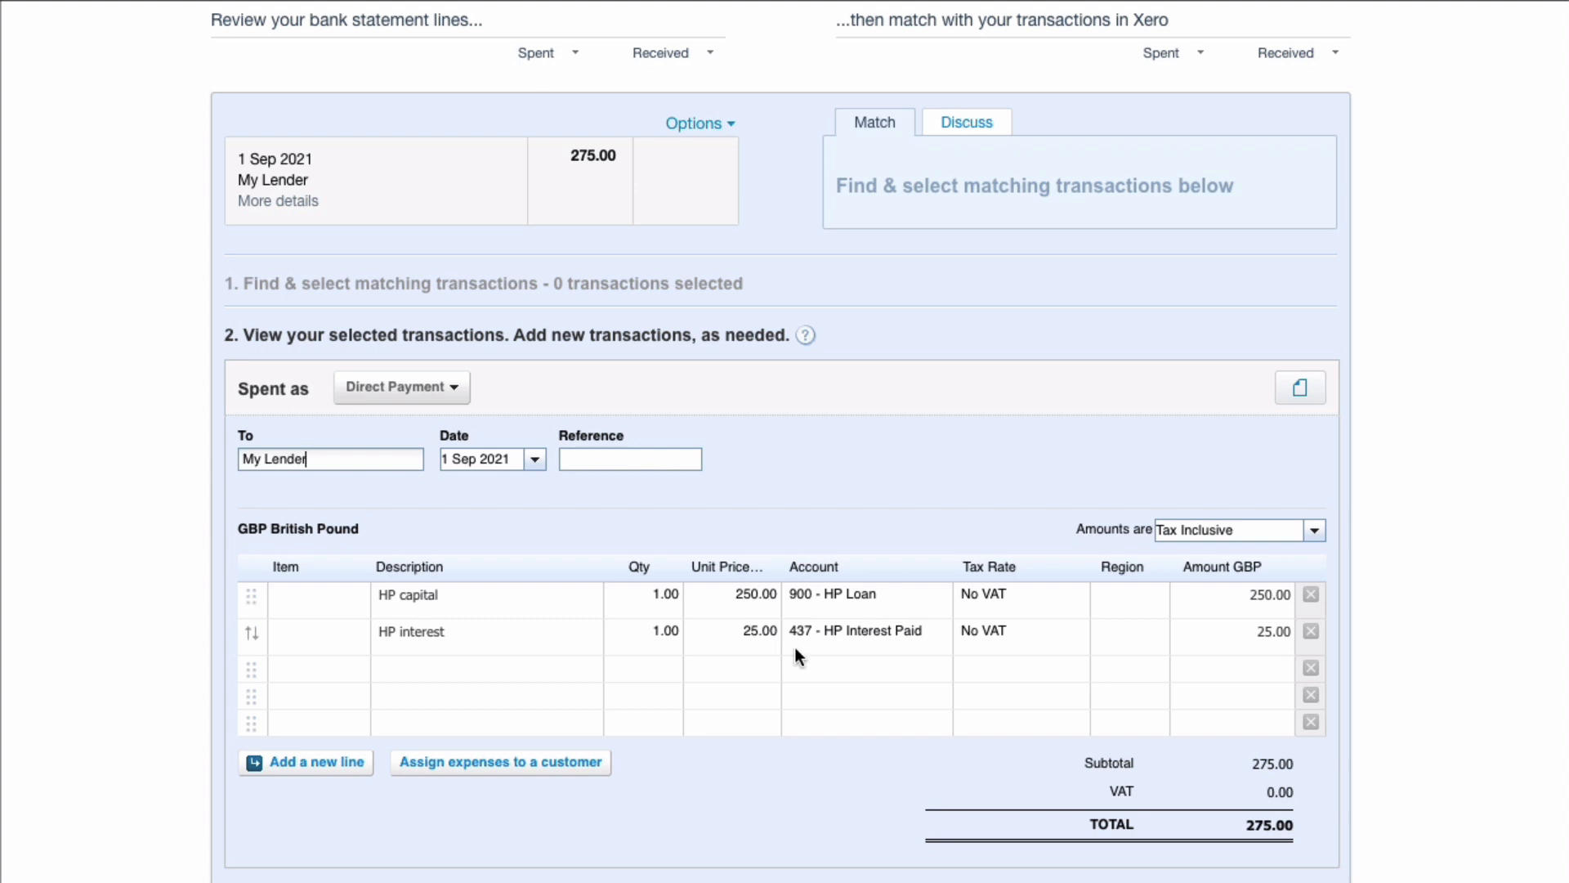
scroll(down, 3)
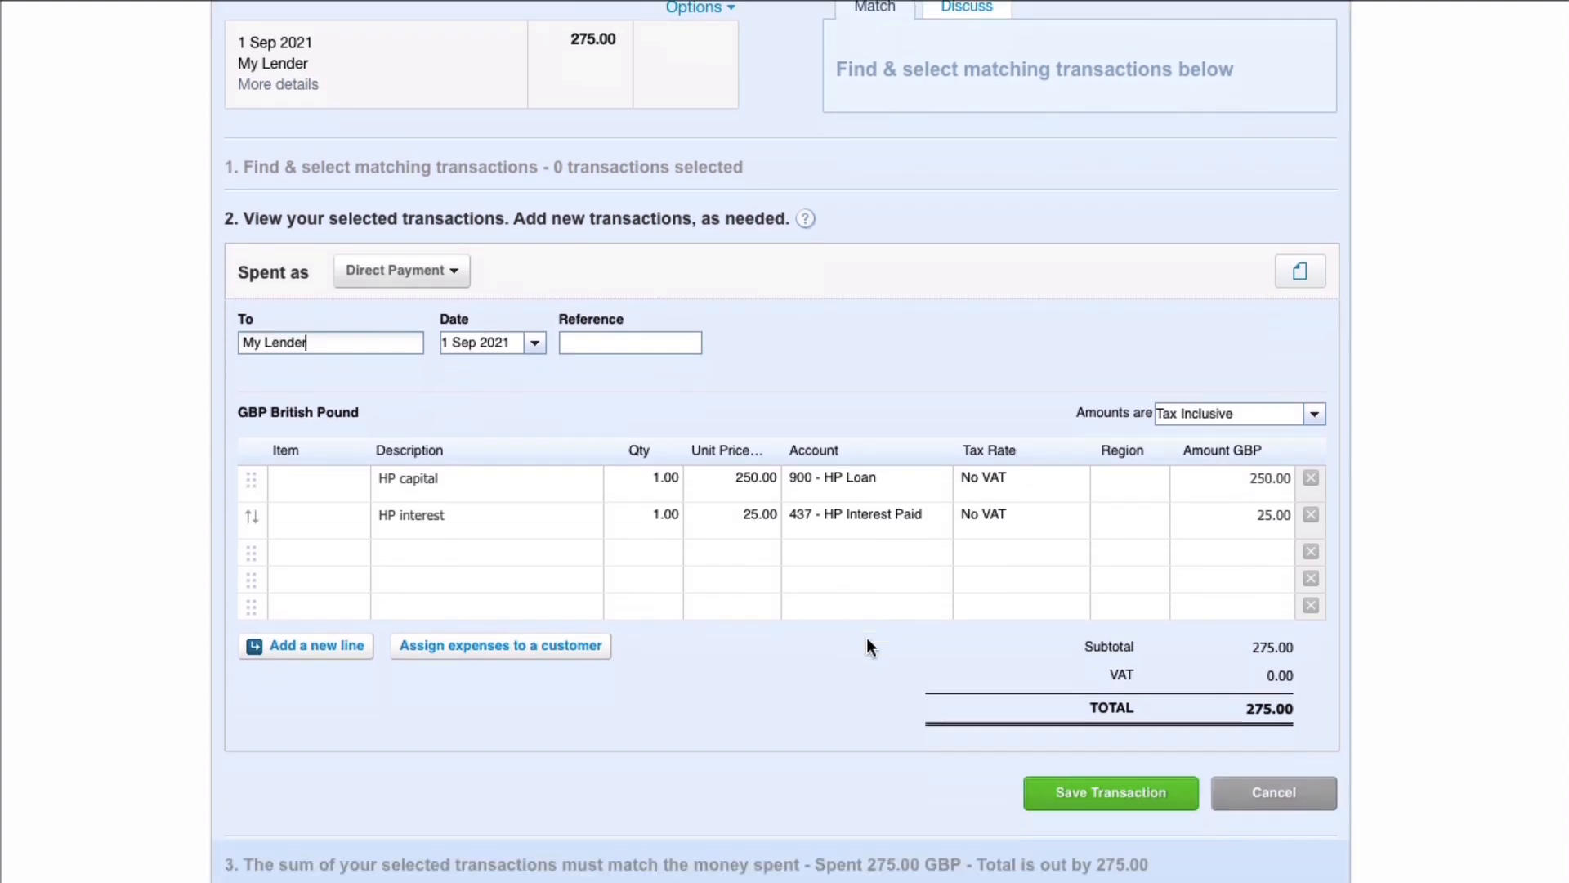
scroll(down, 3)
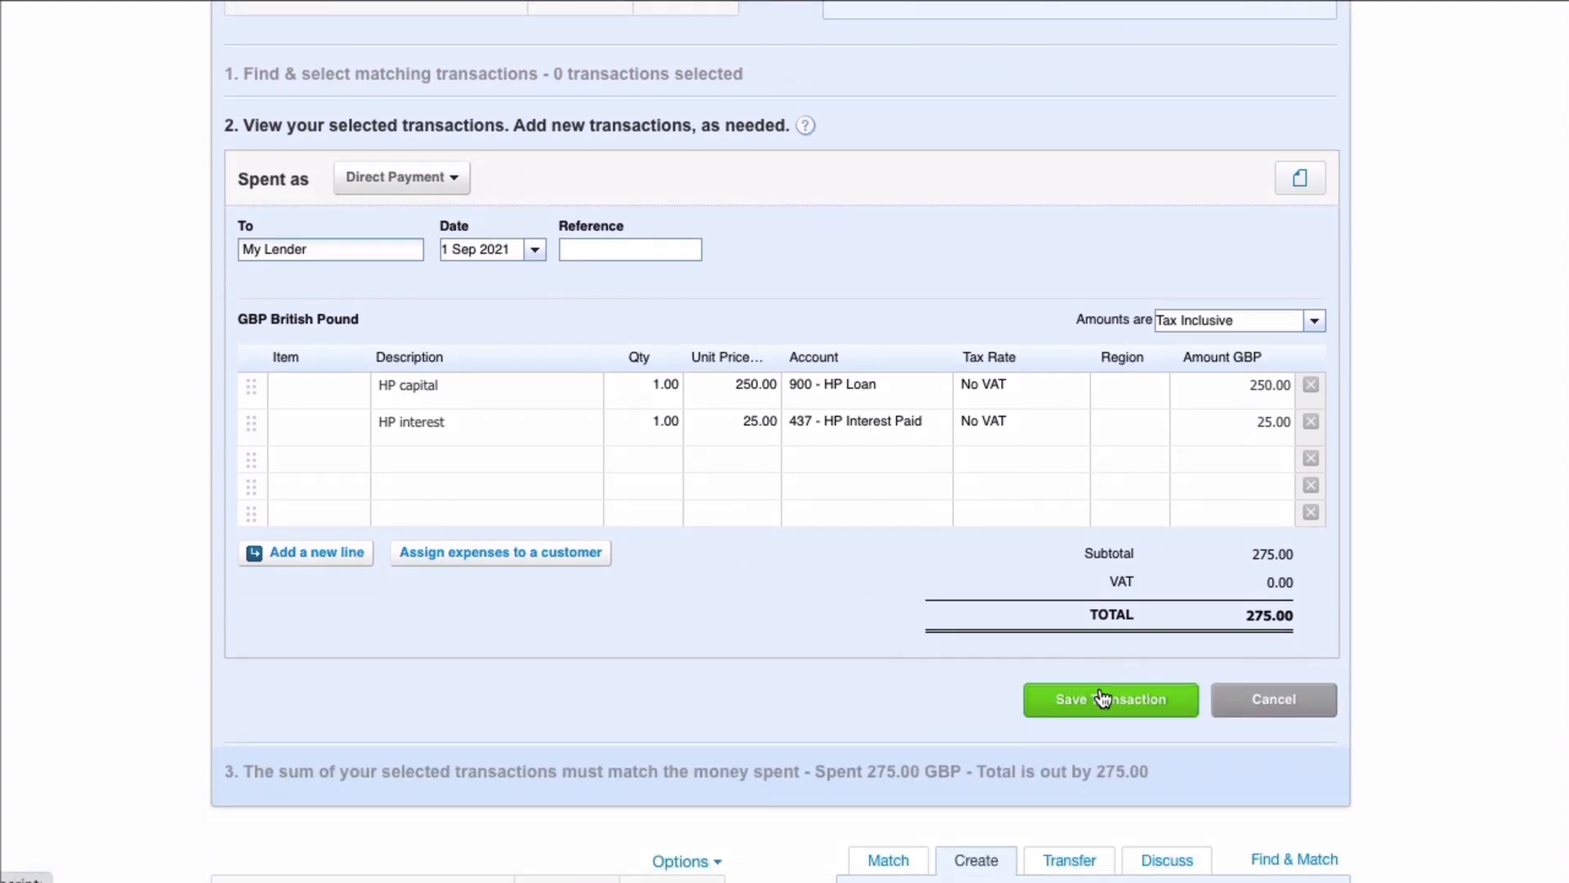
click(1110, 698)
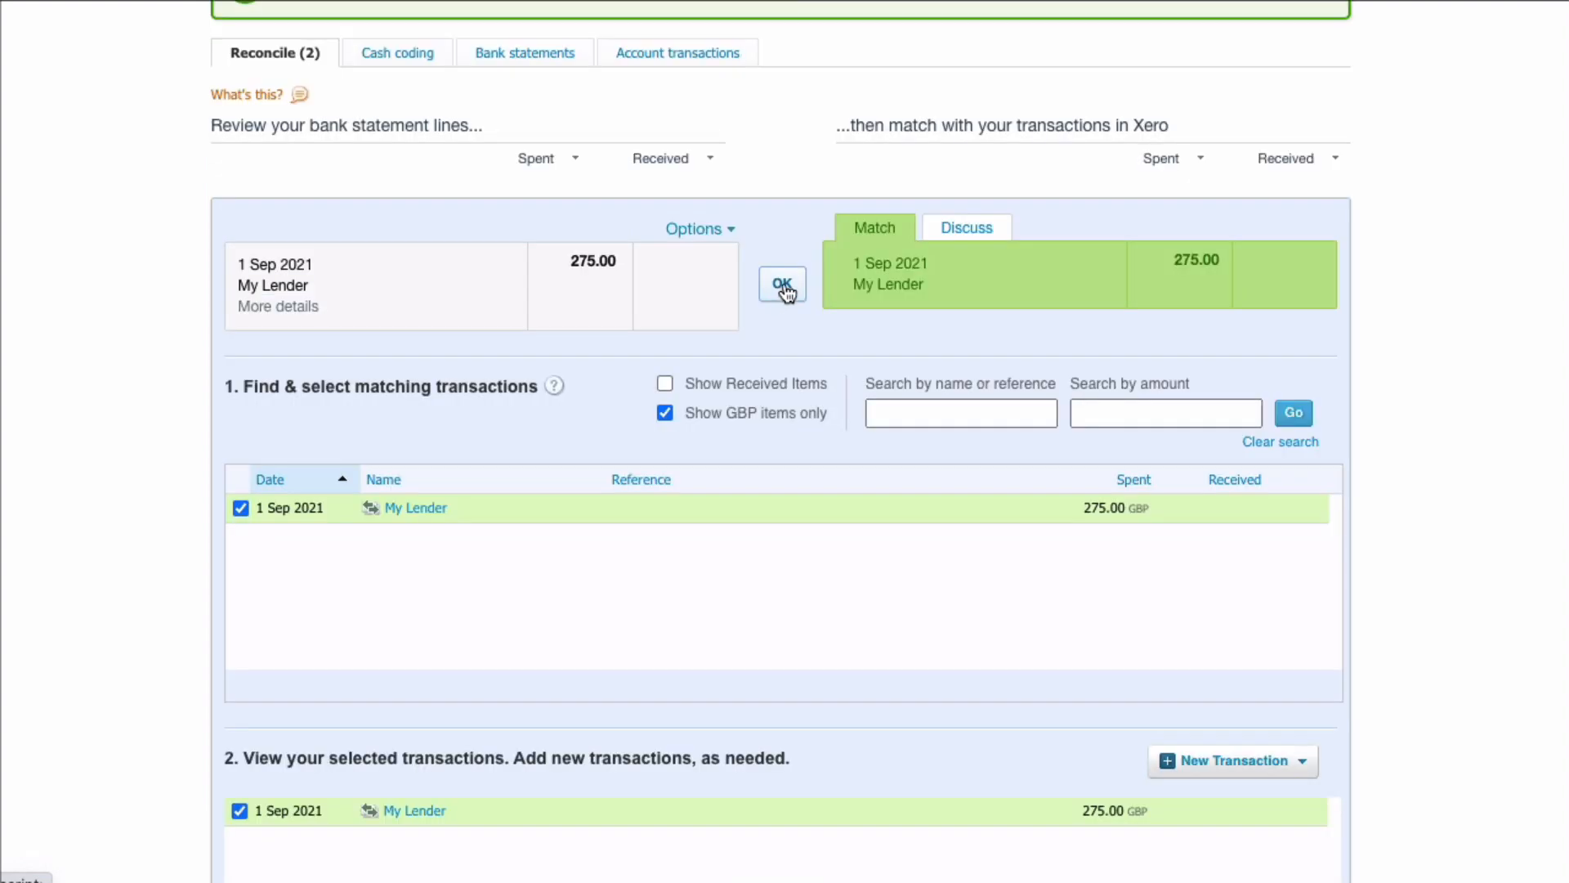
click(781, 284)
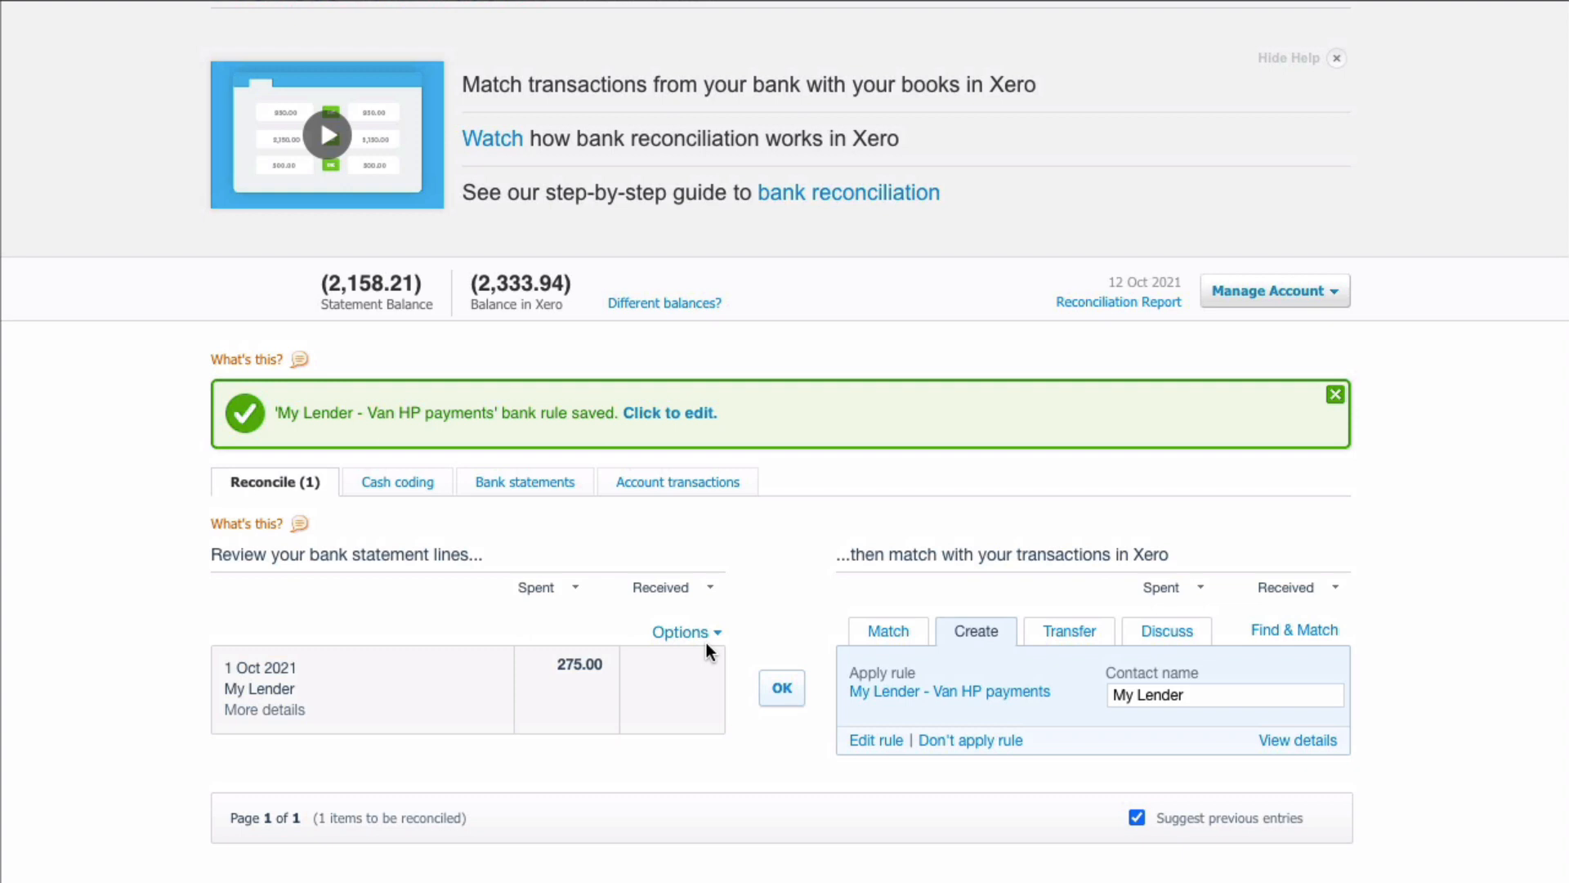
mouse_move(320, 685)
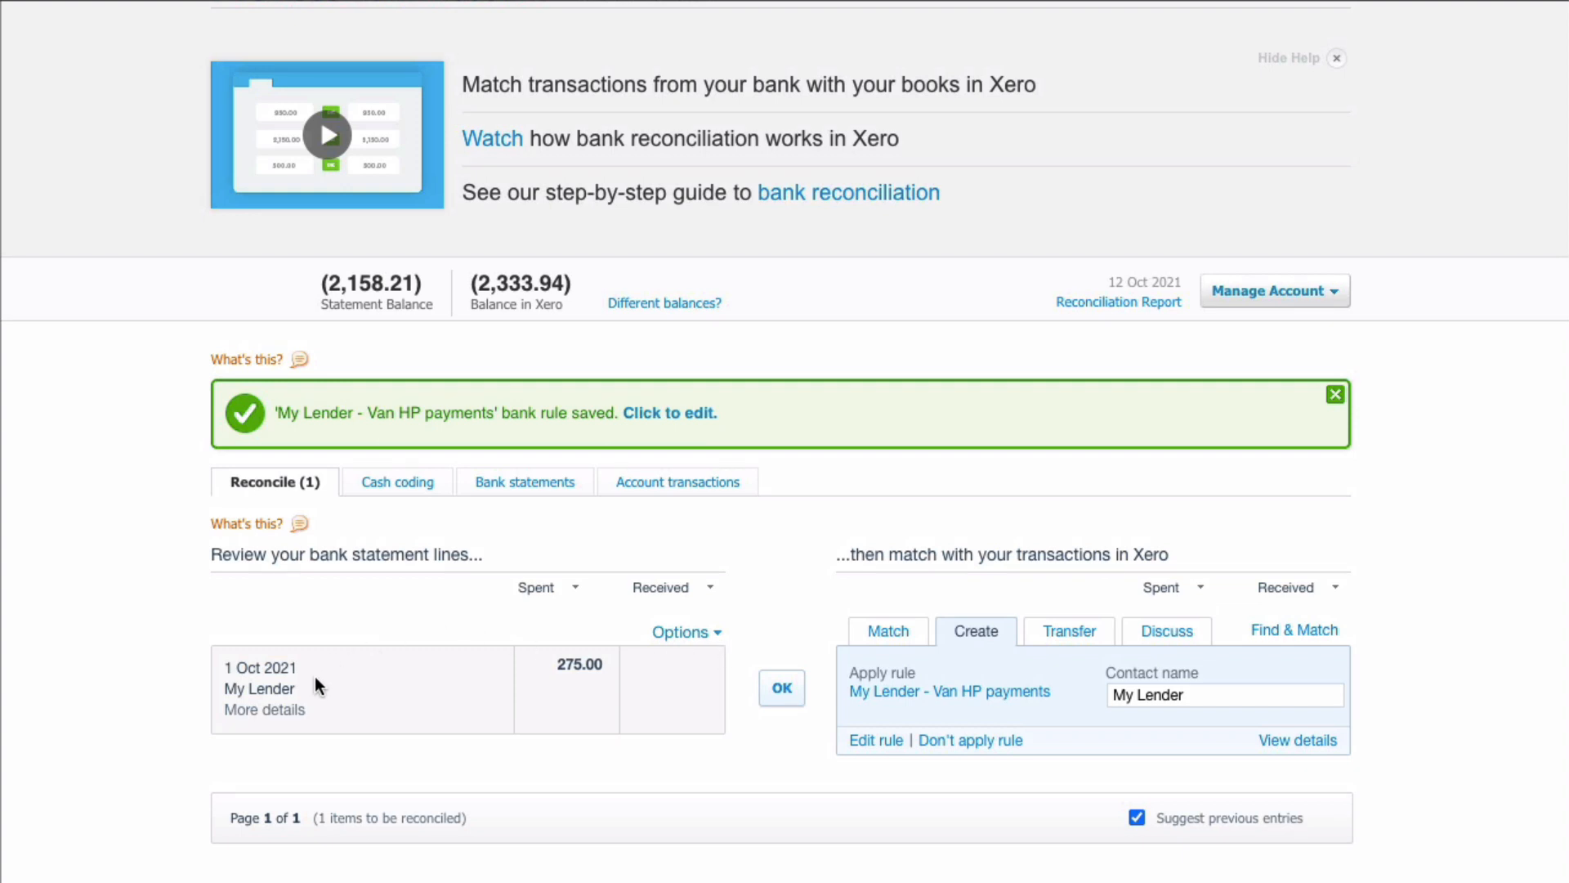
mouse_move(510, 673)
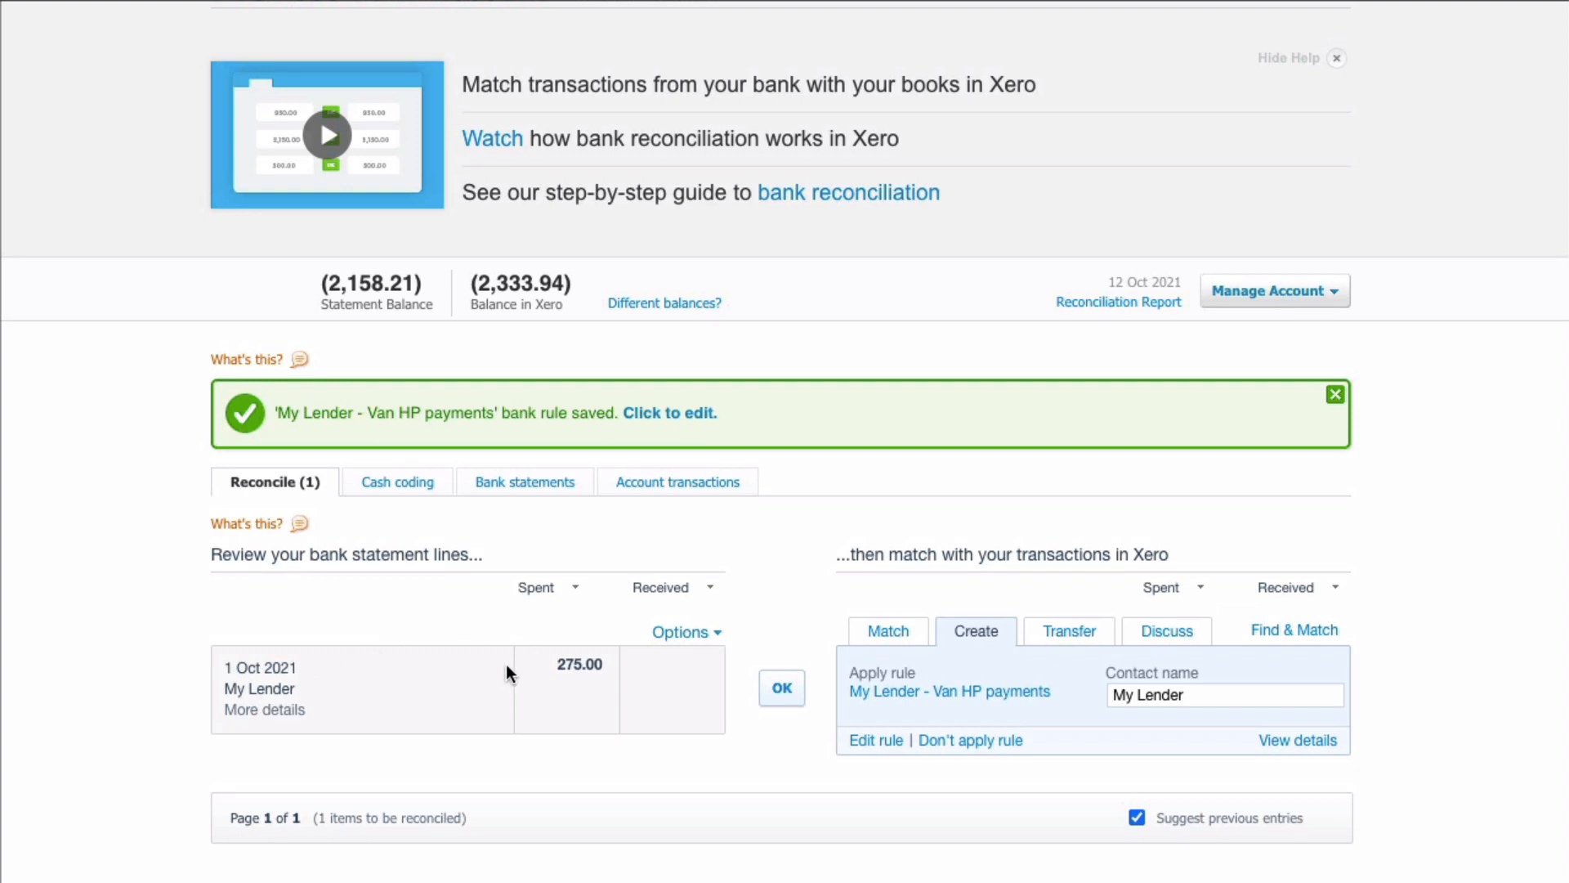
mouse_move(598, 683)
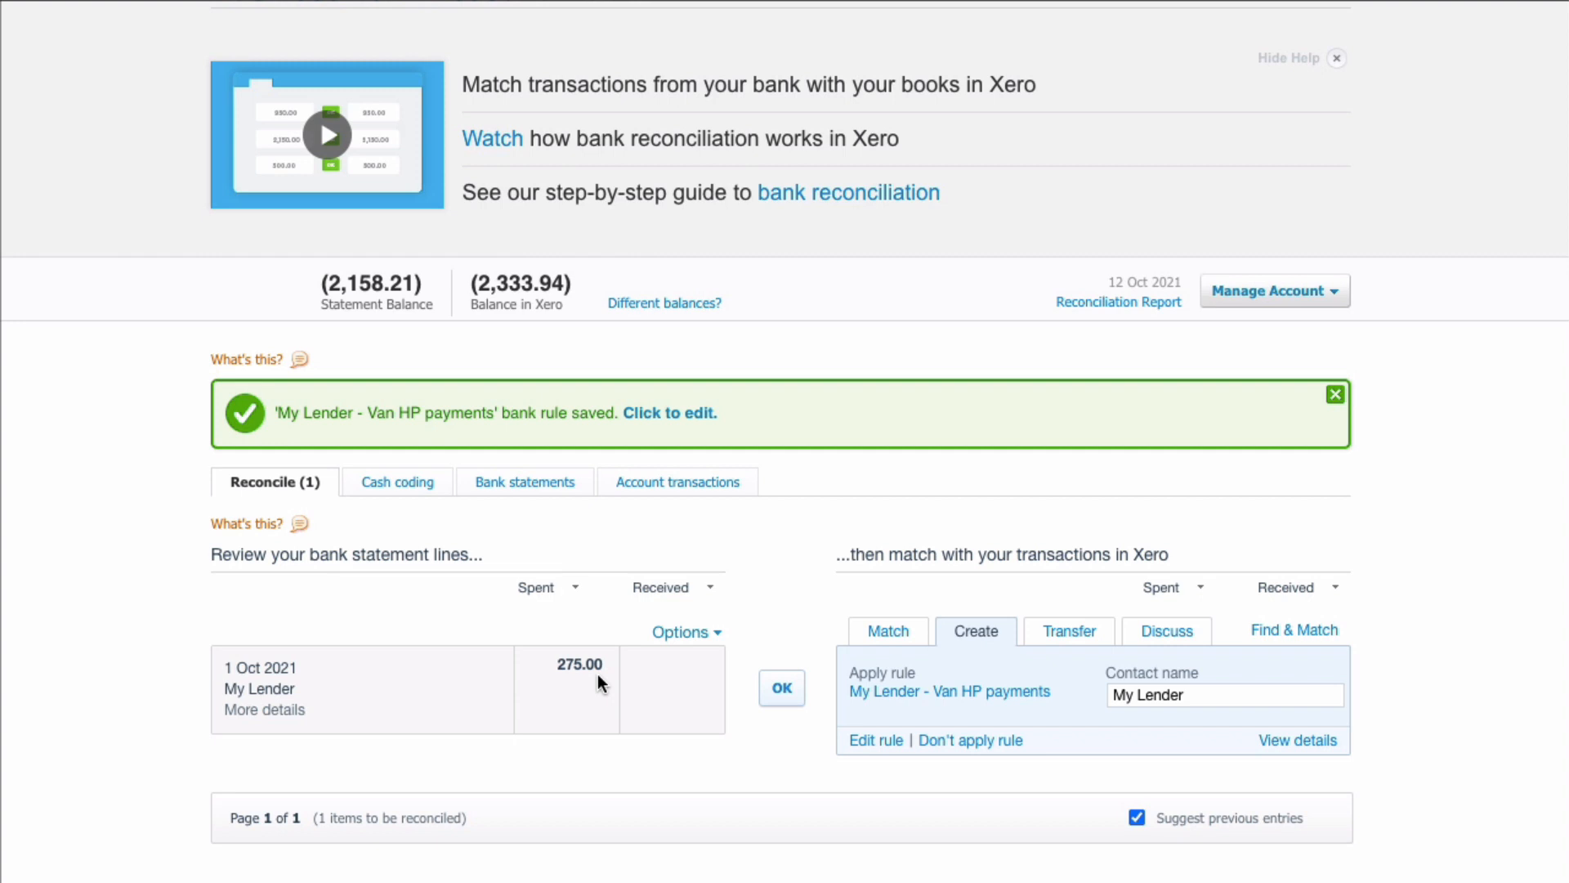
mouse_move(890, 652)
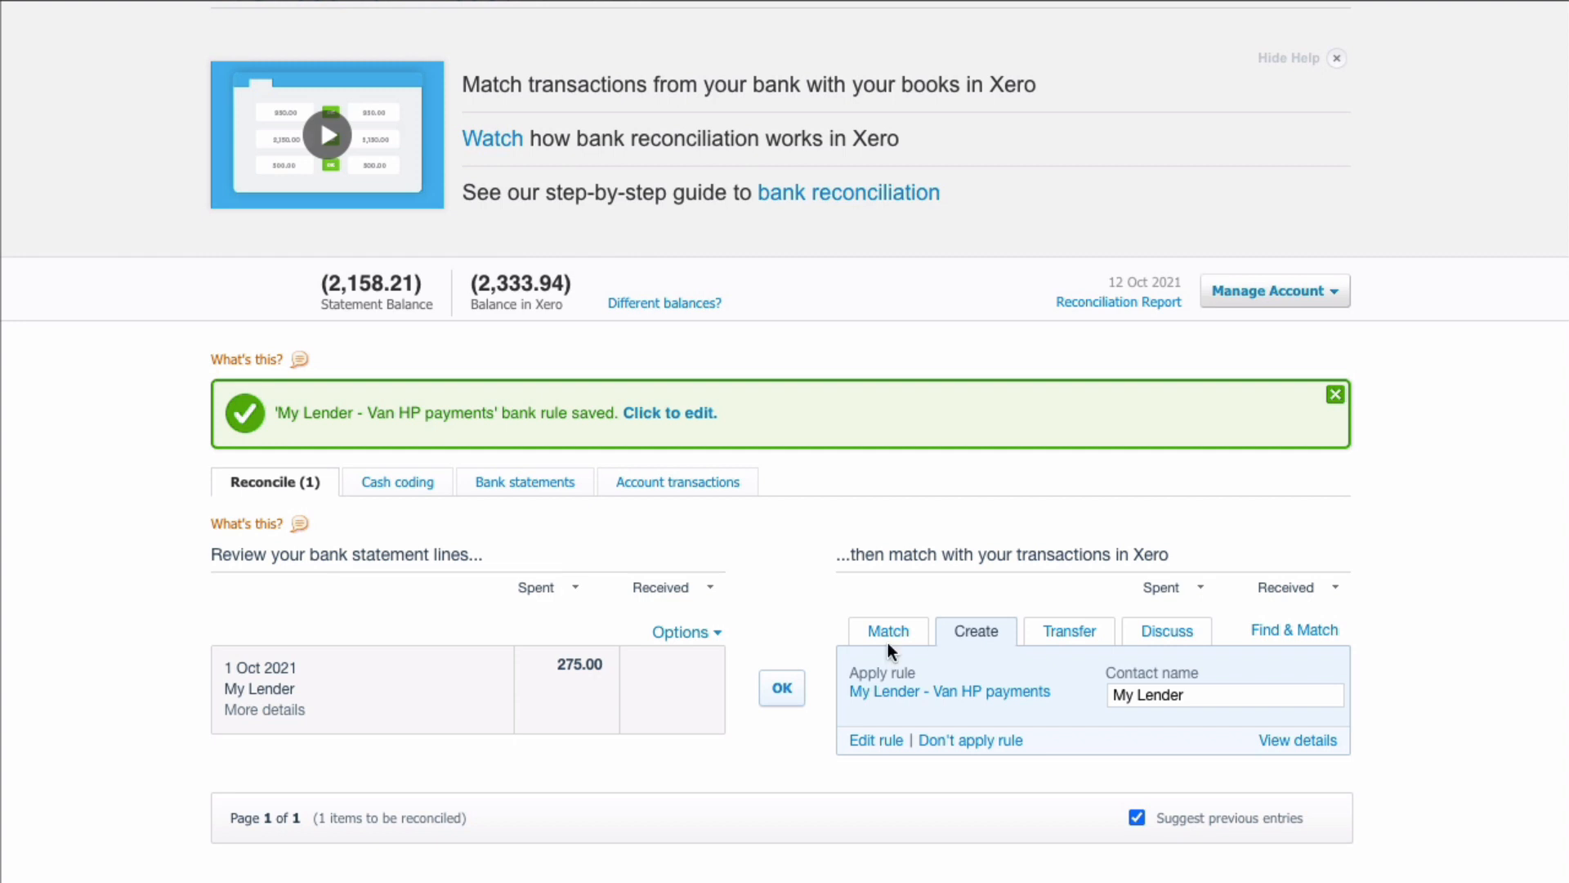
mouse_move(987, 659)
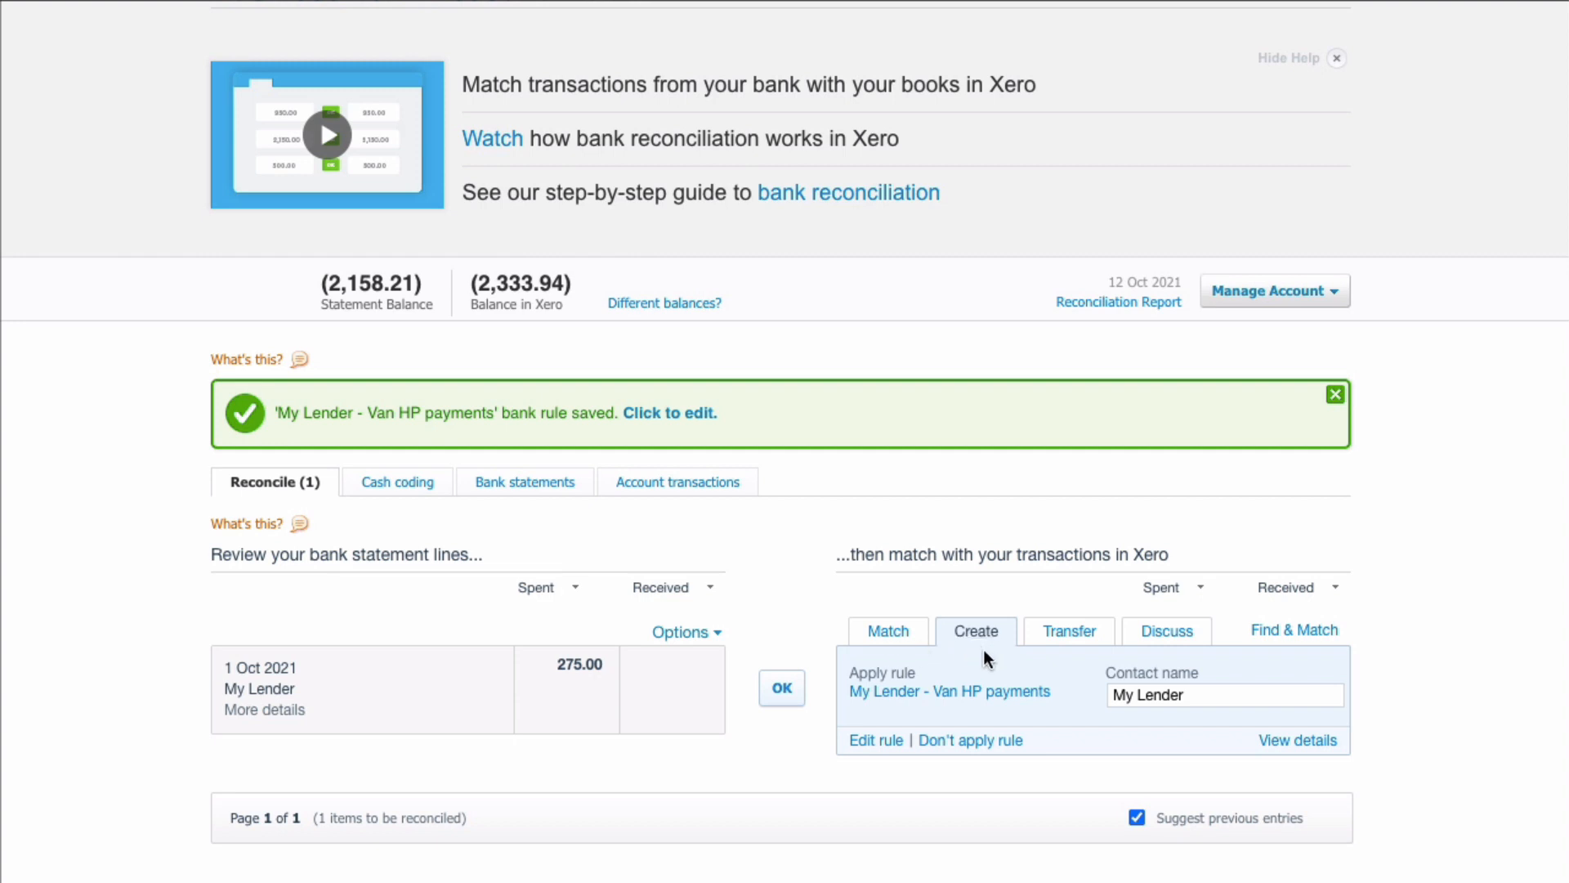